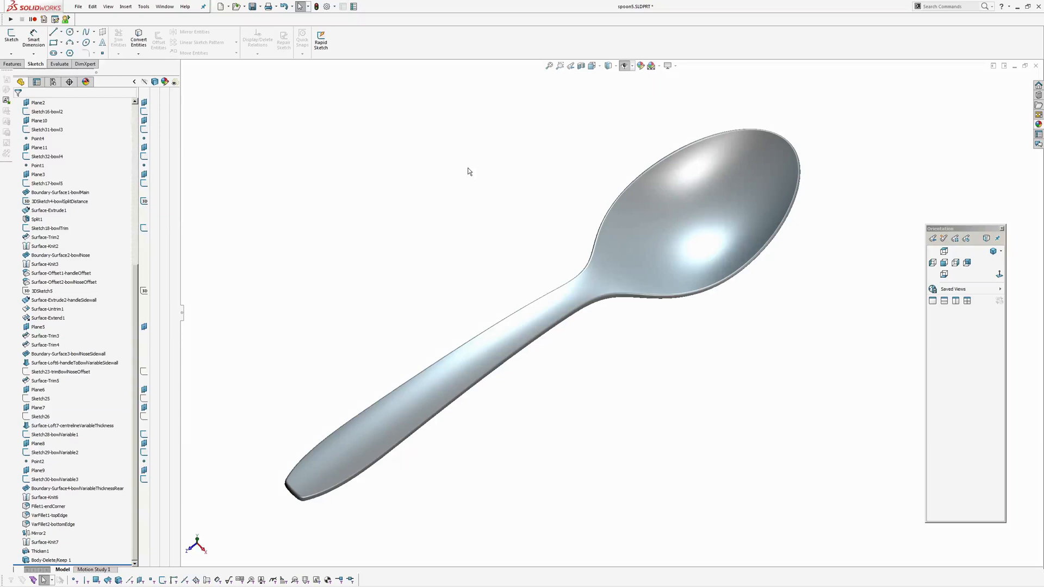
mouse_move(465, 175)
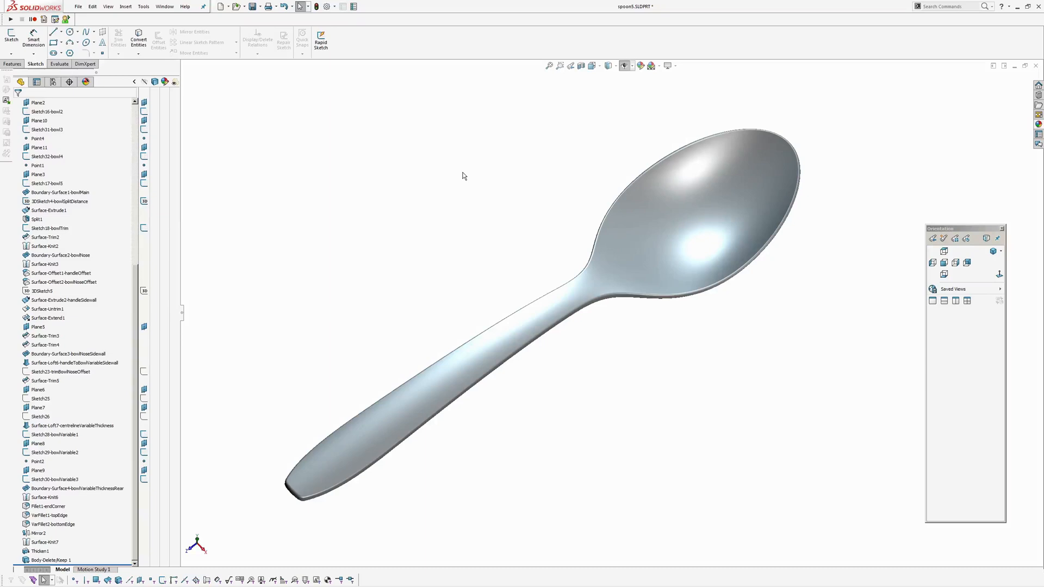
mouse_move(490, 198)
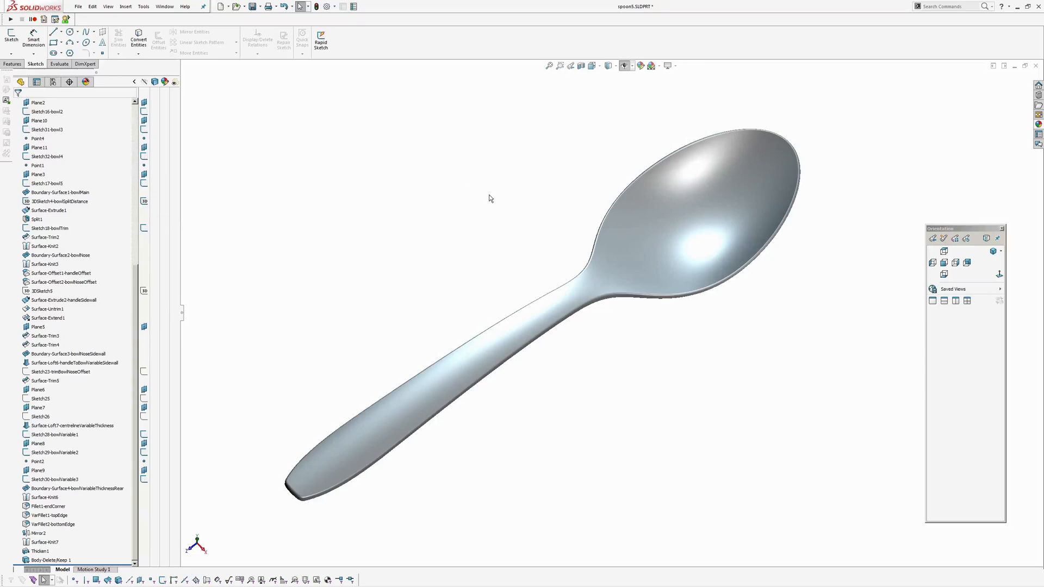
mouse_move(485, 211)
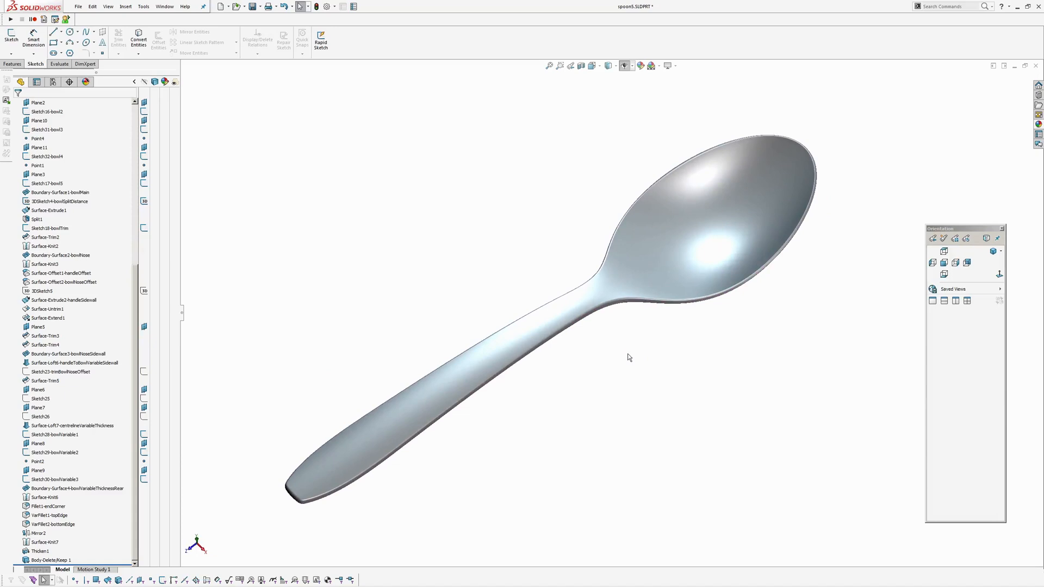
mouse_move(620, 354)
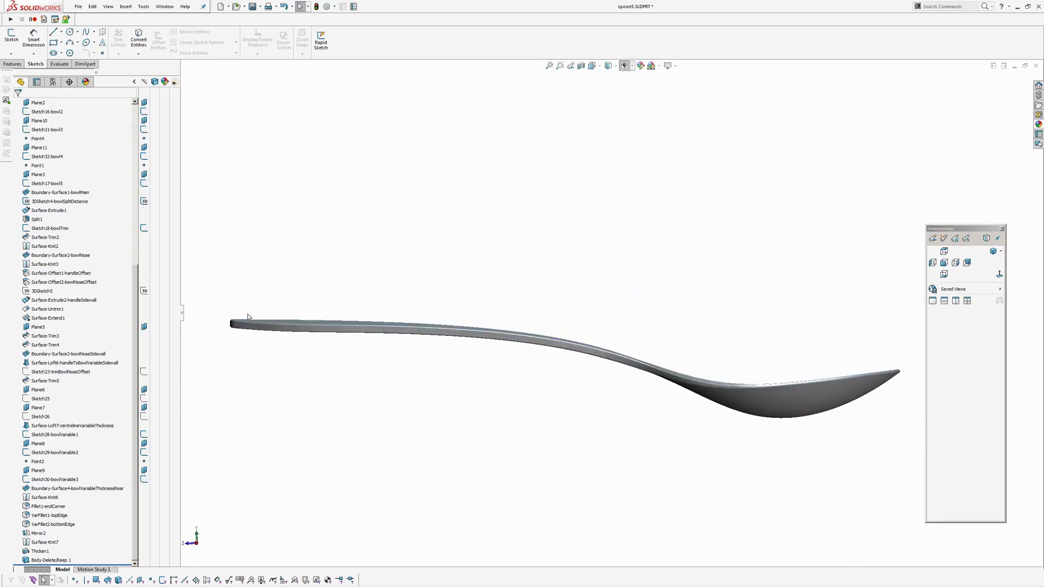
mouse_move(583, 337)
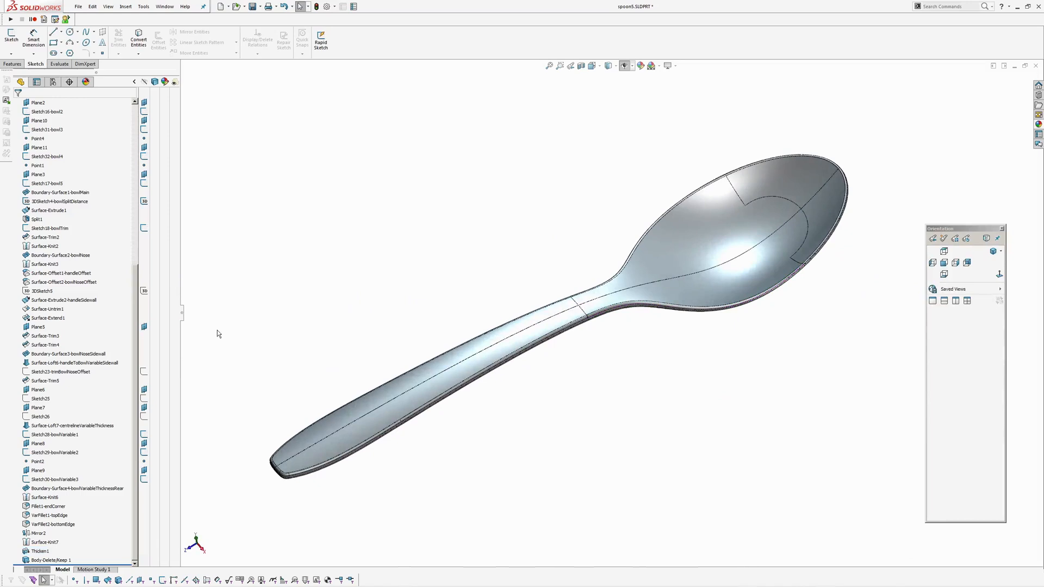
mouse_move(65, 227)
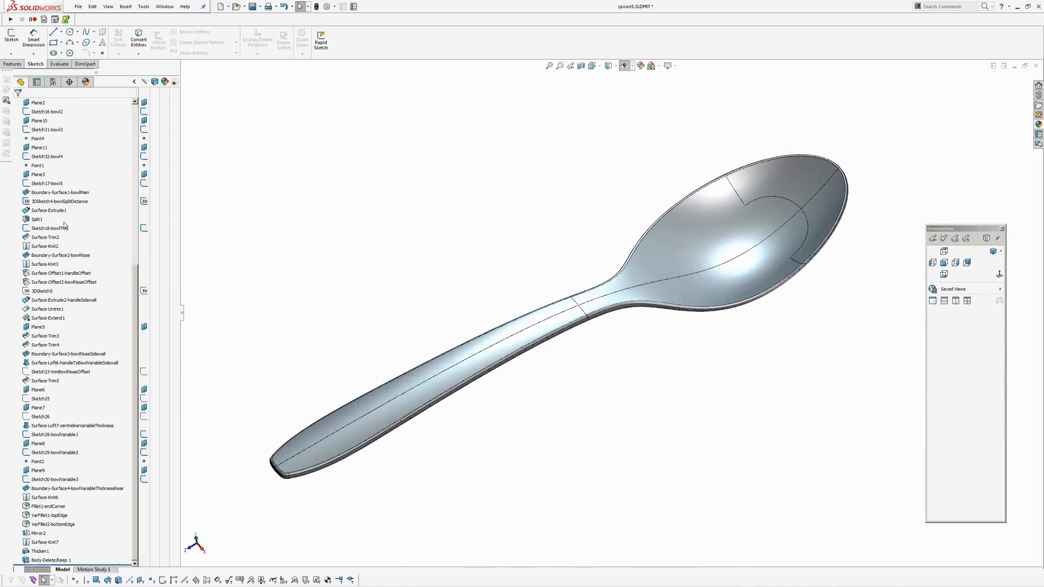
Roll the feature history back to just after Sketch1-planControl
scroll("up", 3)
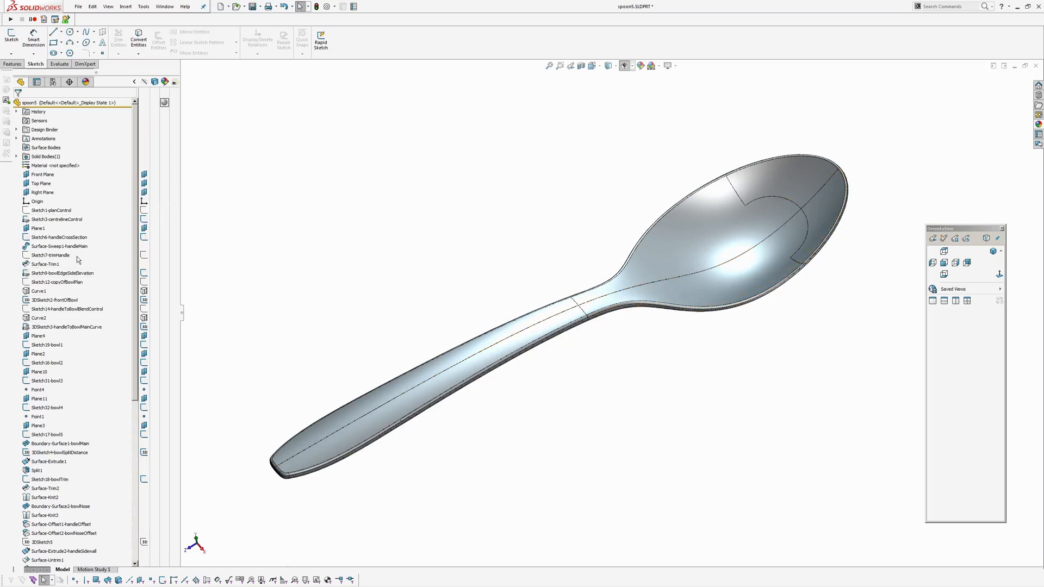
left_click(55, 218)
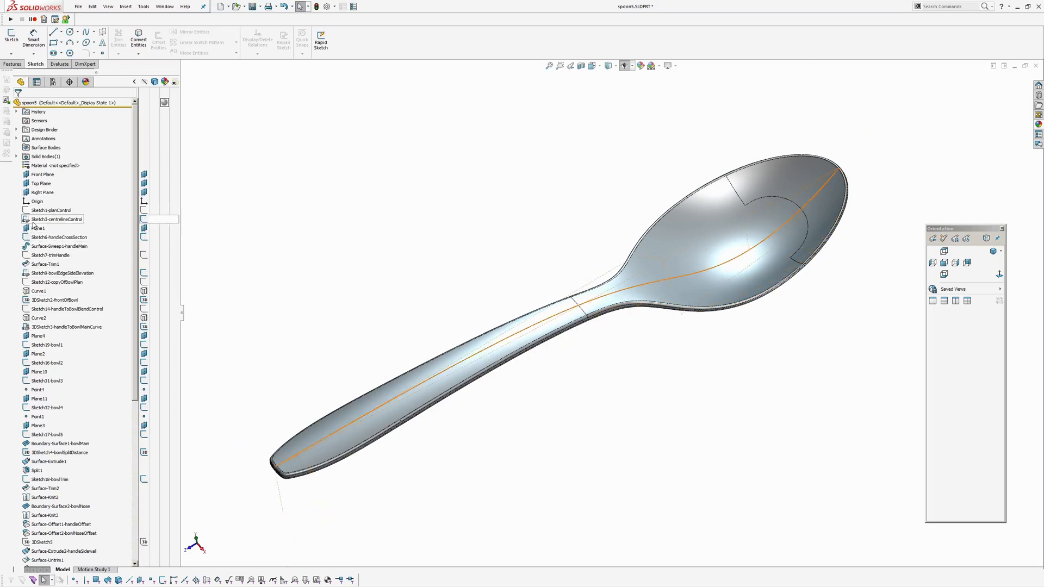
left_click(55, 218)
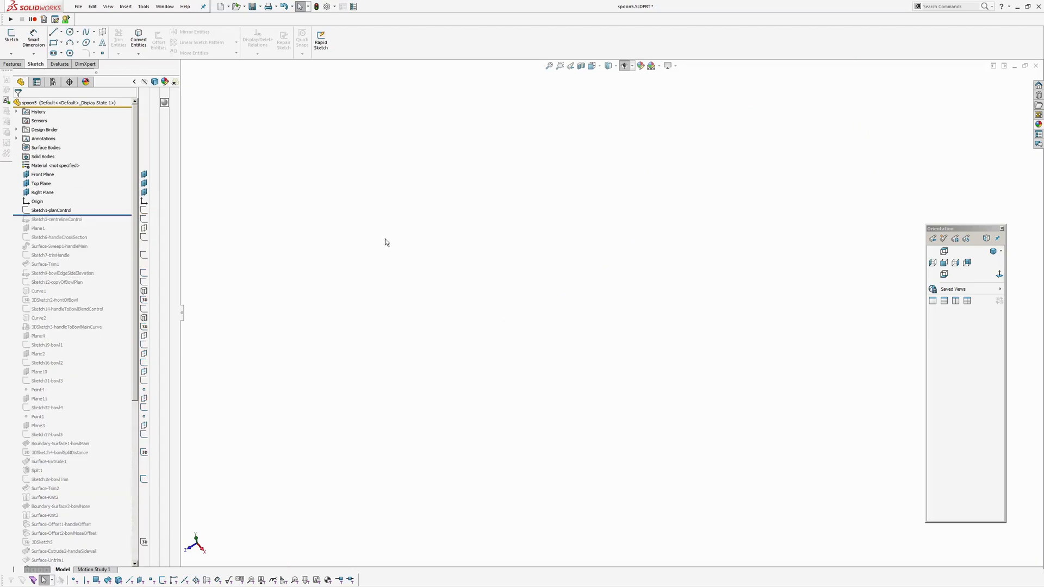
Edit Sketch1-planControl to review its outline and dimensions, then exit the sketch
left_click(51, 210)
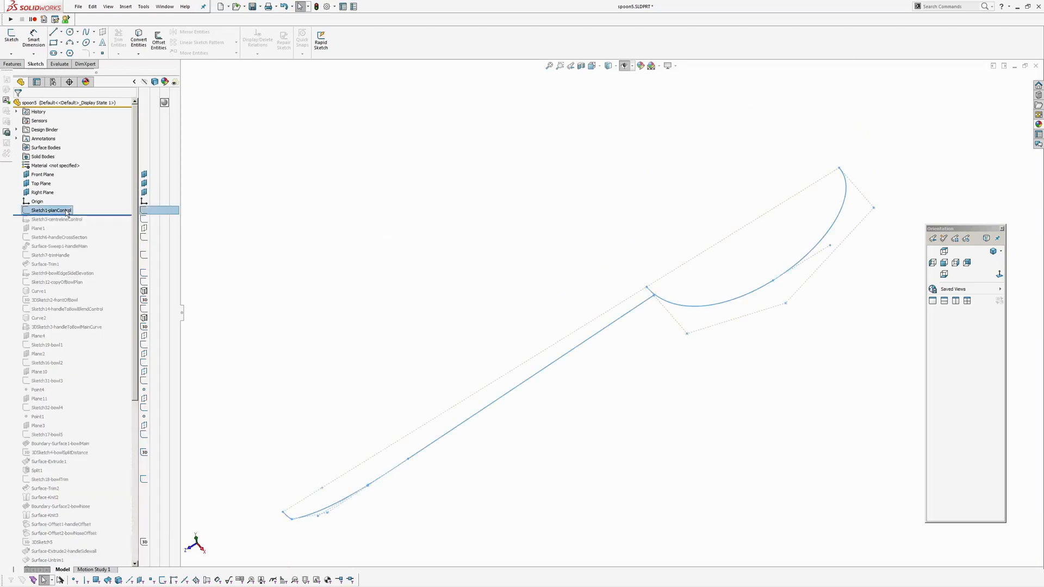
double_click(47, 210)
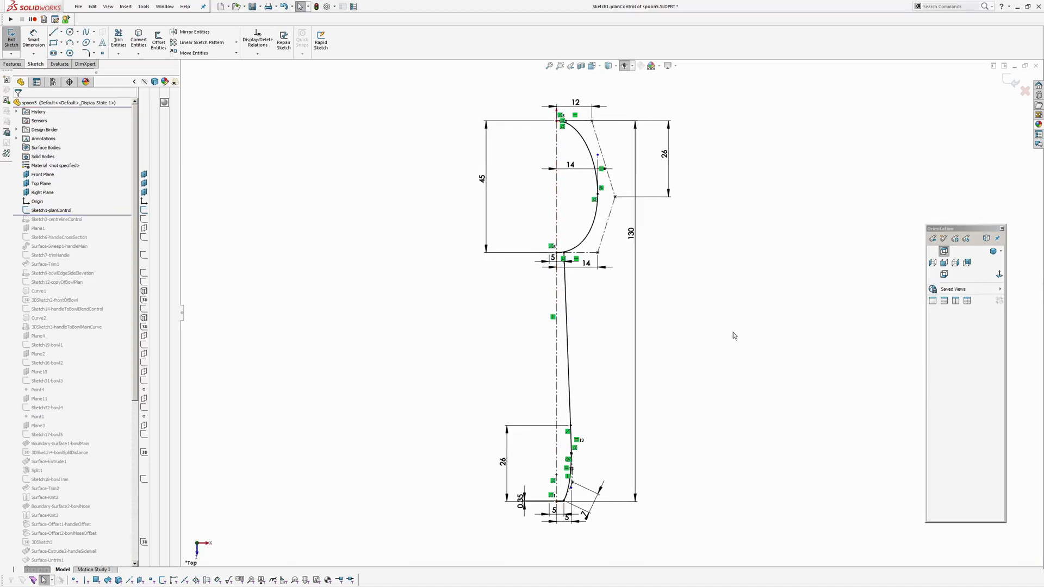
mouse_move(728, 318)
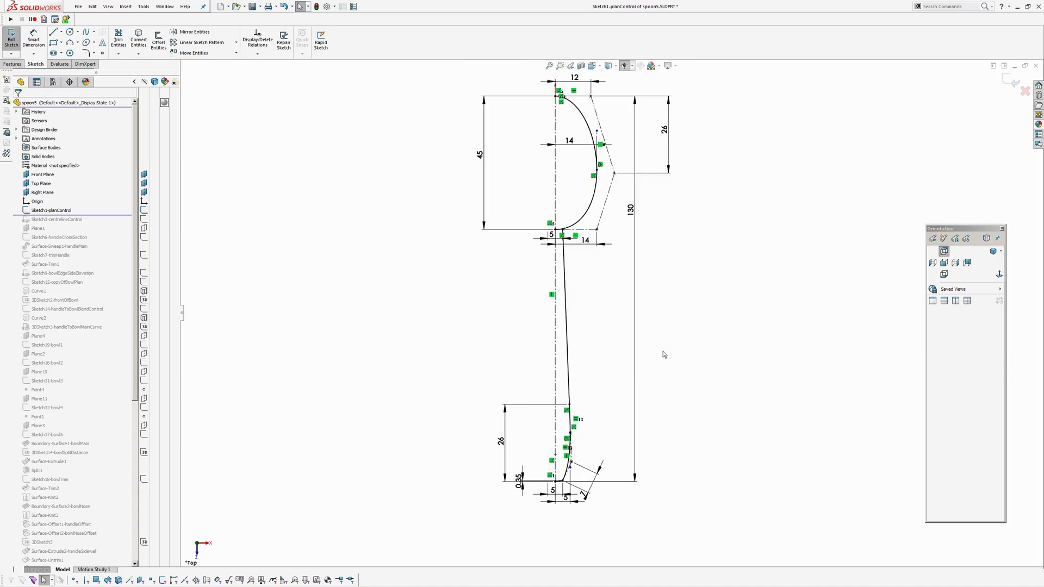
left_click(11, 38)
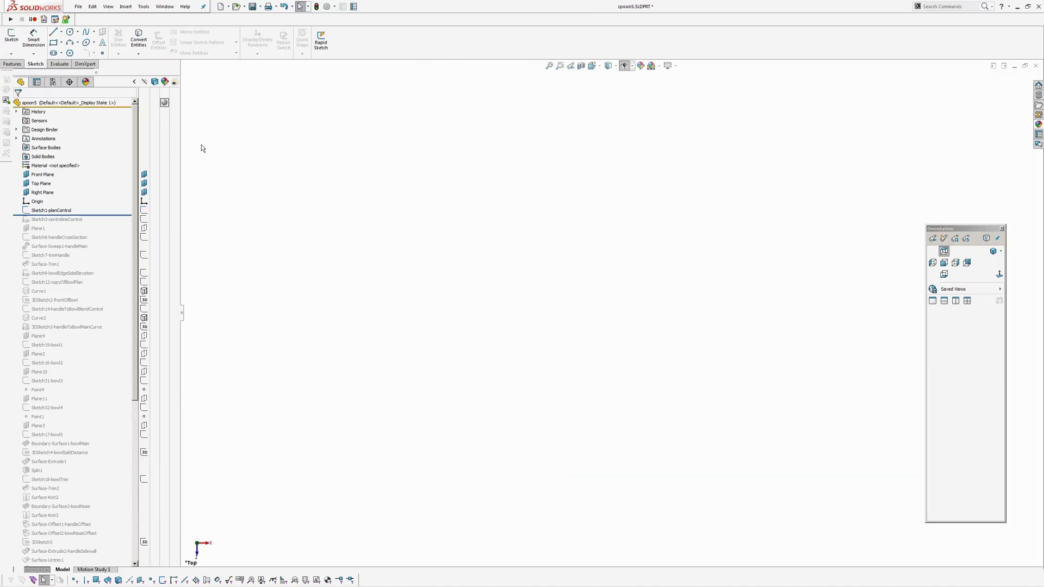
Roll forward past Sketch3-centrelineControl and edit that sketch, orbiting to see both curves
left_click(56, 220)
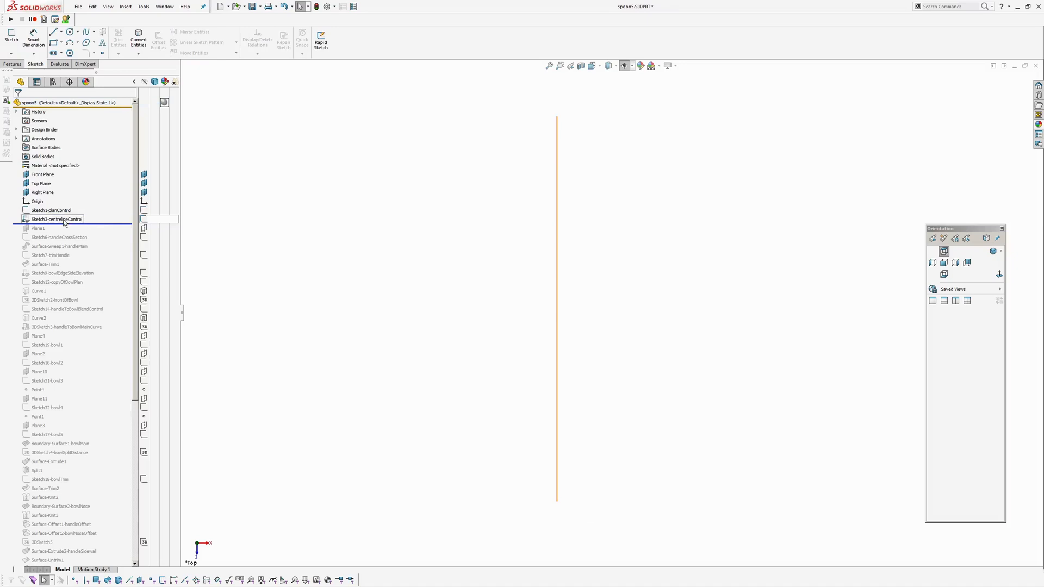
left_click(56, 219)
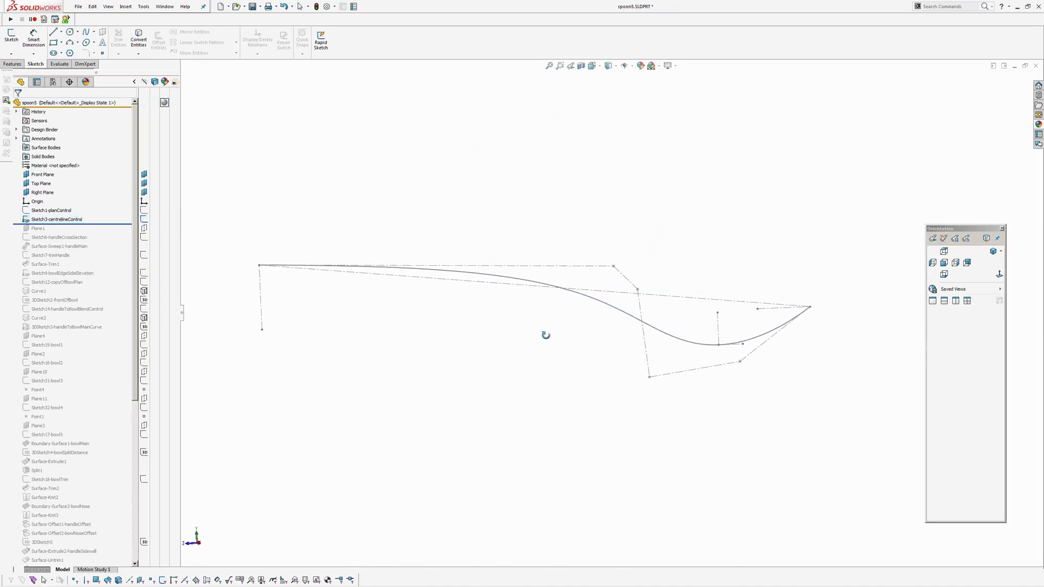
left_click(50, 209)
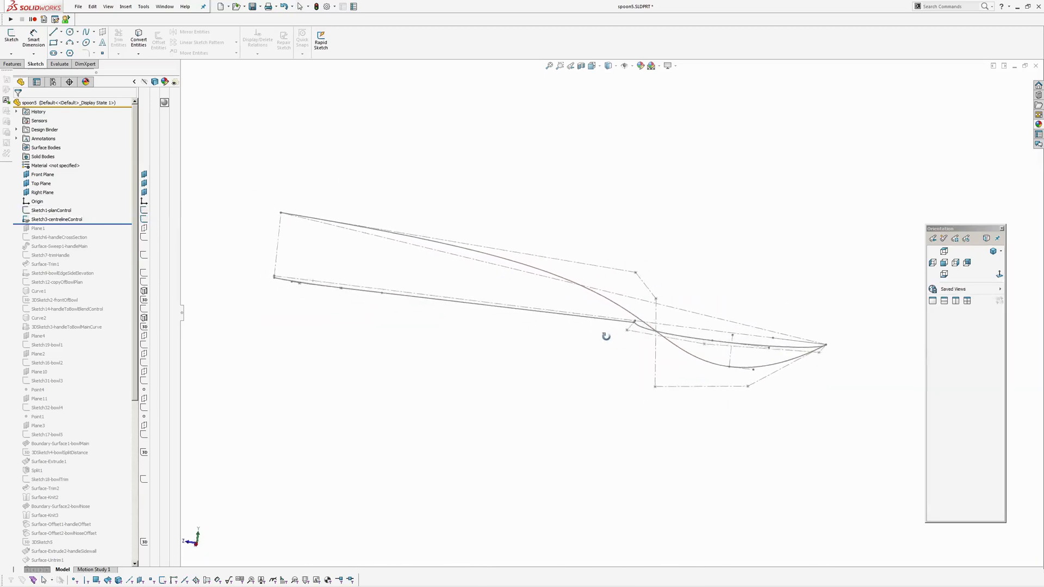
left_click(57, 219)
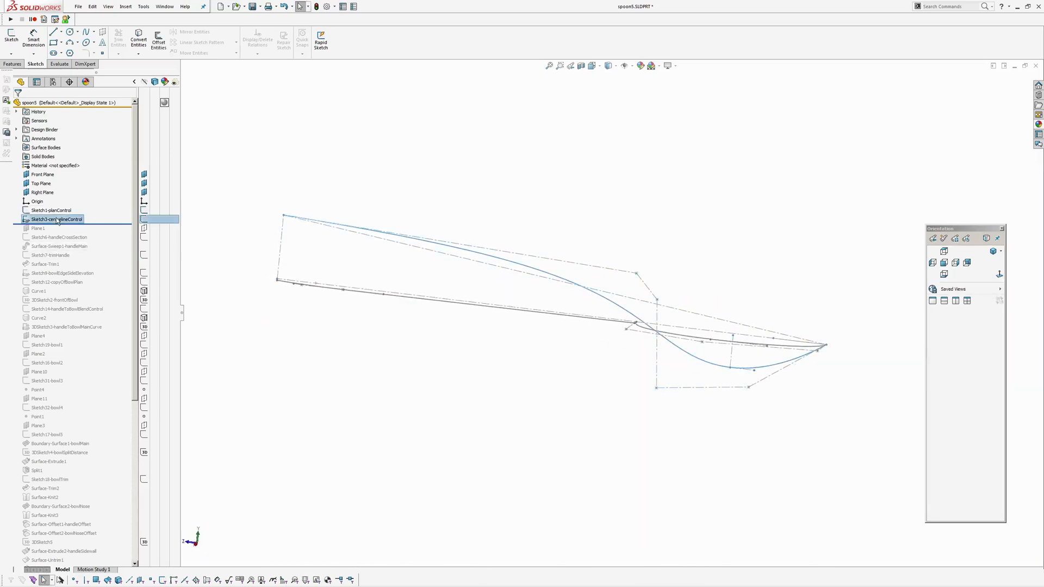
double_click(55, 219)
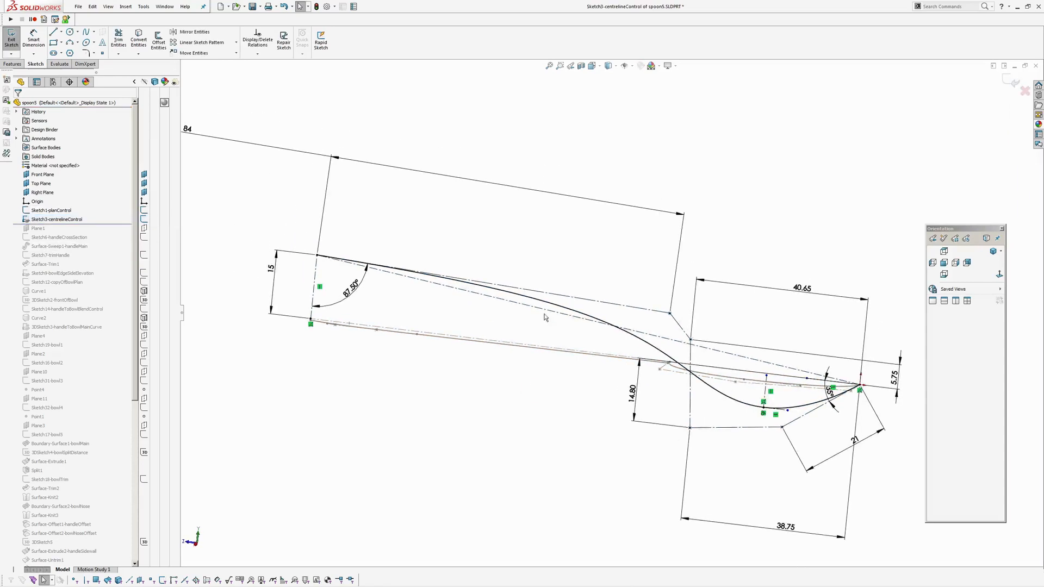
Inspect the centreline spline's properties and curvature comb, then leave the sketch
left_click(466, 267)
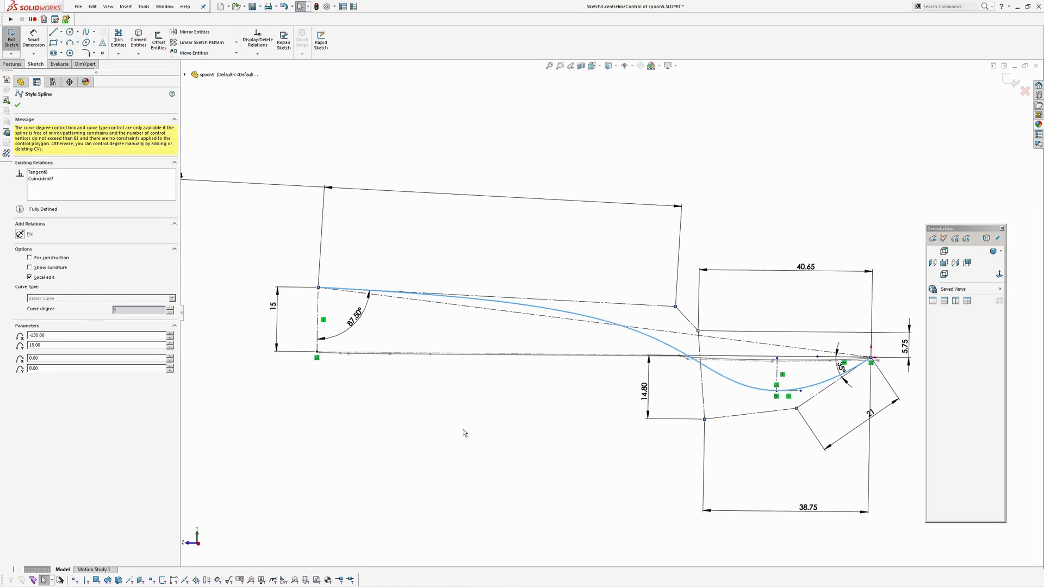
left_click(16, 104)
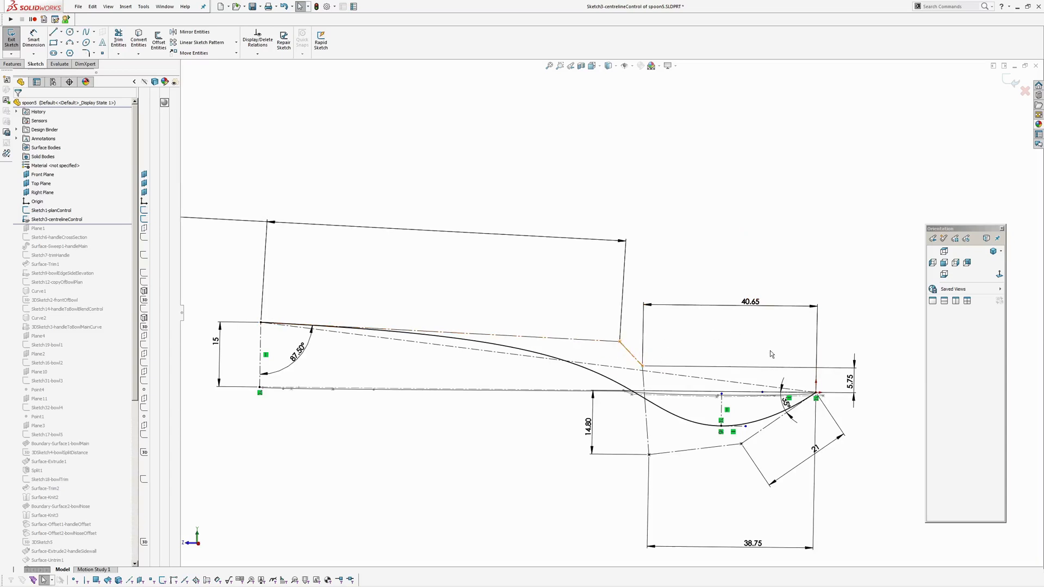
left_click(467, 346)
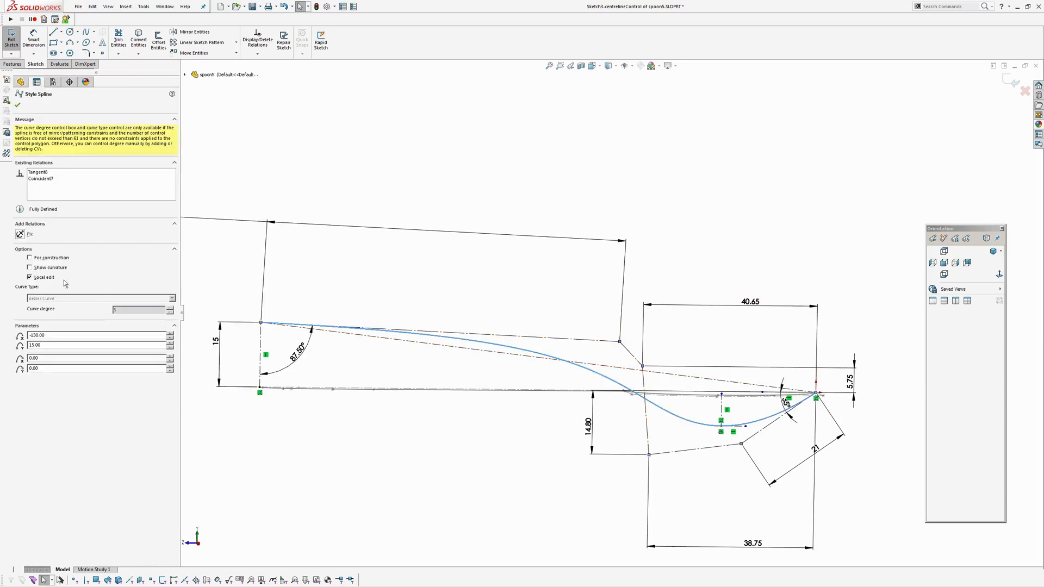
left_click(29, 267)
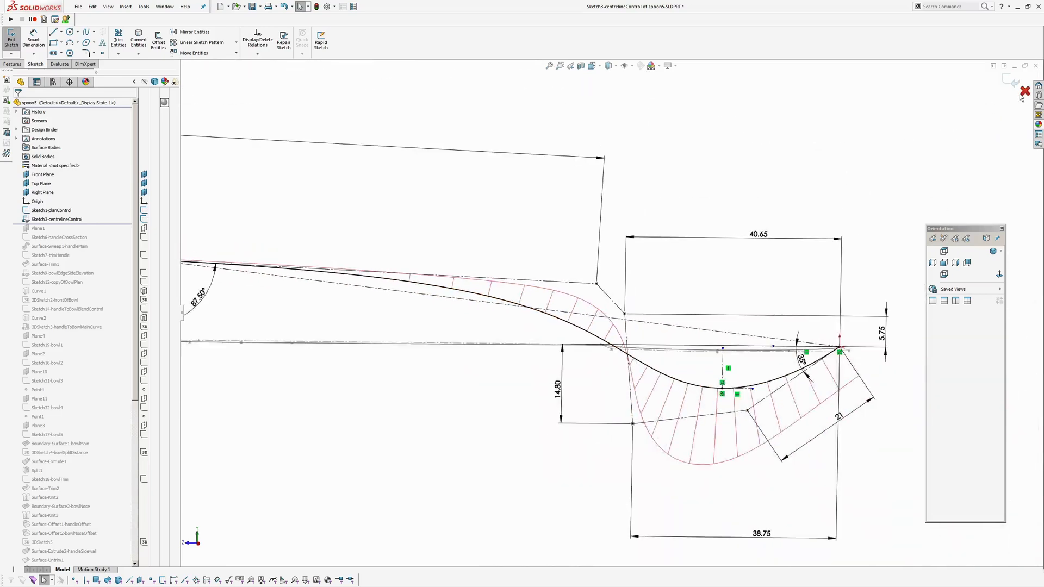
left_click(1024, 90)
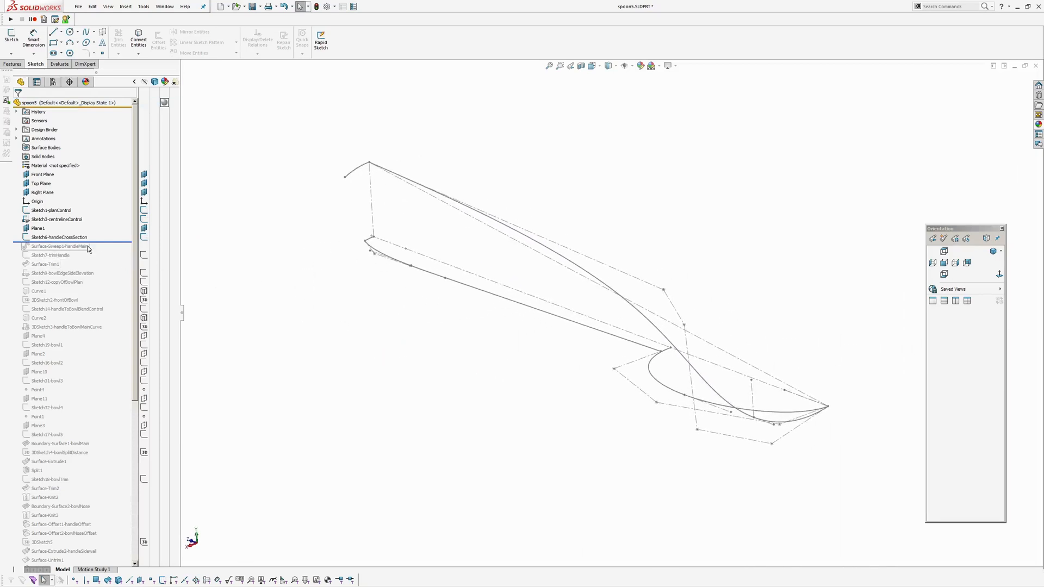
Preview the handle cross-section and roll forward to build Surface-Sweep1-handleMain
left_click(58, 237)
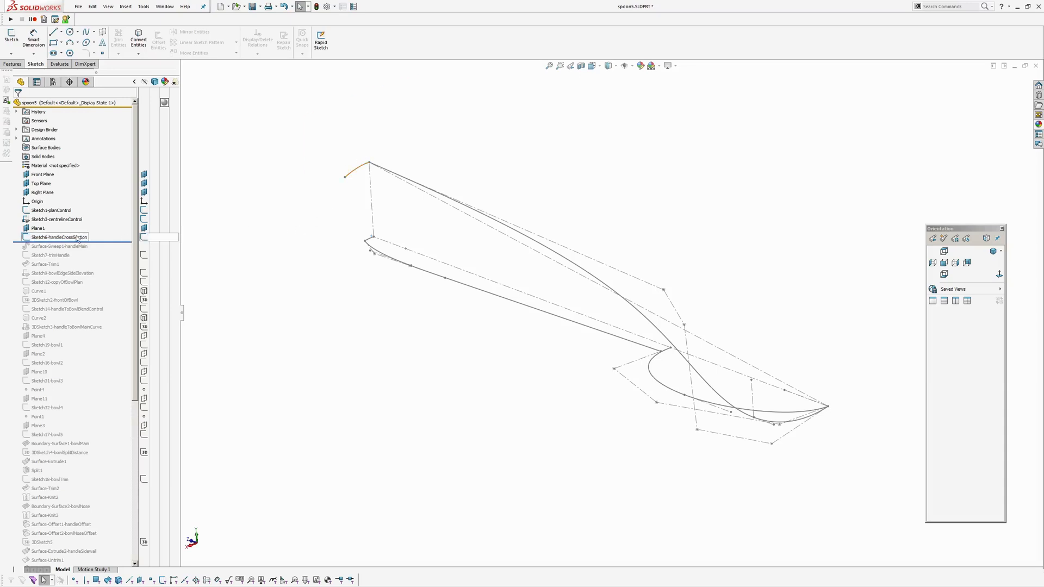
left_click(56, 237)
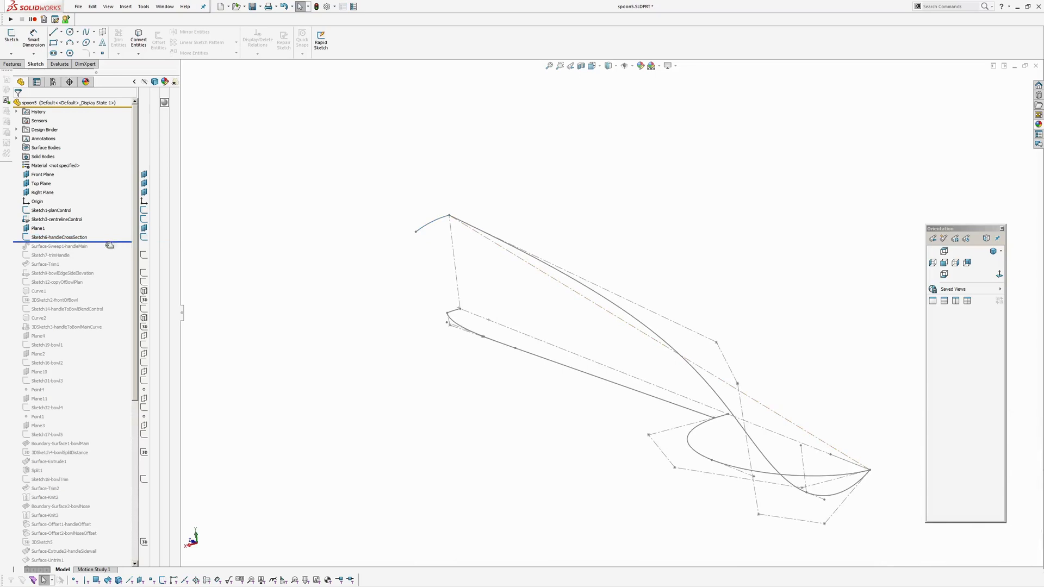
left_click(59, 247)
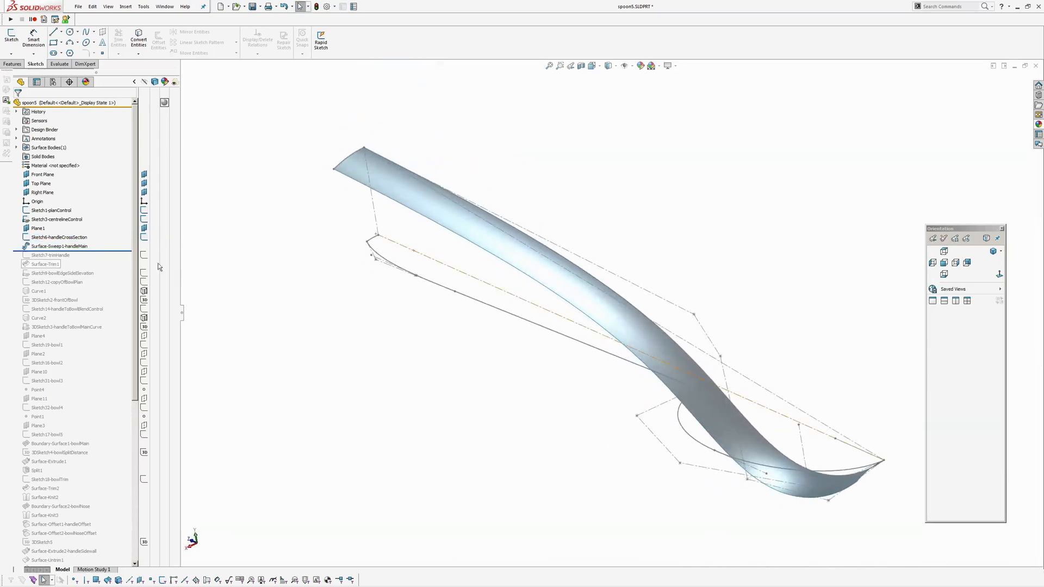
Roll forward through Sketch7-trimHandle and Surface-Trim1 to the bowl edge side elevation sketch
left_click(50, 254)
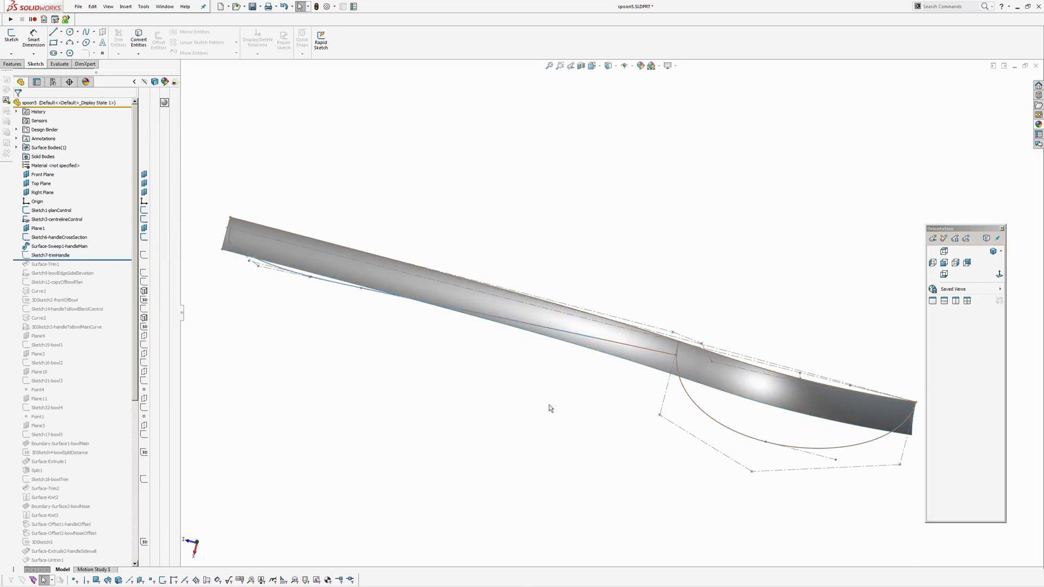
left_click(44, 263)
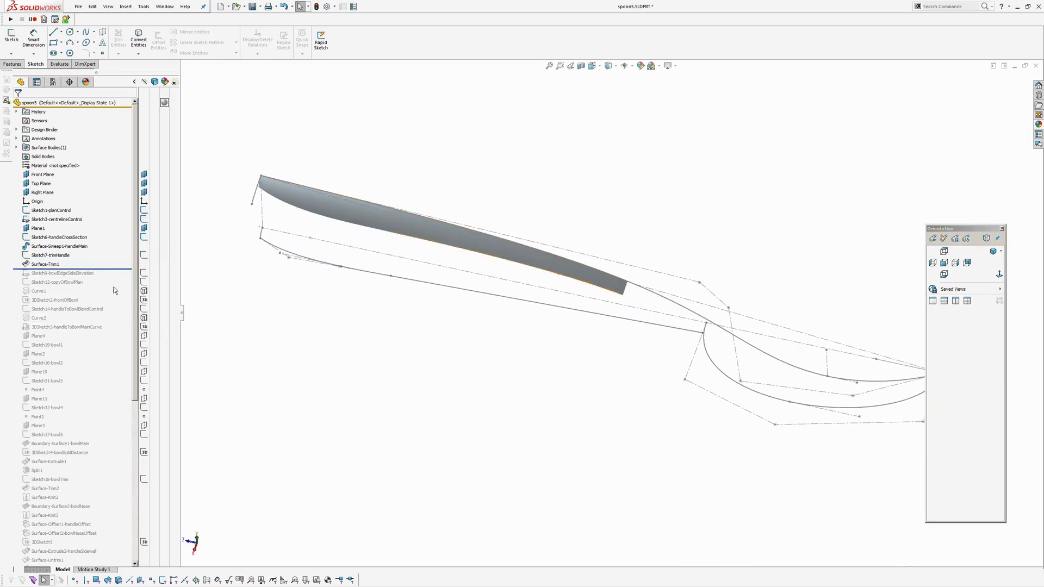
left_click(62, 273)
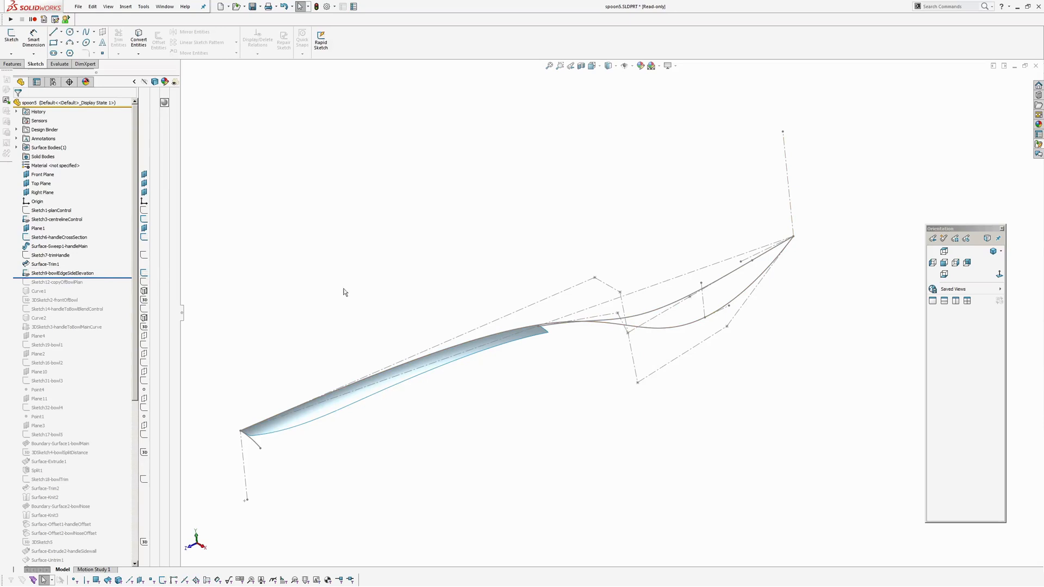
Display Sketch9-bowlEdgeSideElevation's 10, 15, 30 and 93° dimensions beside the handle sweep surface
left_click(63, 273)
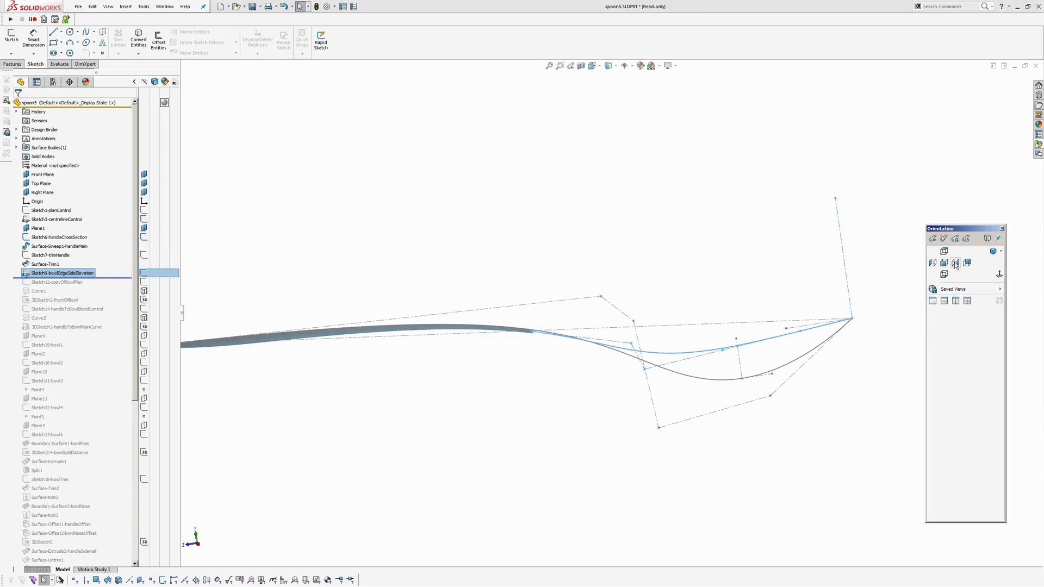
left_click(956, 262)
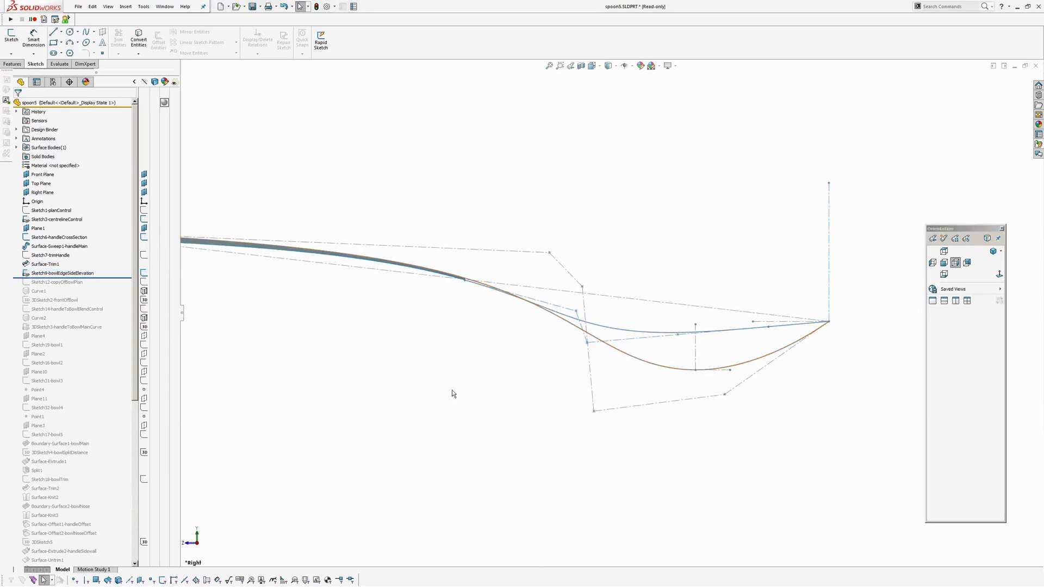
left_click(63, 273)
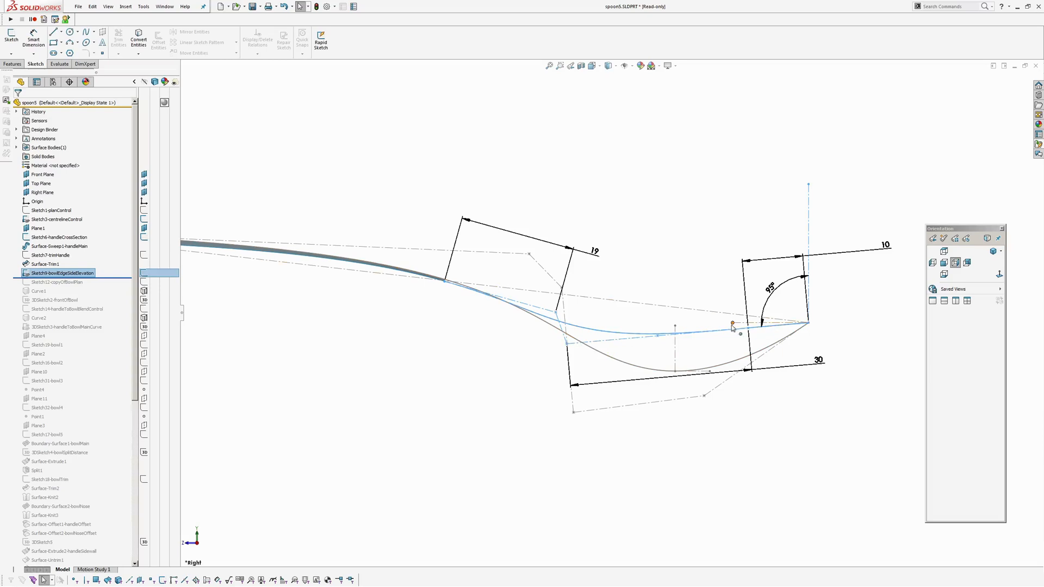
mouse_move(775, 440)
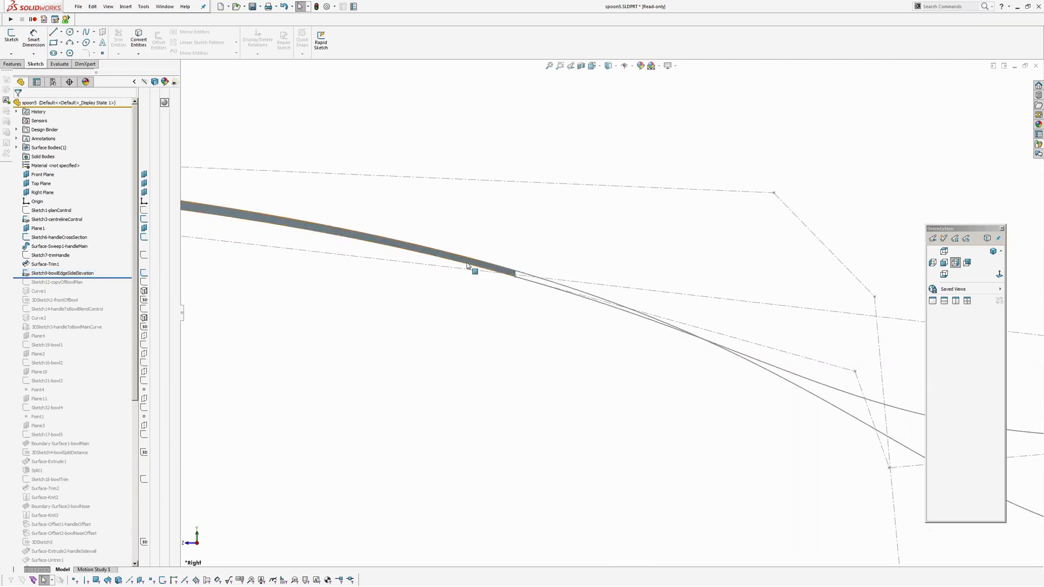
left_click(59, 246)
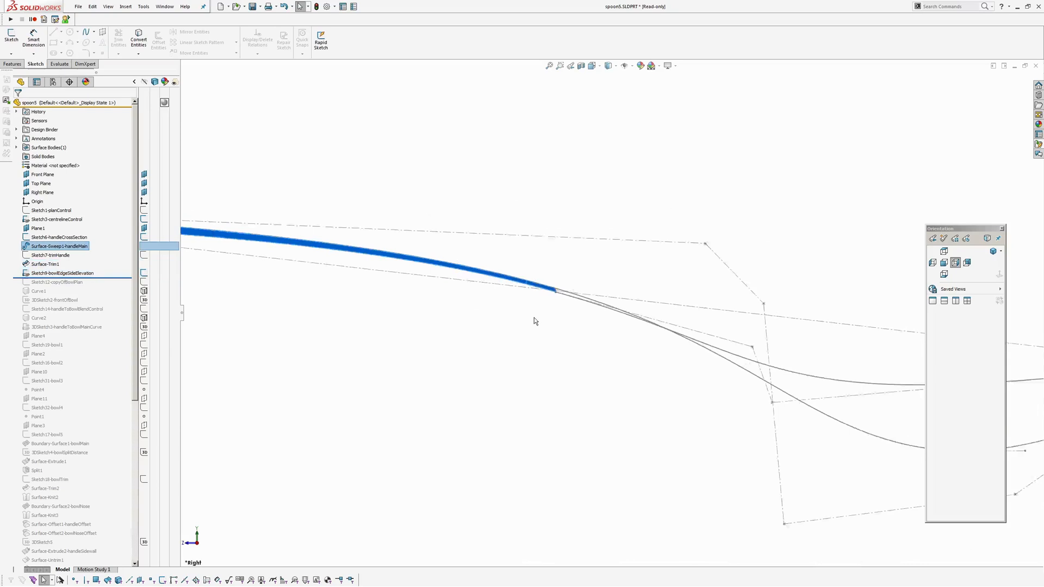
left_click(63, 273)
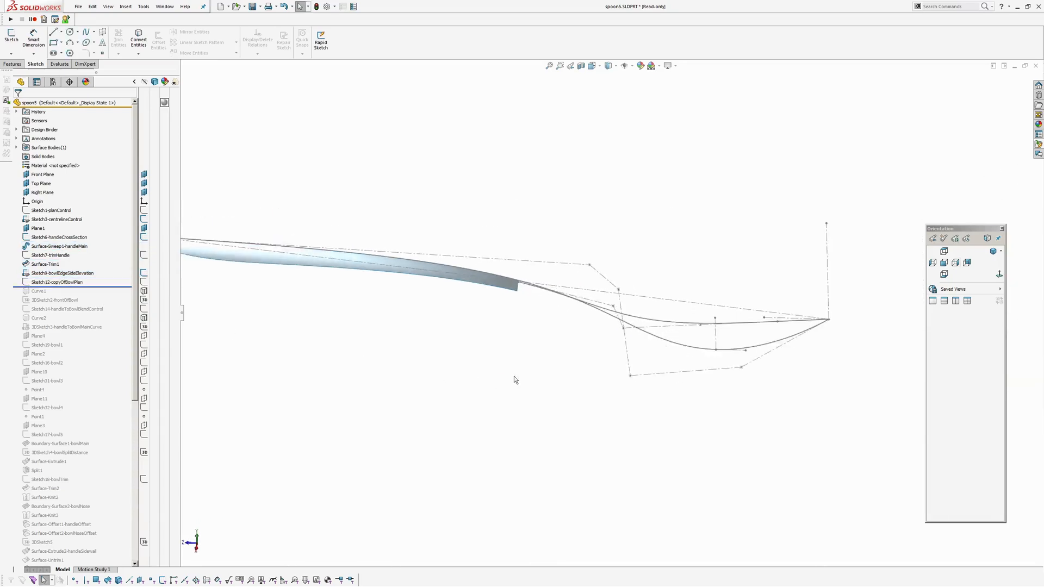
Roll forward through Sketch12, Curve1 and 3DSketch2-frontOffBowl
left_click(57, 281)
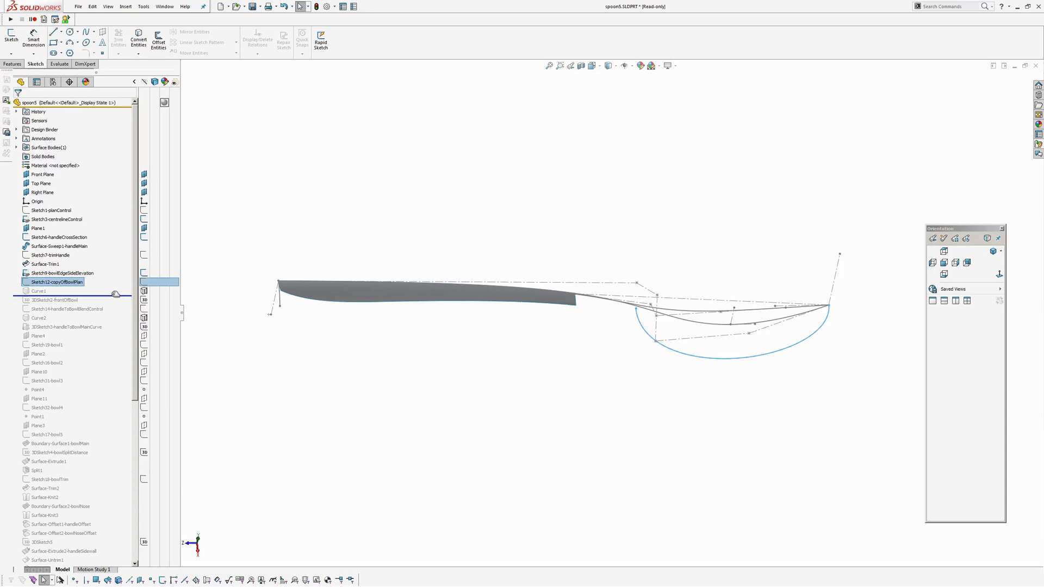
left_click(39, 292)
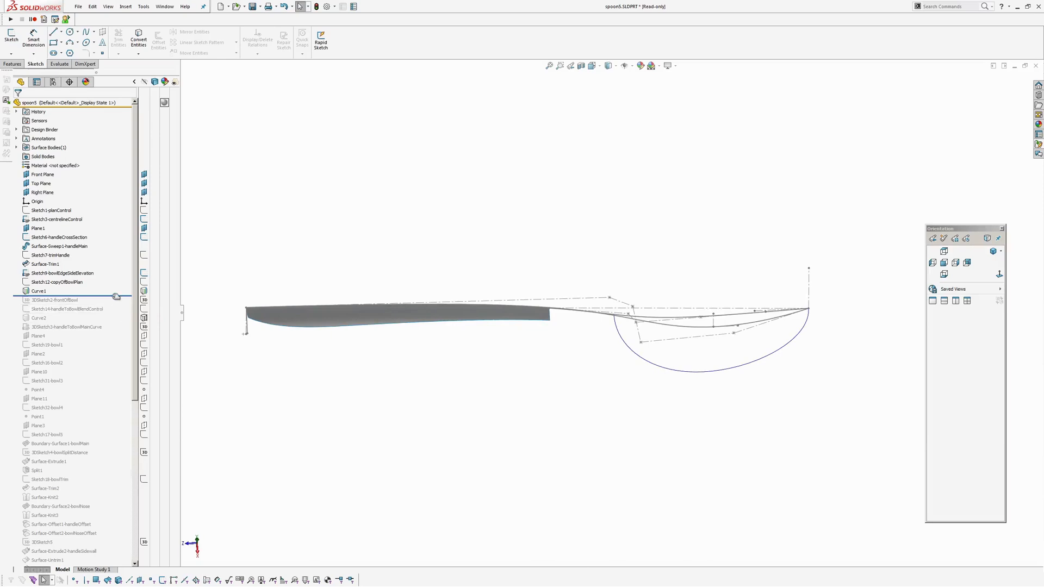
left_click(54, 300)
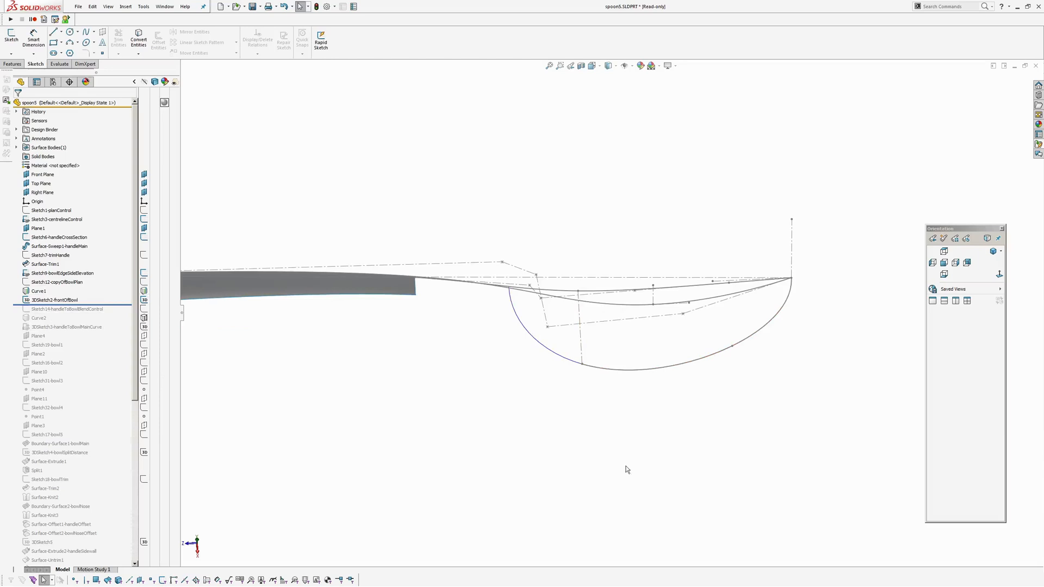
mouse_move(433, 403)
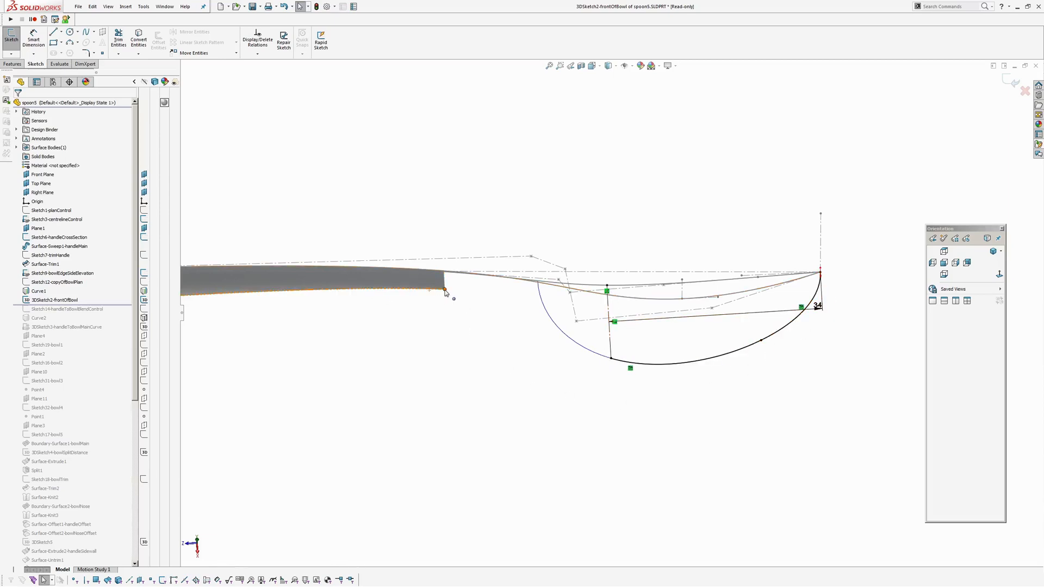
Inspect the front-off-bowl 3D sketch and exit it
left_click(608, 360)
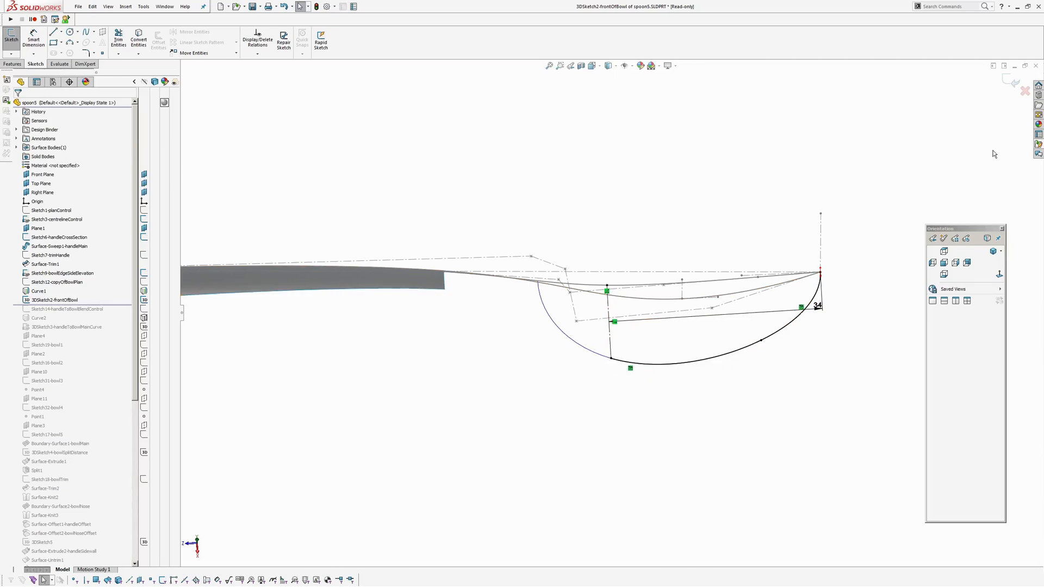
left_click(53, 300)
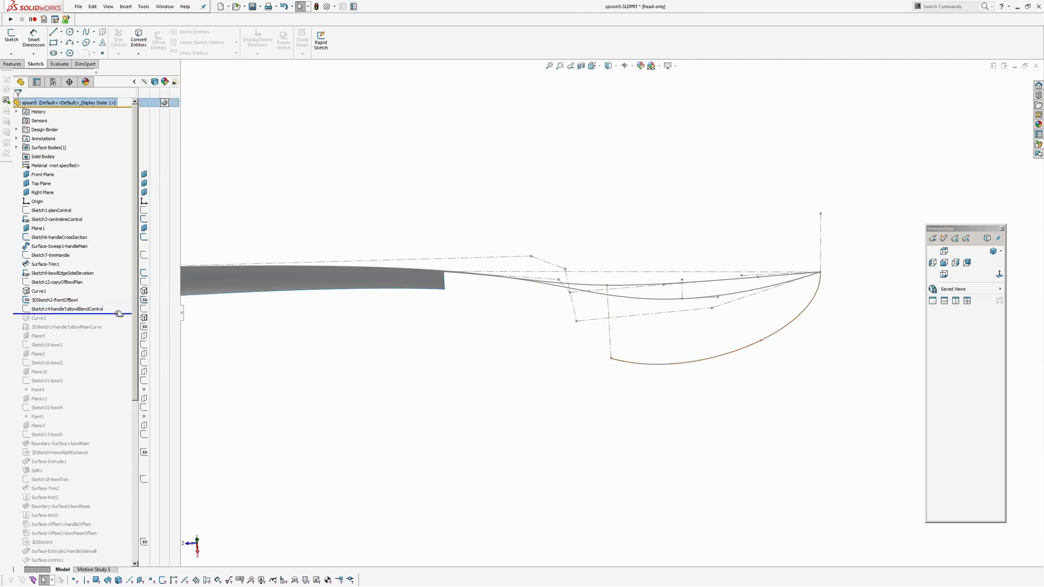
Edit Sketch14-handleToBowlBlendControl, review its 9, 15 and 9 dimensions in Top view, then exit
left_click(66, 308)
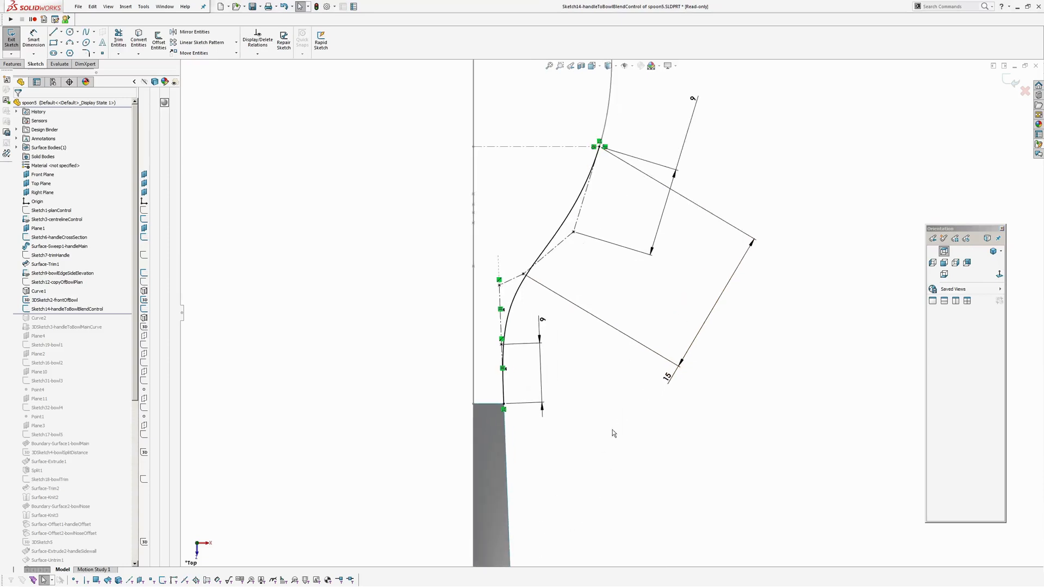
left_click(504, 293)
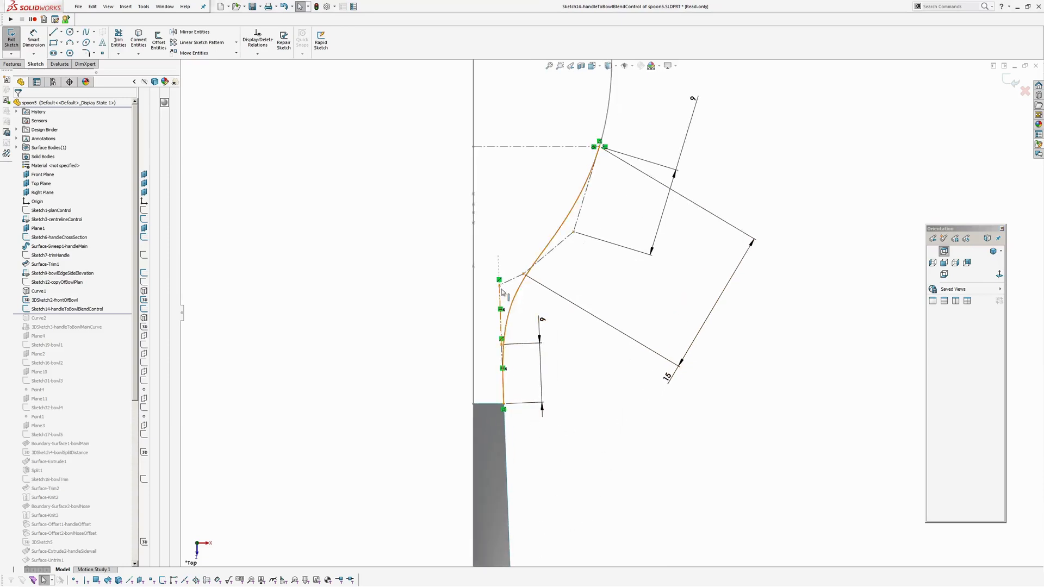
left_click(508, 434)
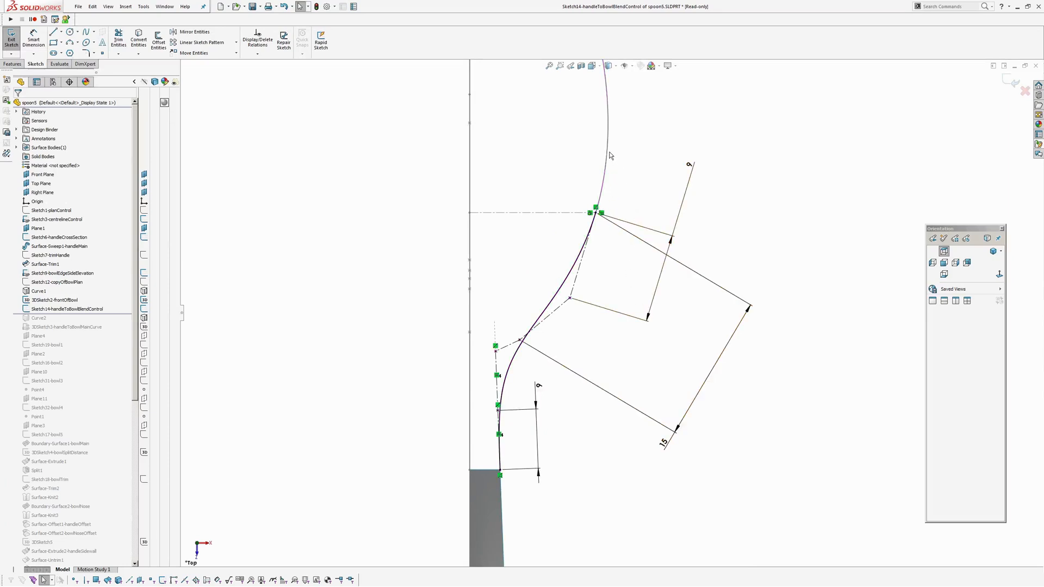
left_click(54, 300)
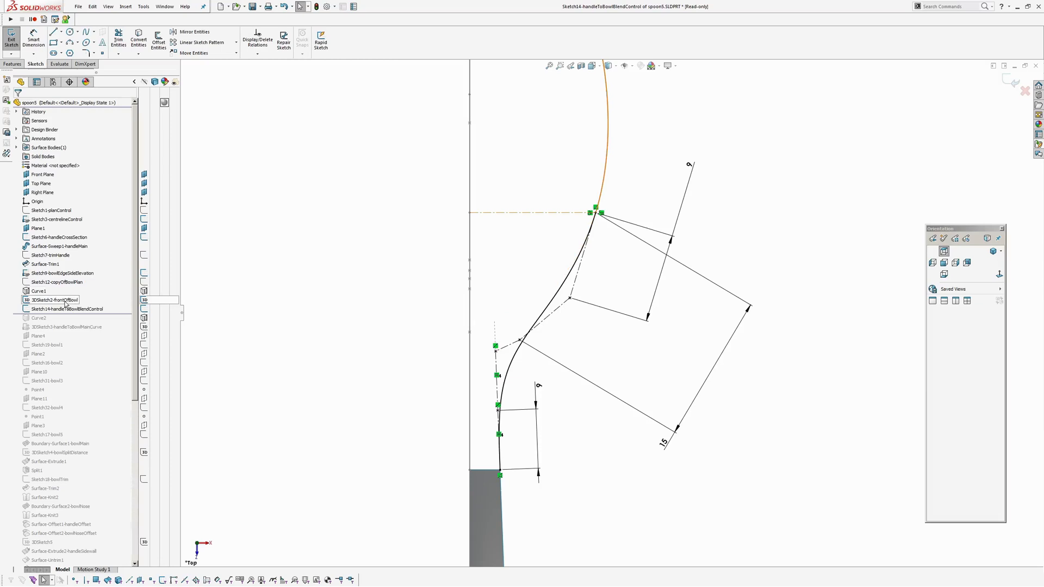
left_click(336, 315)
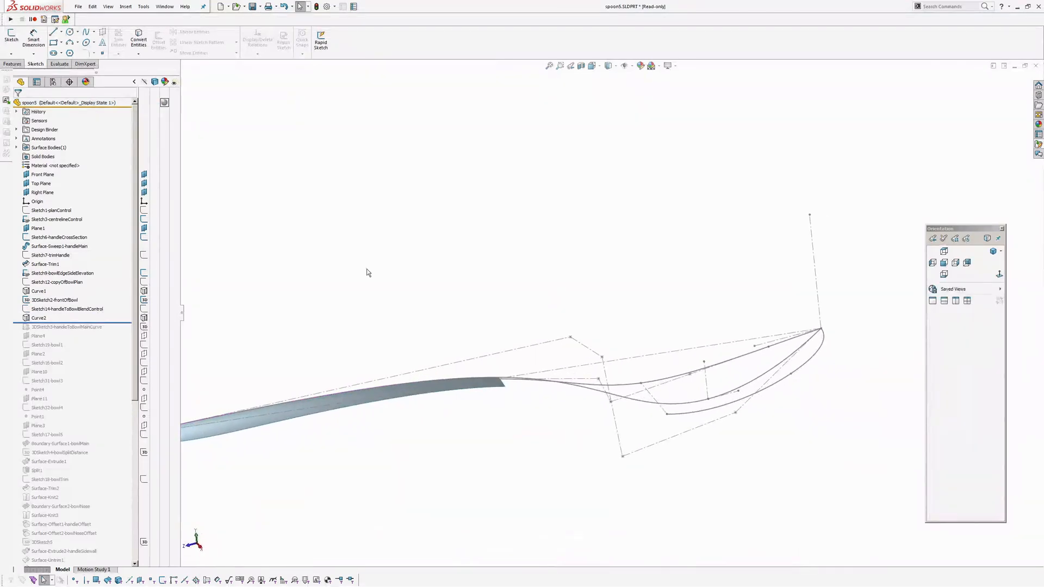
Roll forward past Curve2 to include 3DSketch3-handleToBowlMainCurve in the model
left_click(40, 317)
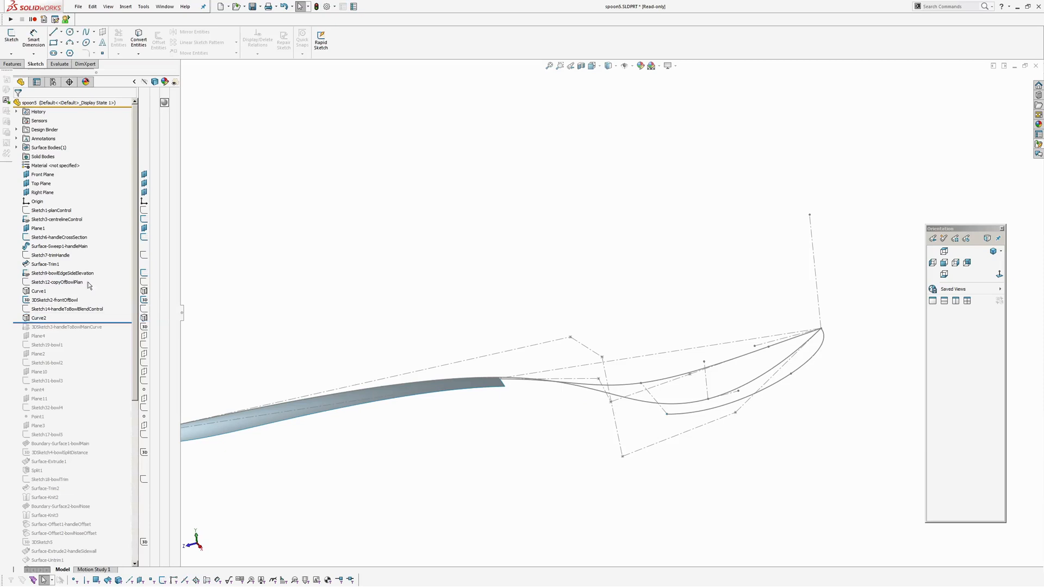
left_click(61, 273)
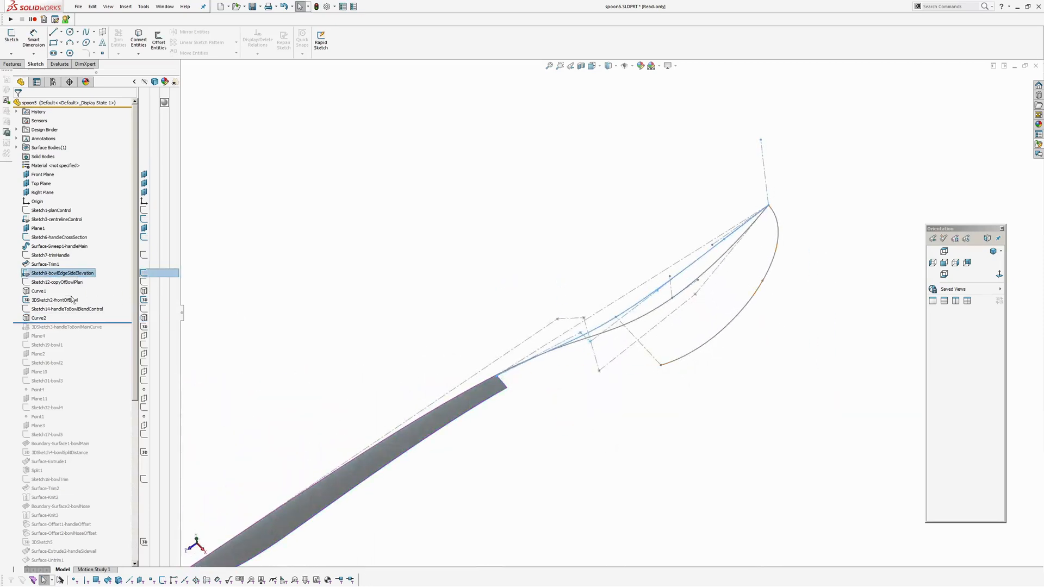
left_click(64, 307)
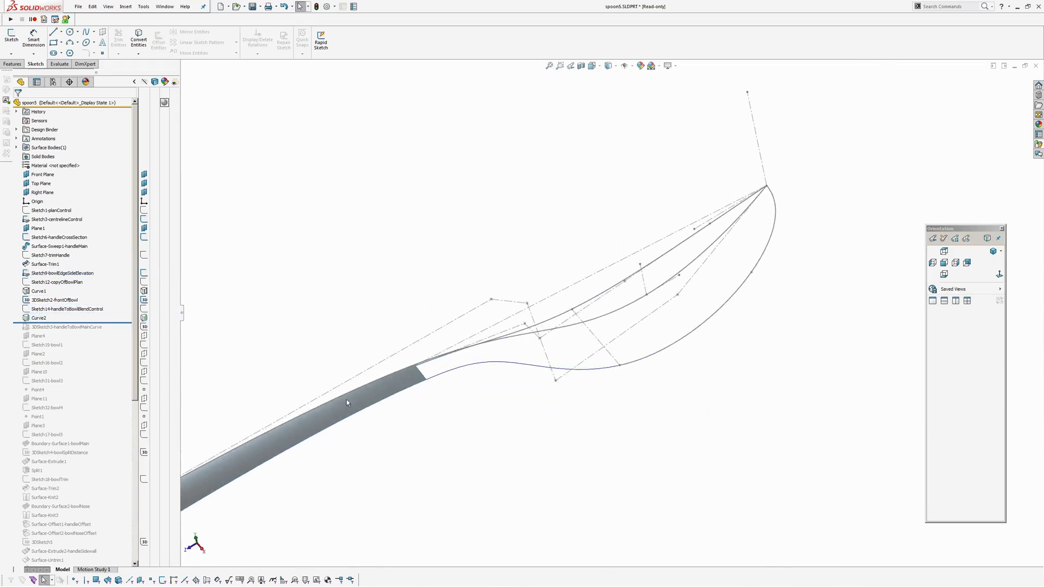
left_click(66, 328)
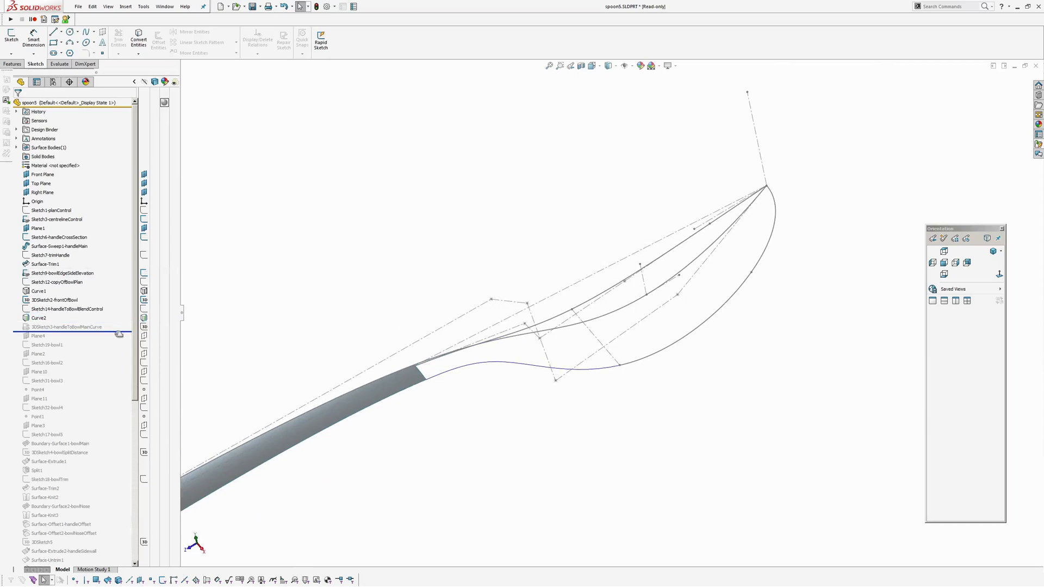
left_click(66, 327)
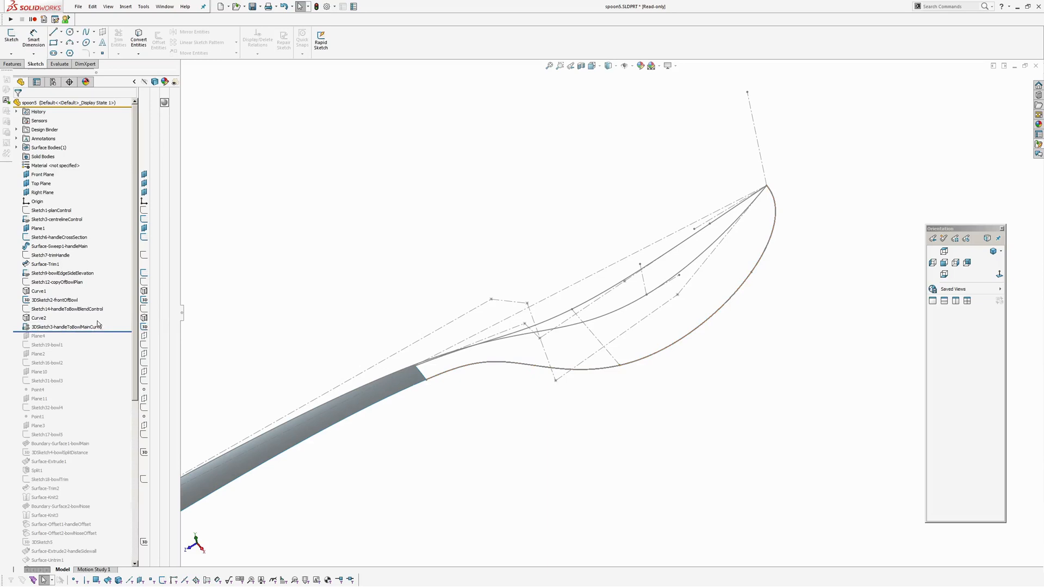
left_click(66, 327)
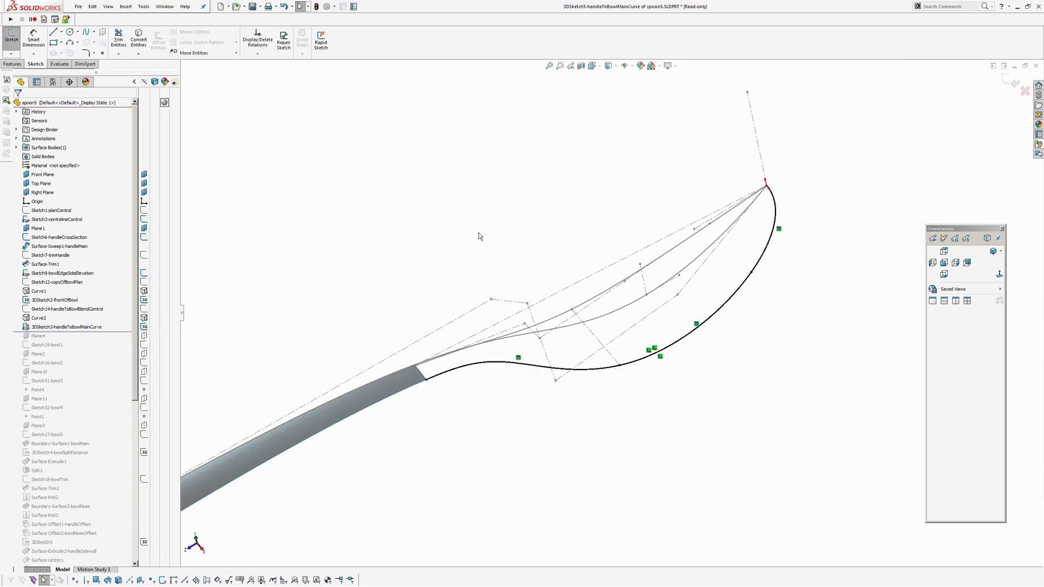
mouse_move(642, 205)
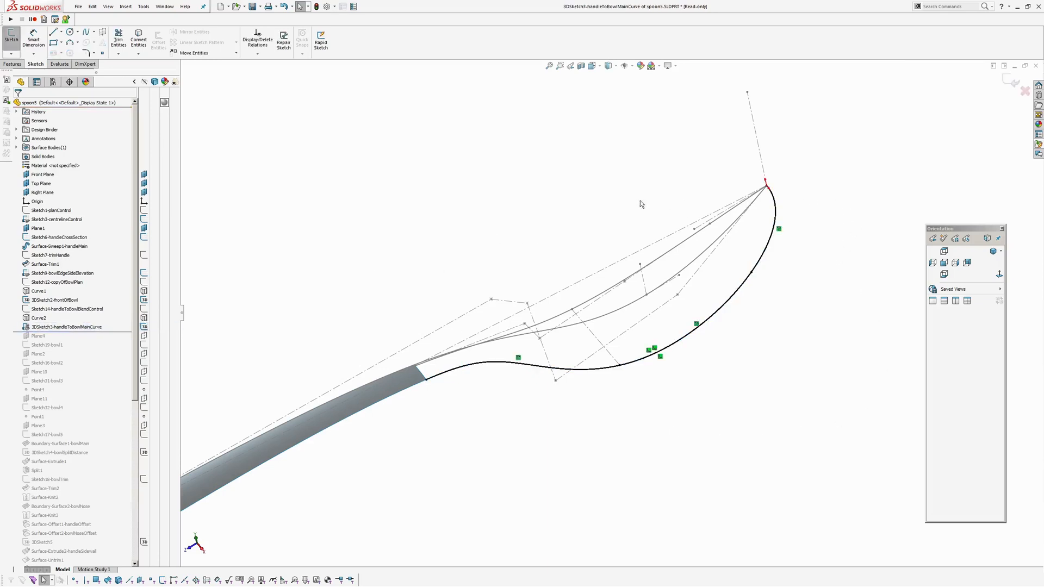
left_click(52, 300)
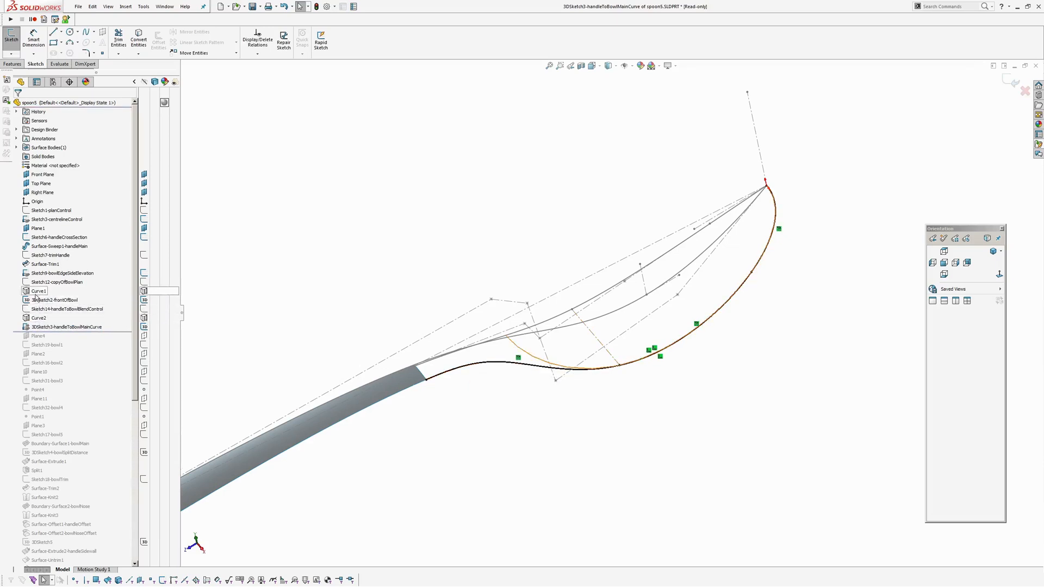
left_click(40, 318)
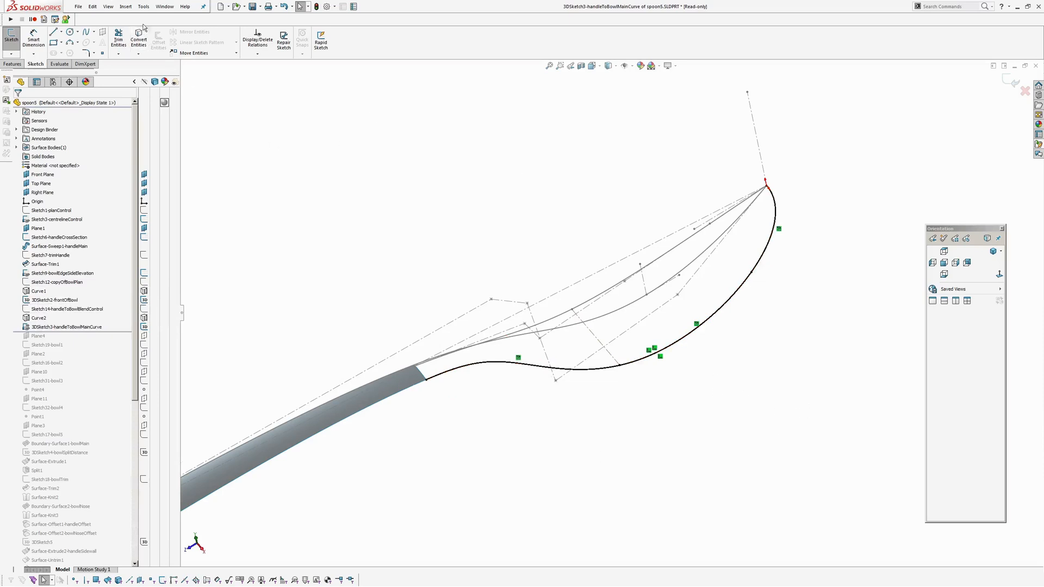
left_click(124, 7)
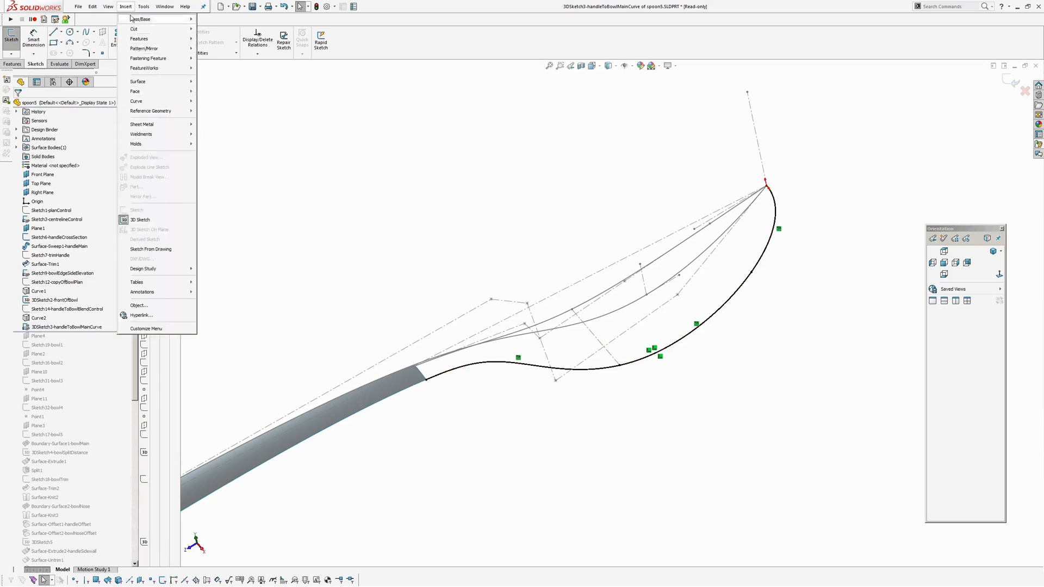
left_click(144, 7)
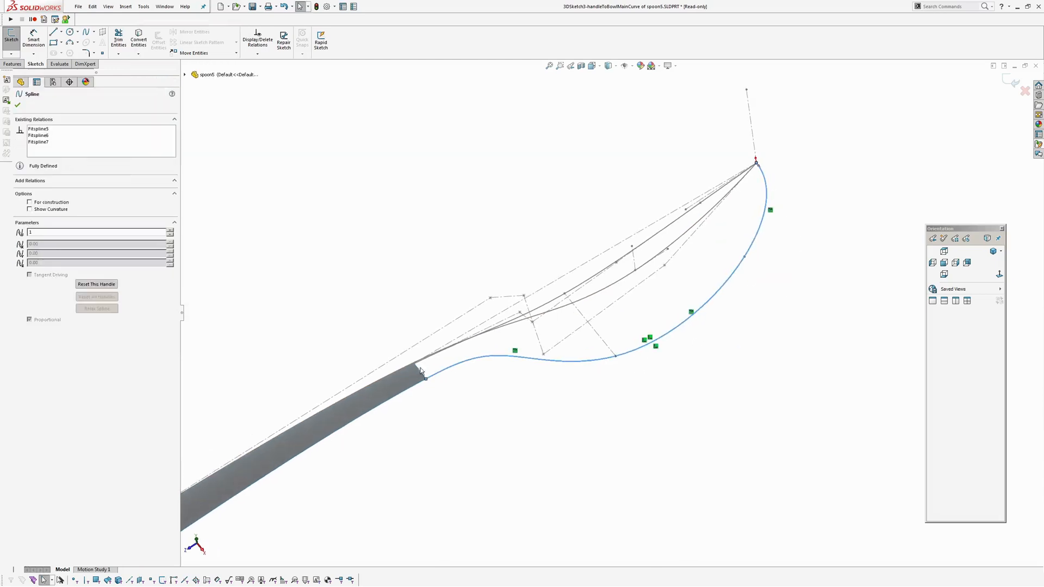
left_click(16, 104)
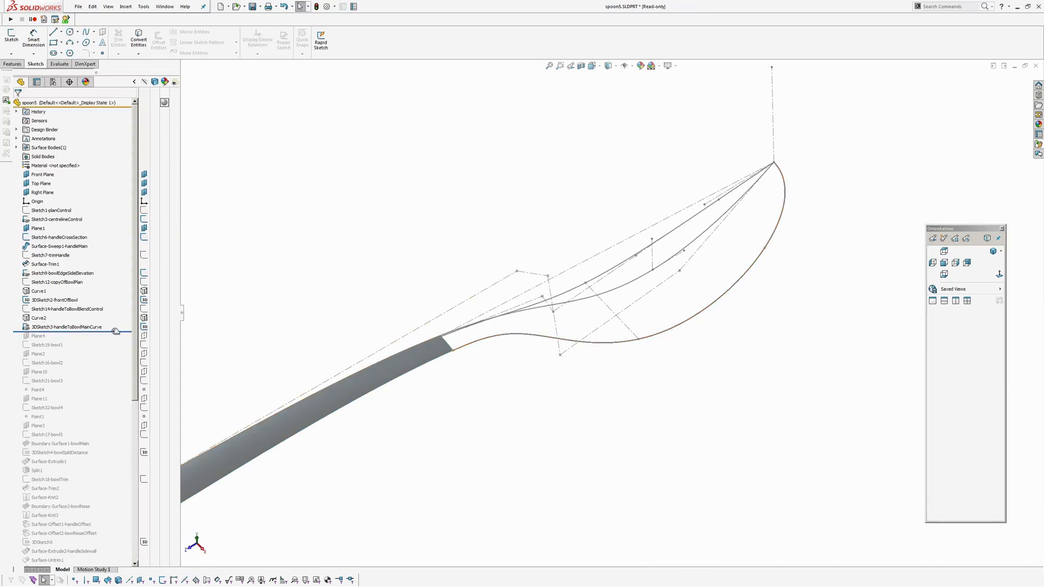
Roll forward past Plane4, edit the bowl1 sketch and check its Style Spline is fully defined
left_click(46, 344)
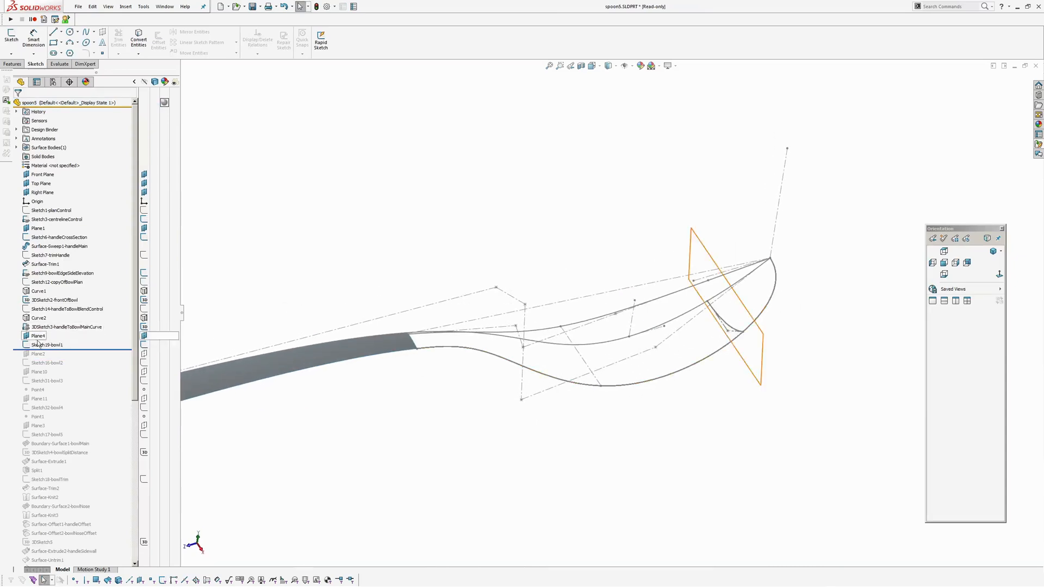
left_click(47, 345)
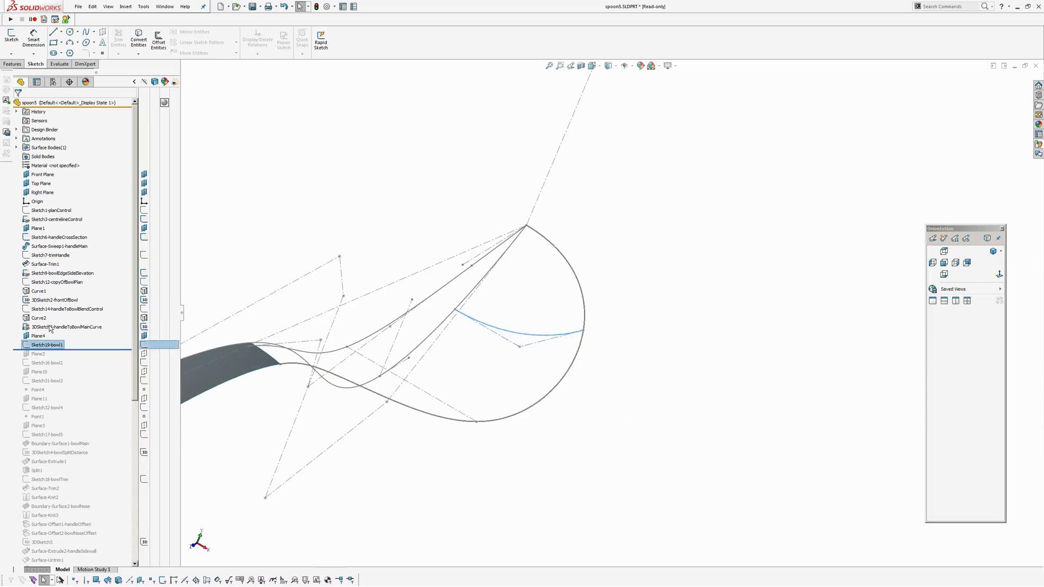
double_click(47, 344)
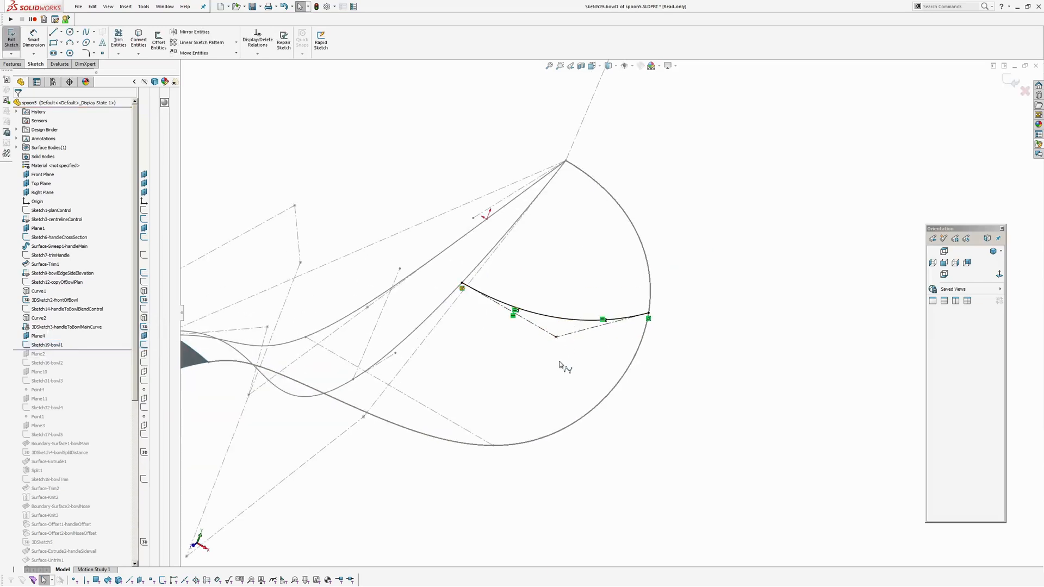
left_click(558, 317)
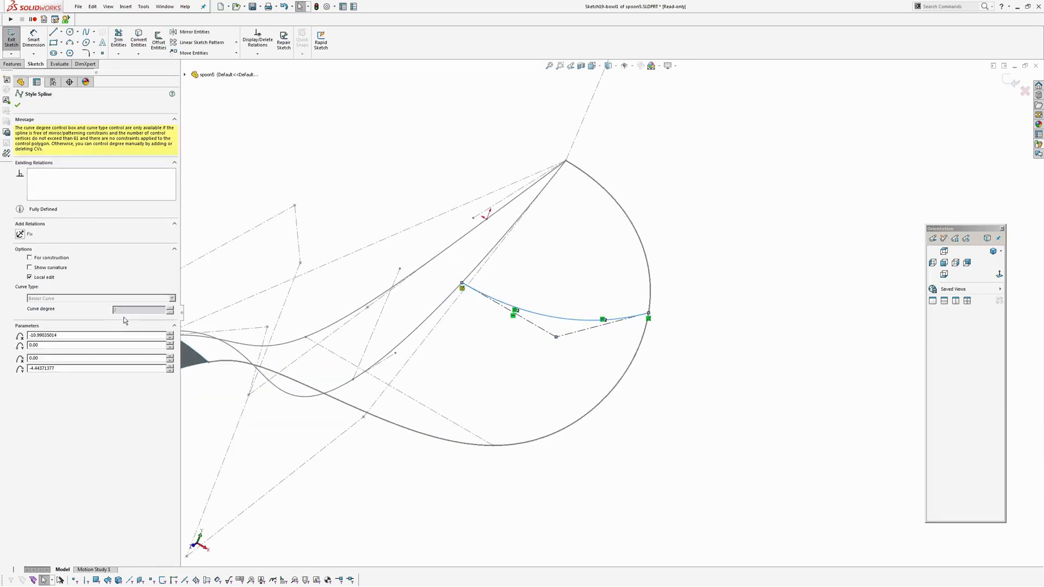
left_click(17, 105)
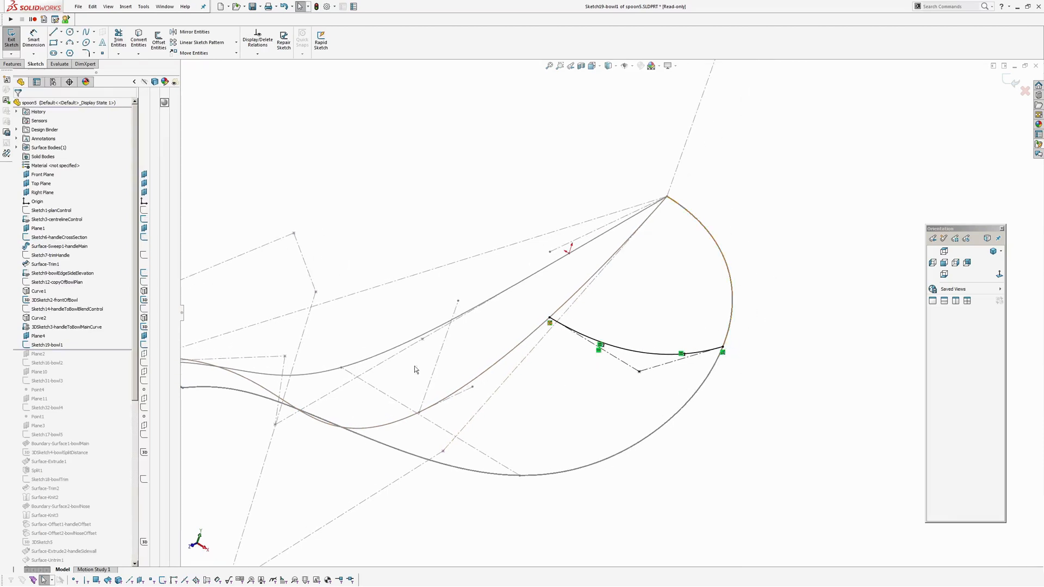
Highlight 3DSketch3, exit the sketch and roll forward below Sketch16-bowl2
left_click(66, 327)
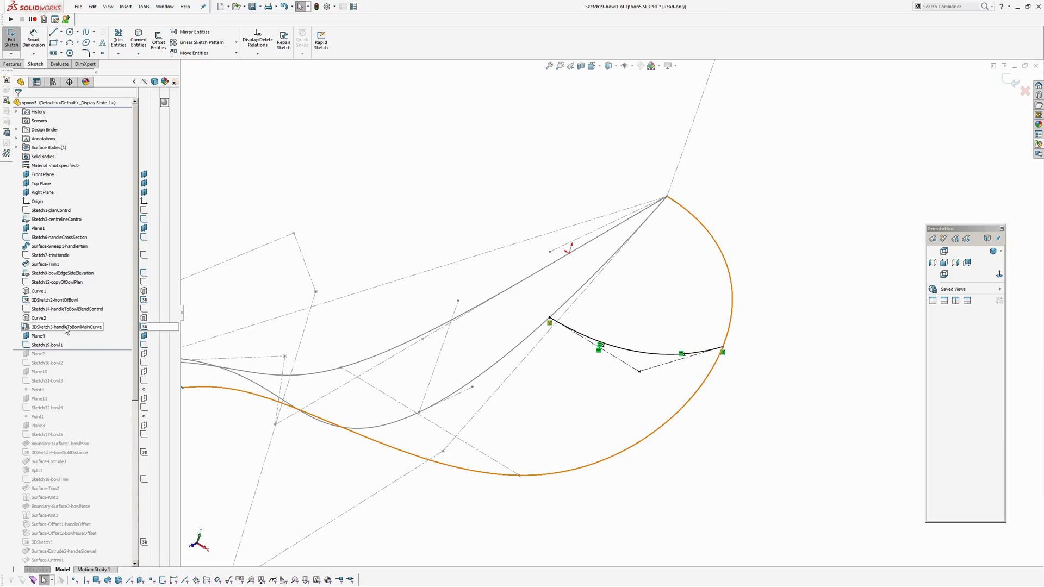
left_click(47, 344)
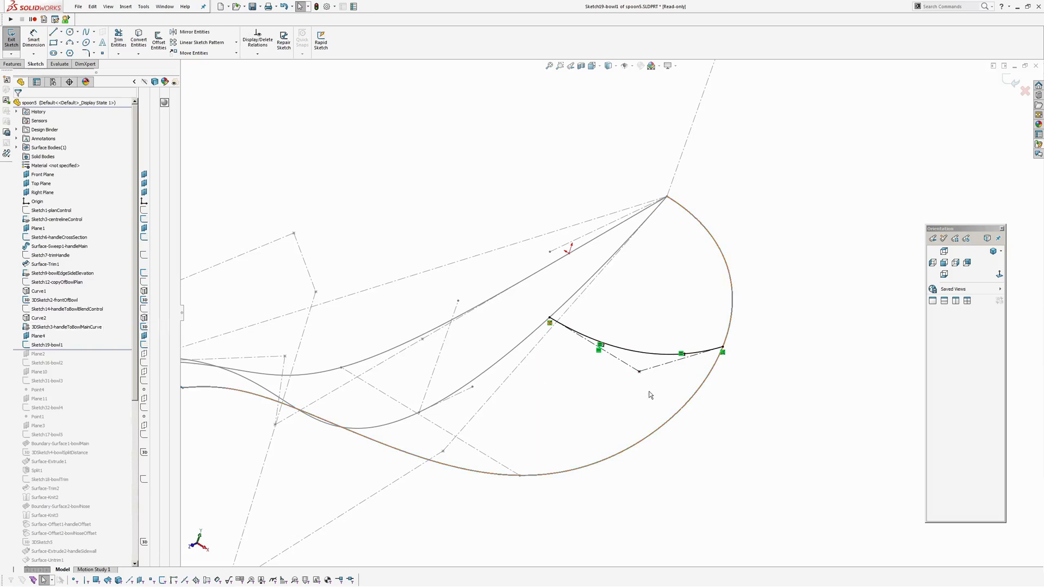
mouse_move(623, 366)
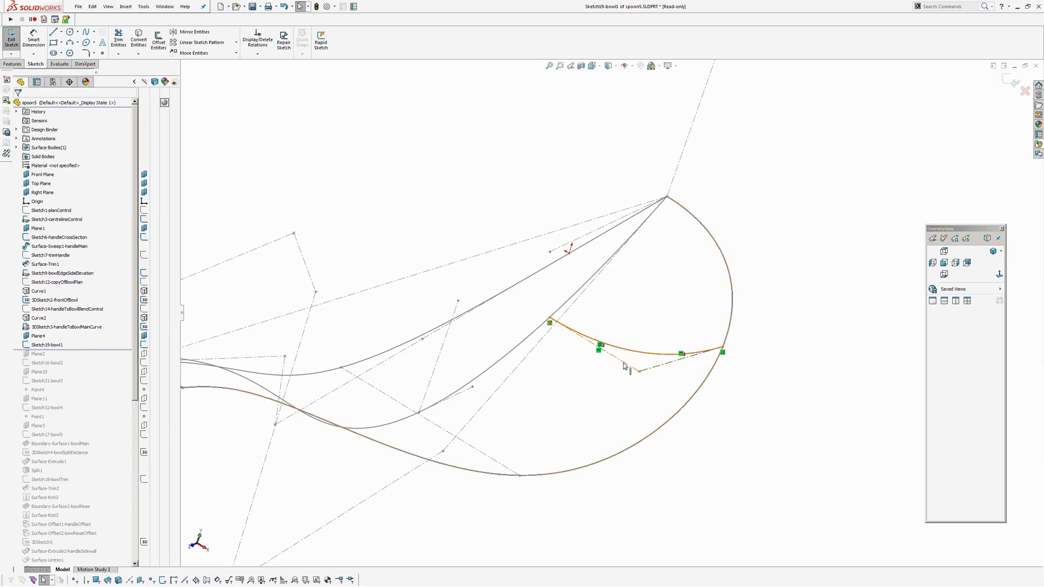
scroll("up", 3)
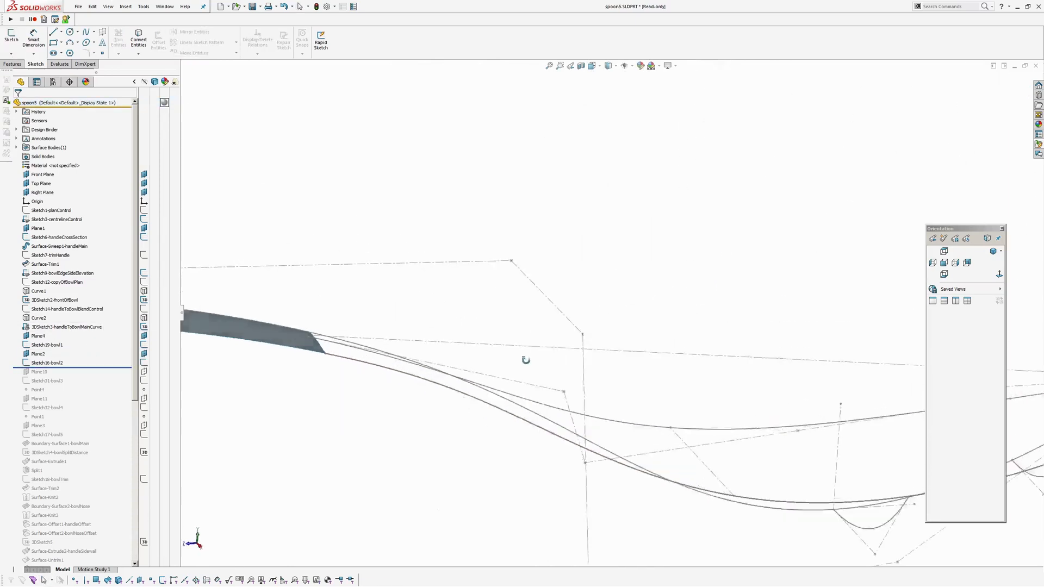
Roll forward through Sketch21-bowl3 and Sketch32-bowl4 with their planes and points
left_click(67, 327)
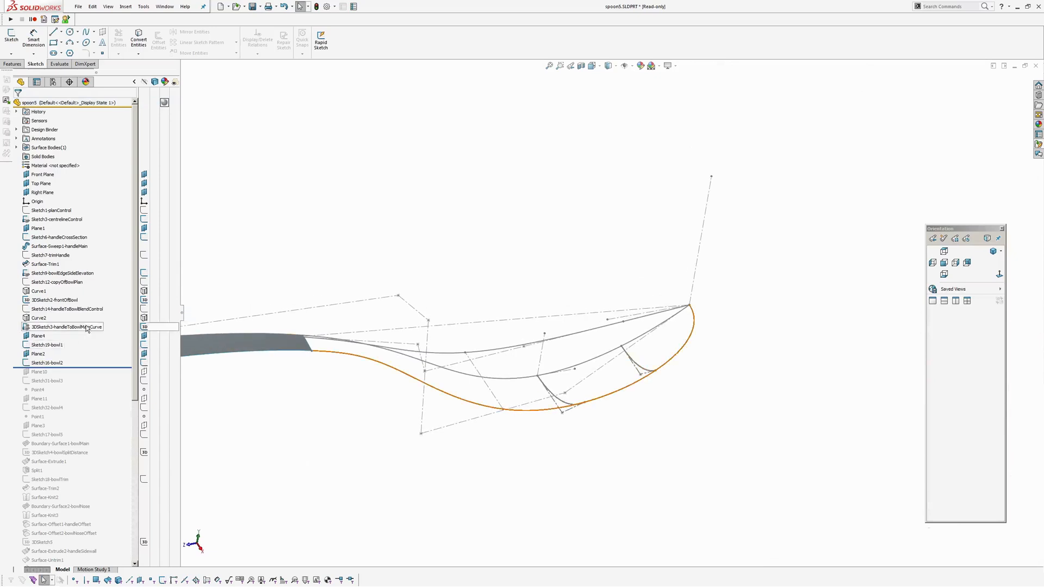
left_click(47, 362)
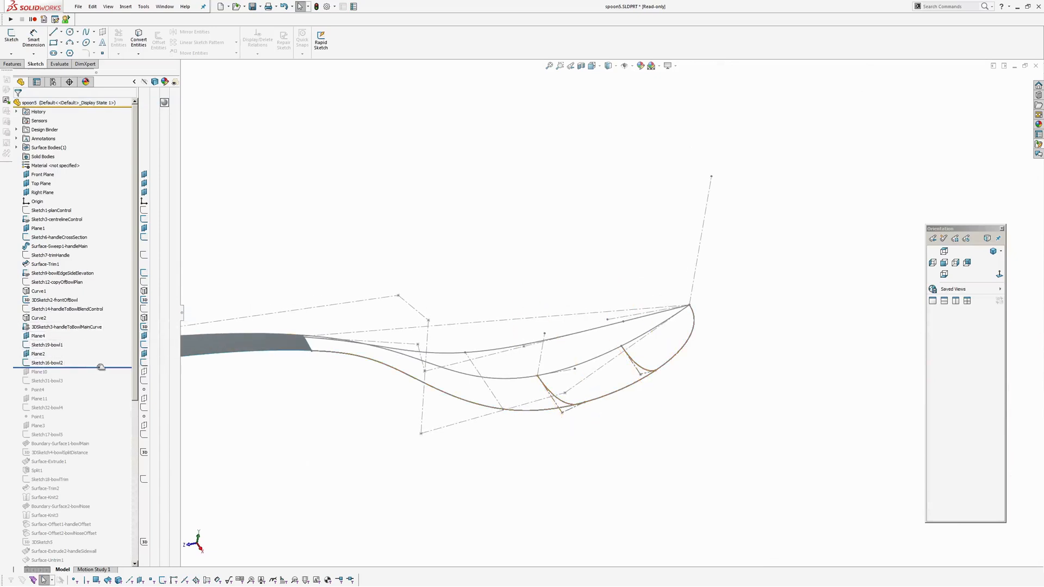
left_click(47, 380)
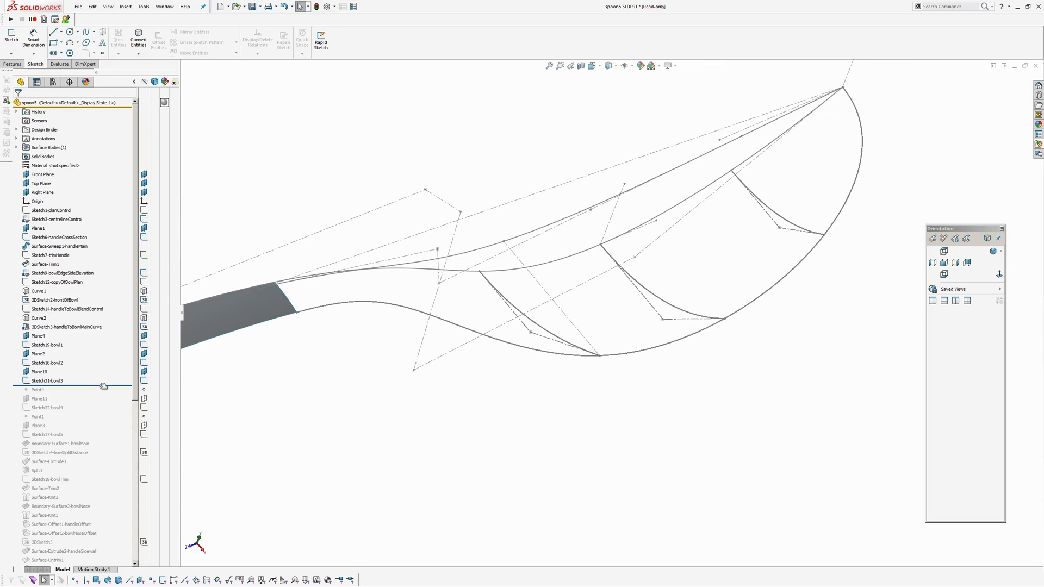
left_click(47, 407)
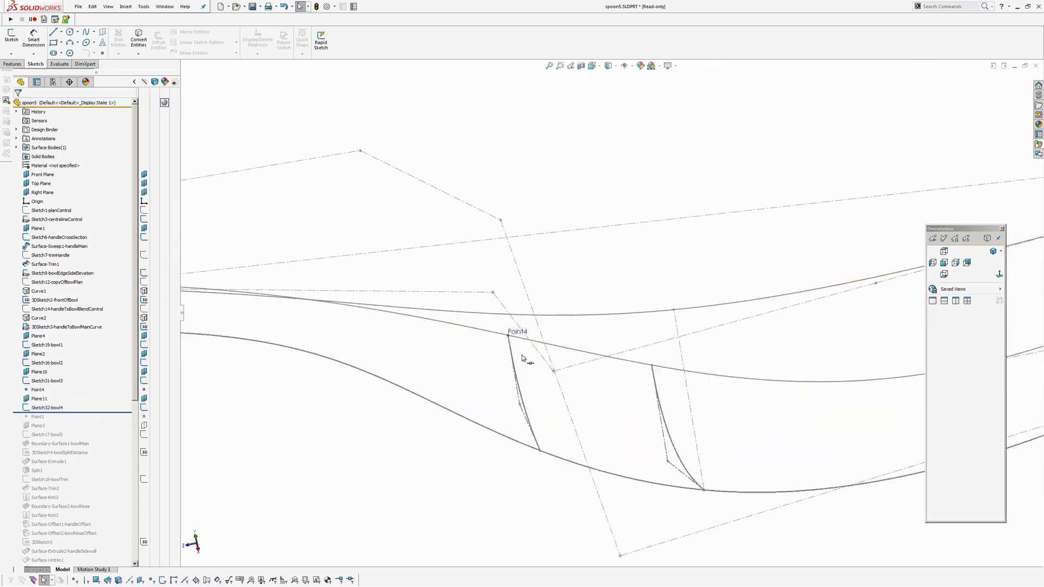
Review Point4's 33% position along the curve and cancel without changes
left_click(38, 389)
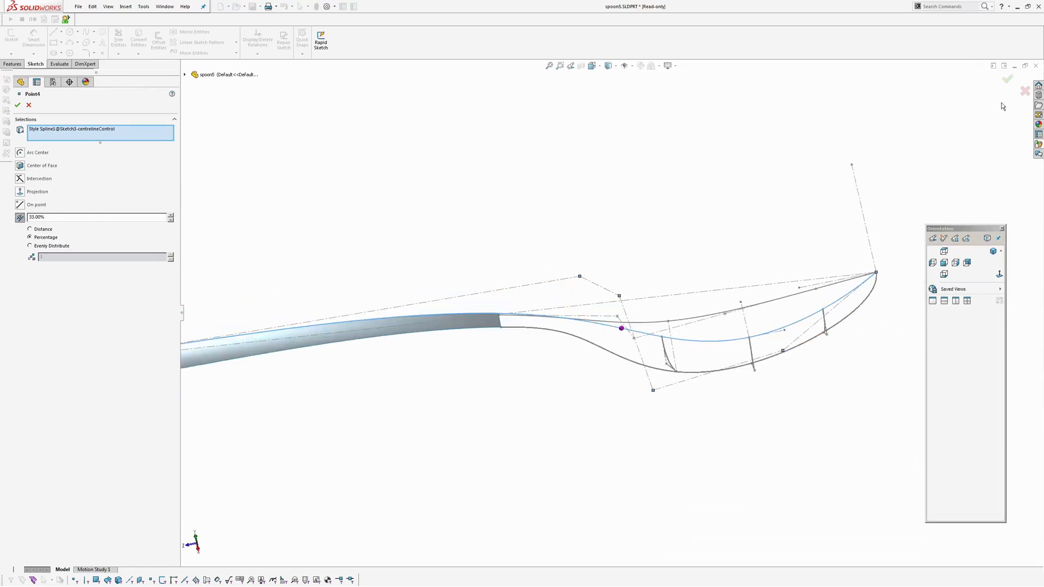
left_click(17, 104)
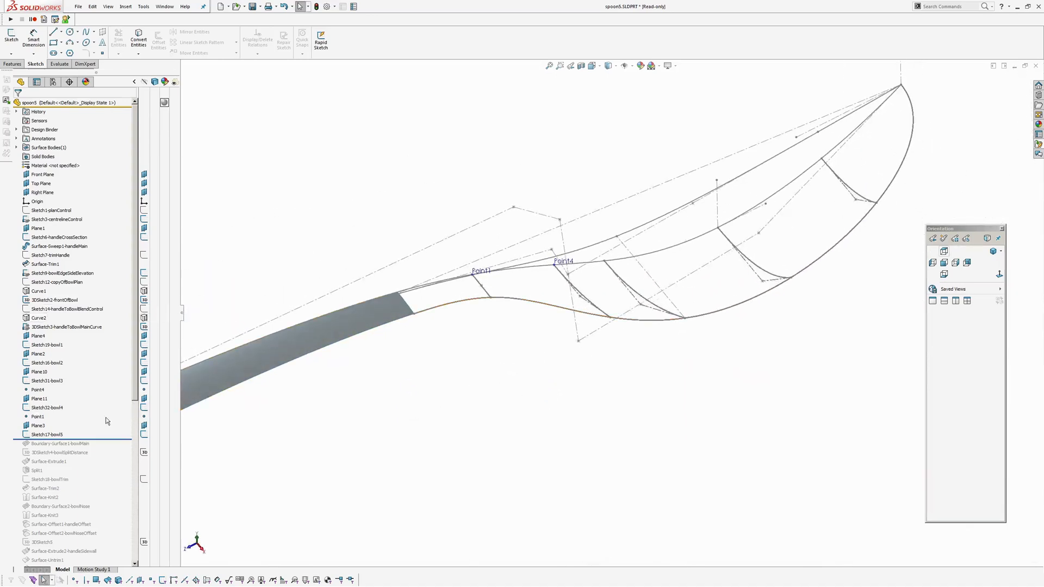
Roll forward to build Boundary-Surface1-bowlMain from the bowl curves
left_click(59, 443)
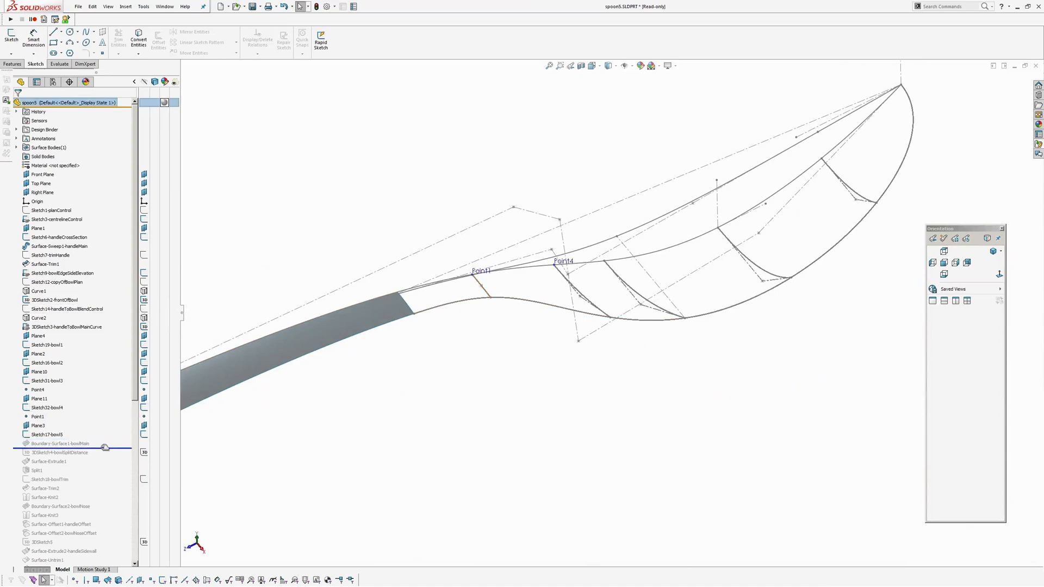
left_click(60, 444)
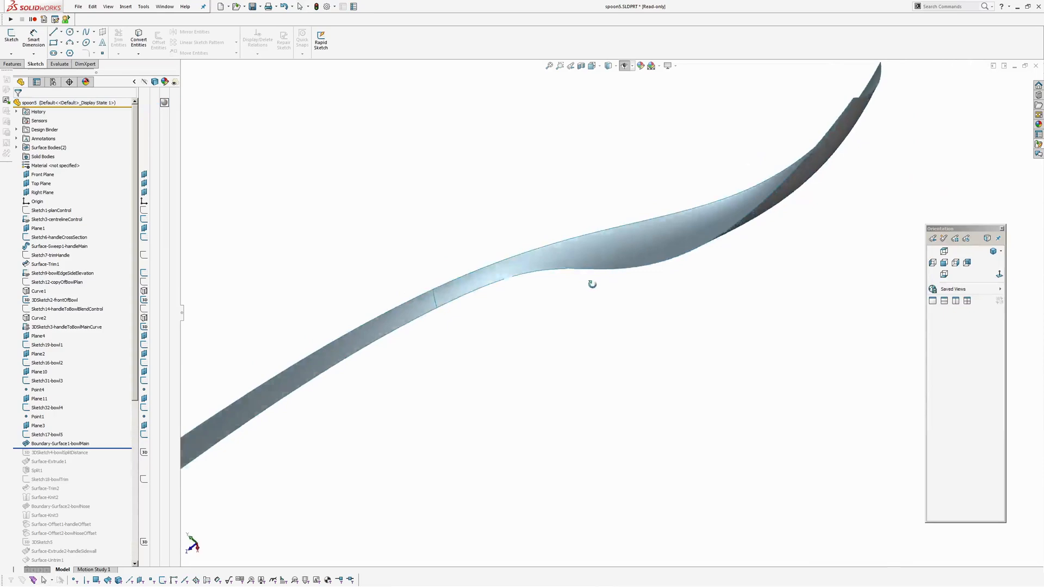
left_click(61, 444)
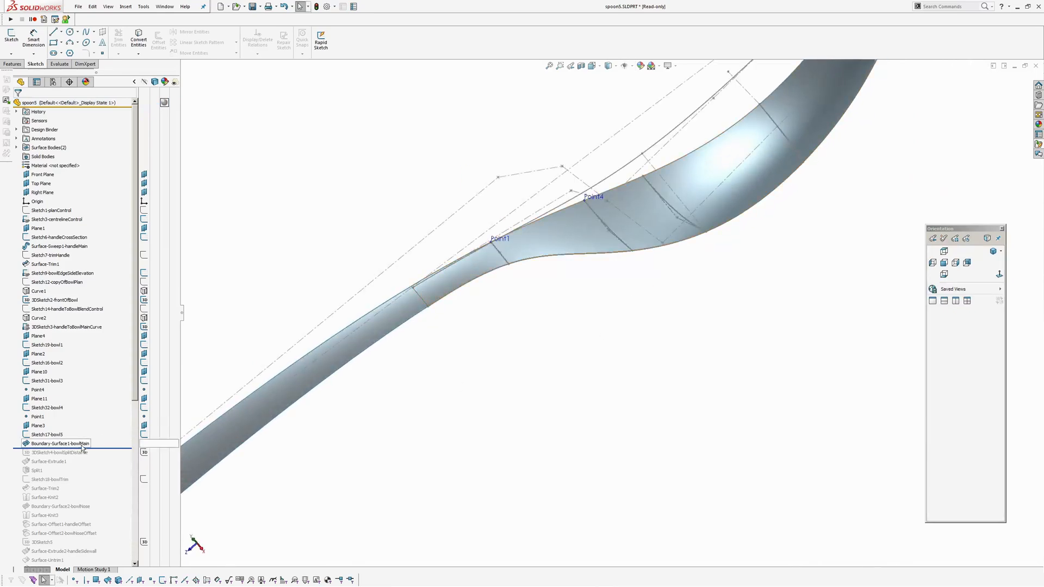
Review the boundary surface's directions and zebra stripes, then close its definition
double_click(58, 444)
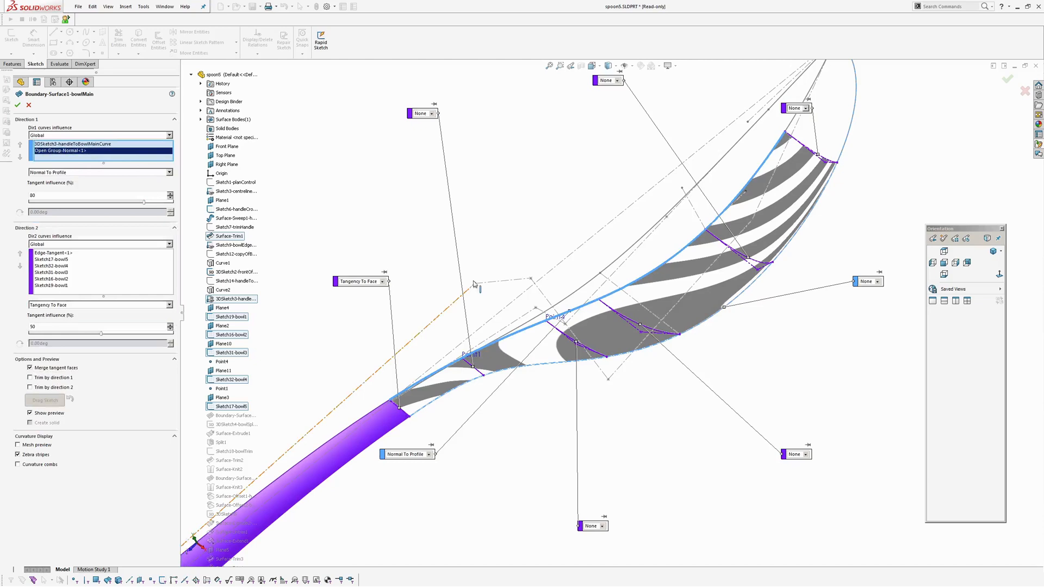
mouse_move(266, 318)
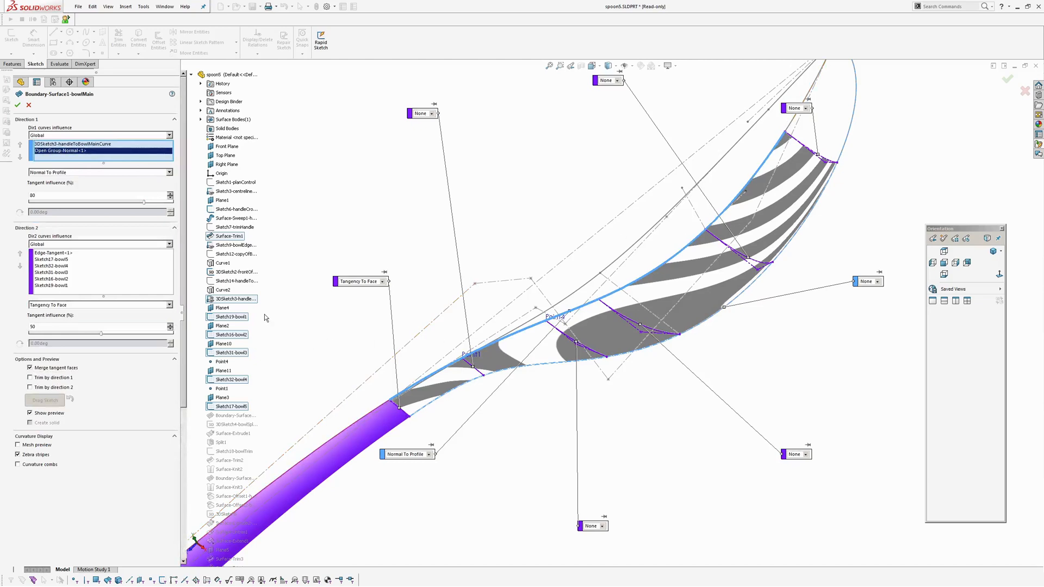
mouse_move(327, 186)
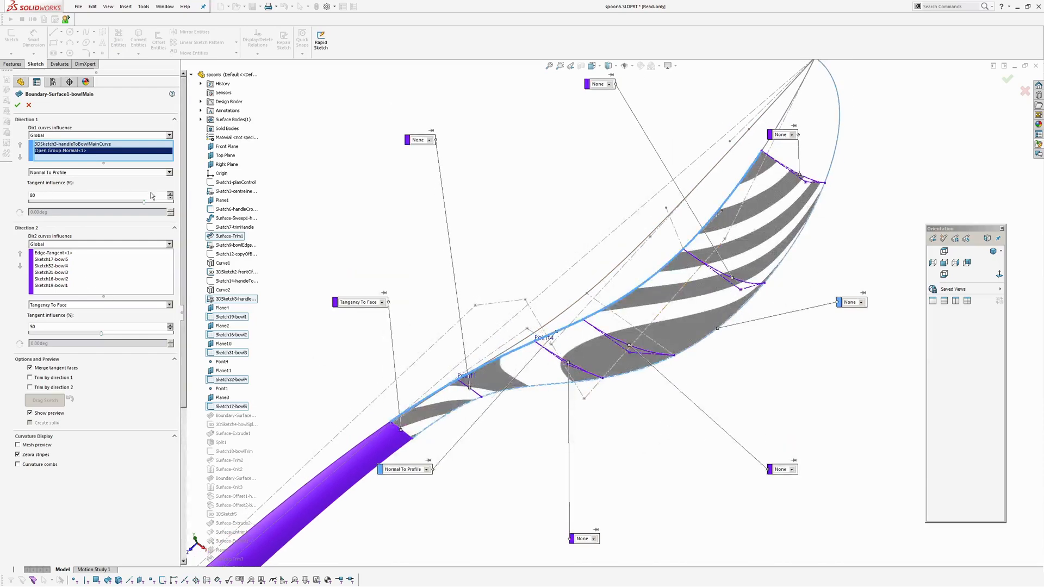
scroll("up", 3)
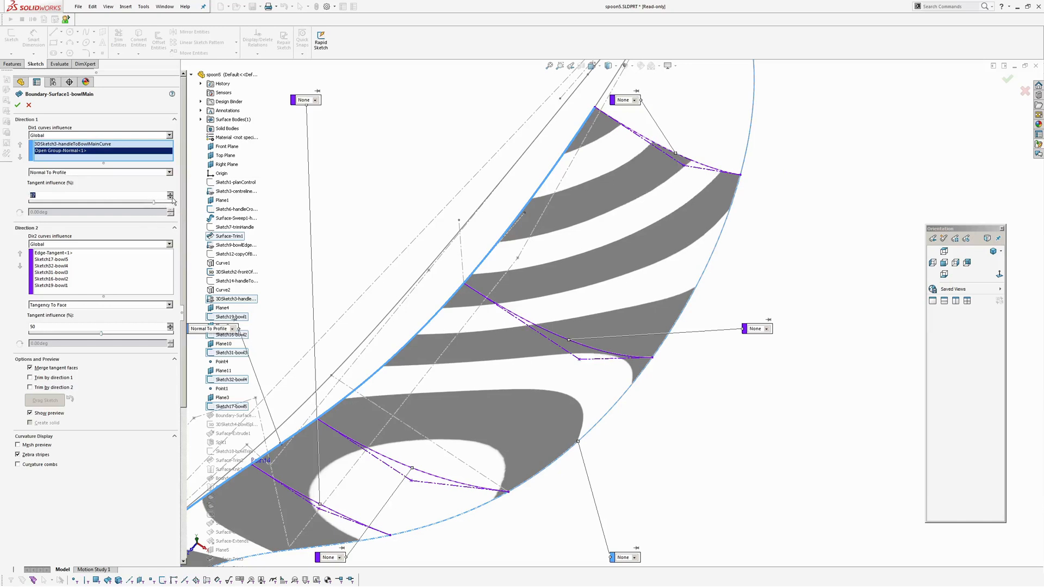
left_click(170, 194)
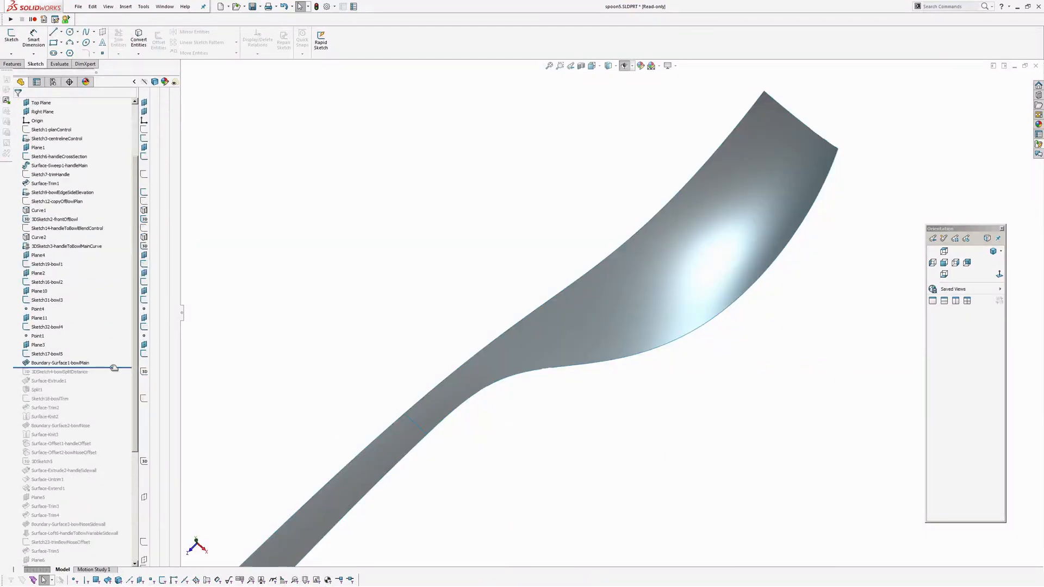
Roll forward to 3DSketch4-bowlSplitDistance and review the split-distance sketch
left_click(41, 102)
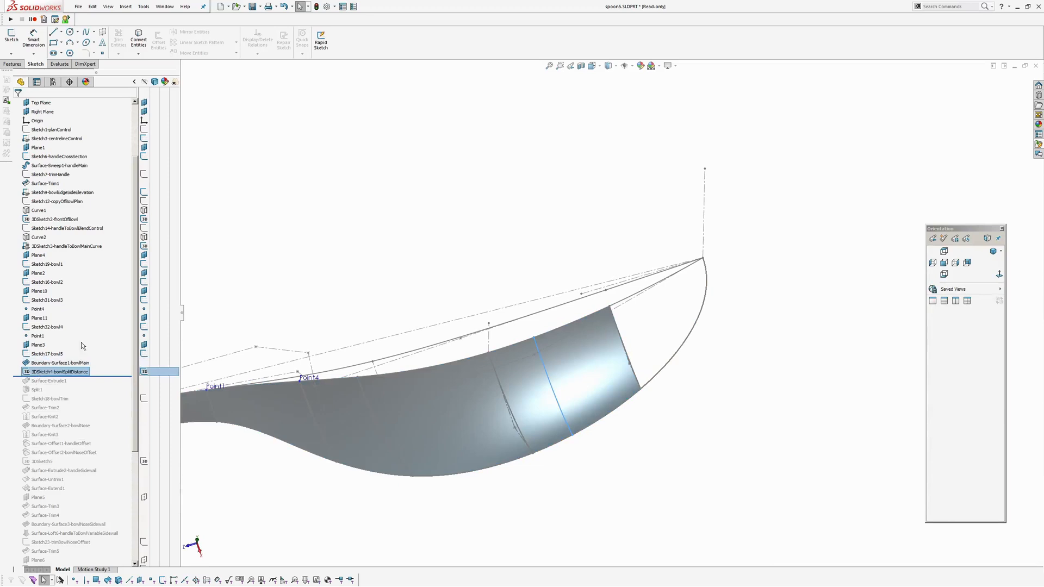
left_click(142, 6)
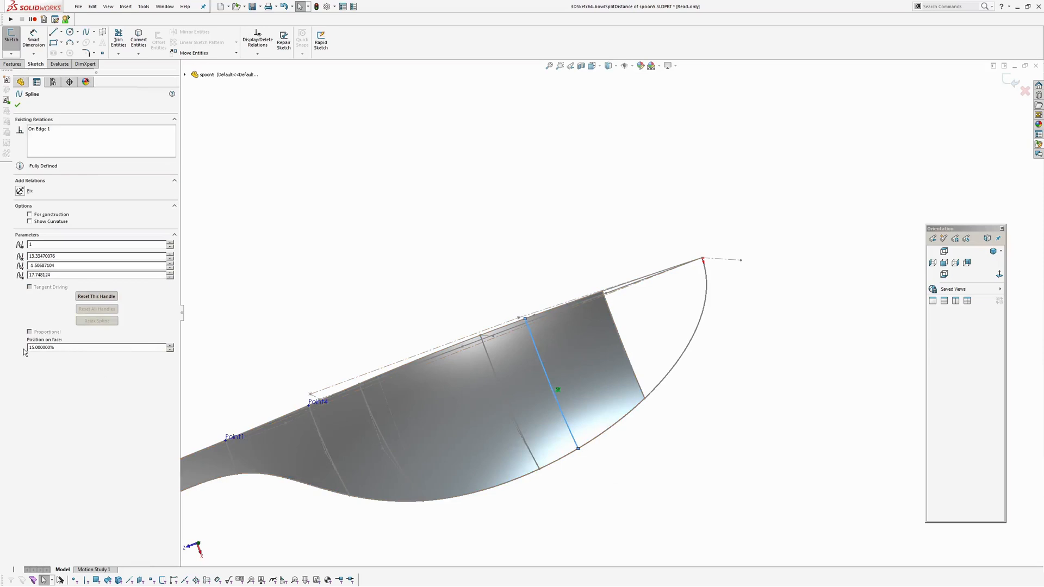
mouse_move(50, 363)
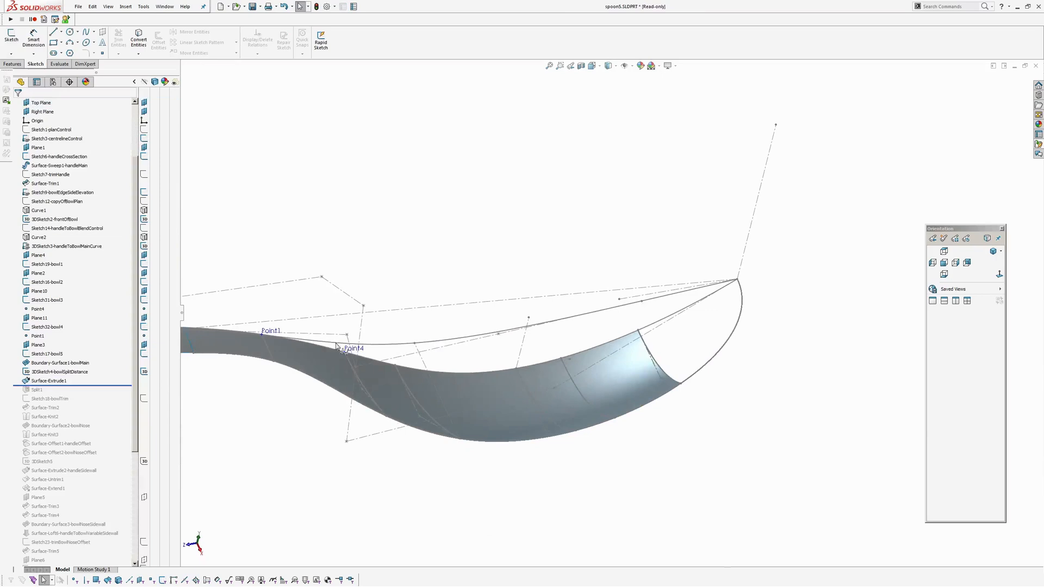
left_click(49, 381)
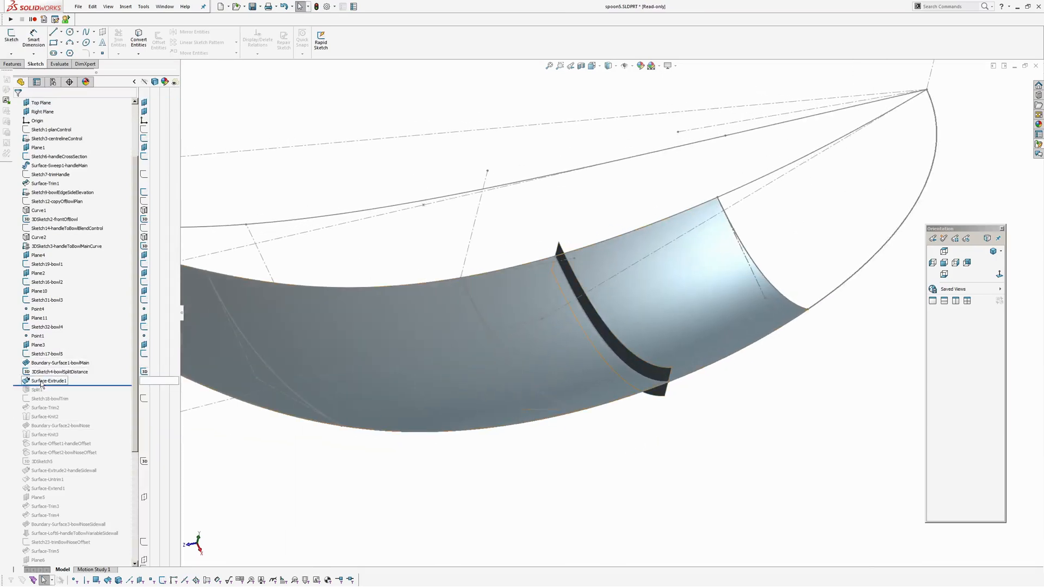
Include Surface-Extrude1 (2 mm Mid Plane) and Split1, reviewing the extrude definition
left_click(49, 380)
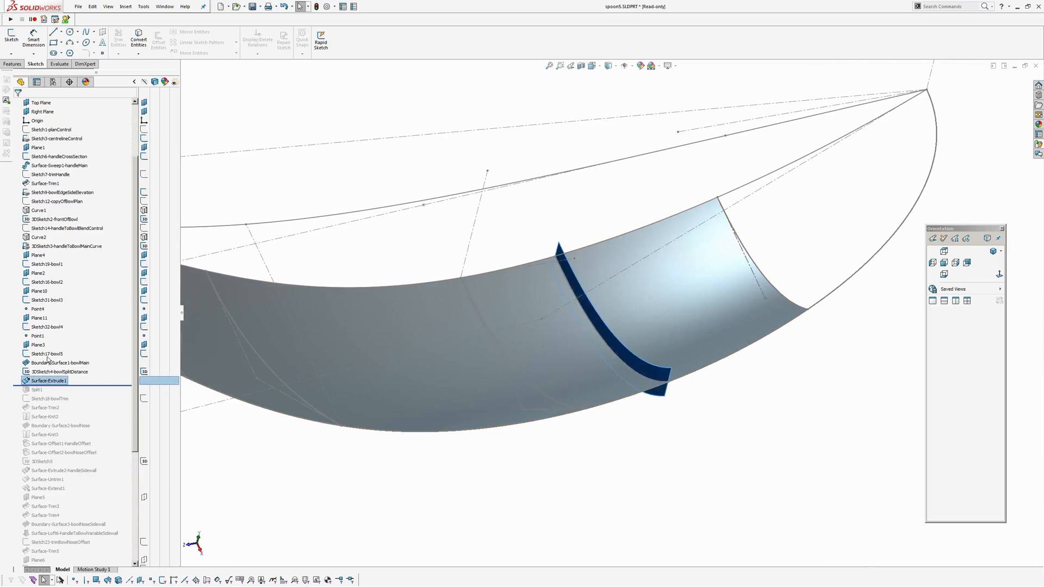
double_click(47, 380)
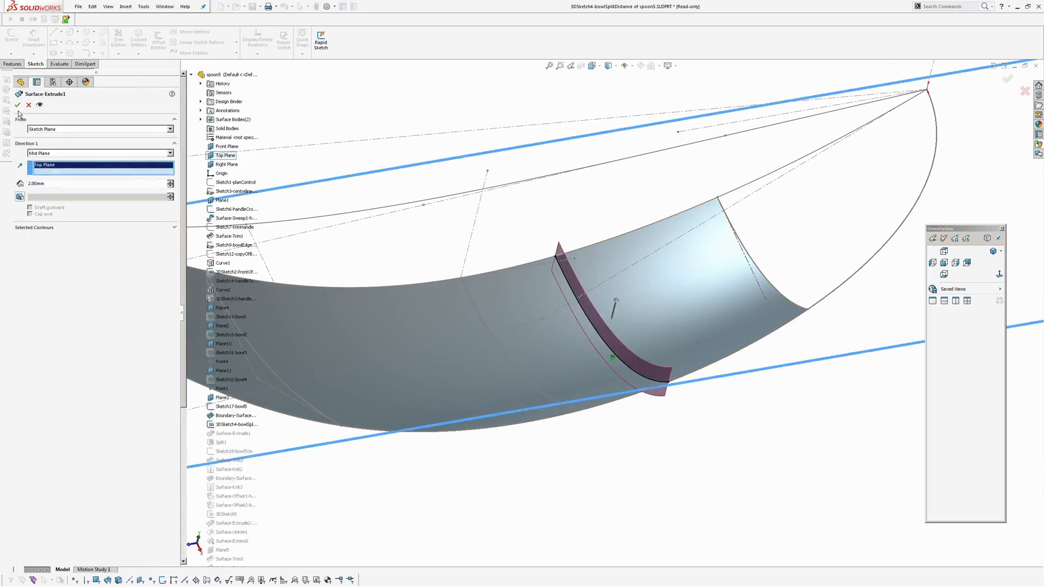
left_click(18, 106)
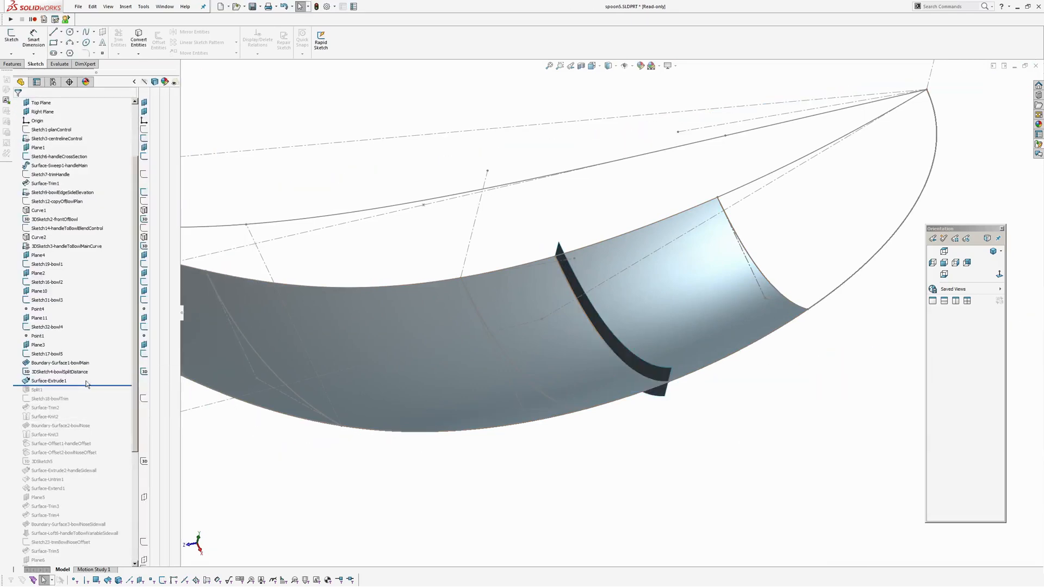
left_click(37, 390)
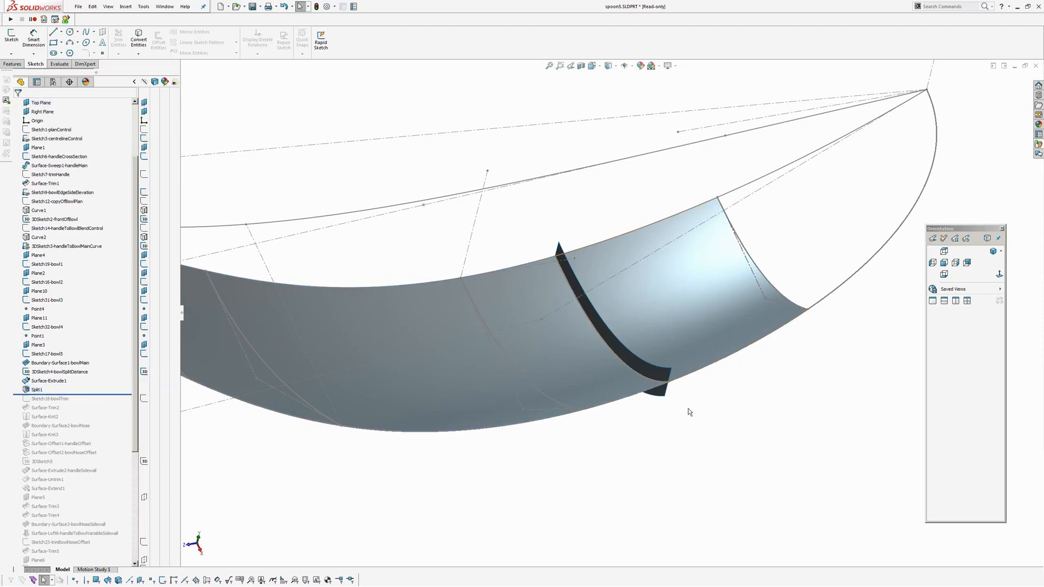
left_click(48, 380)
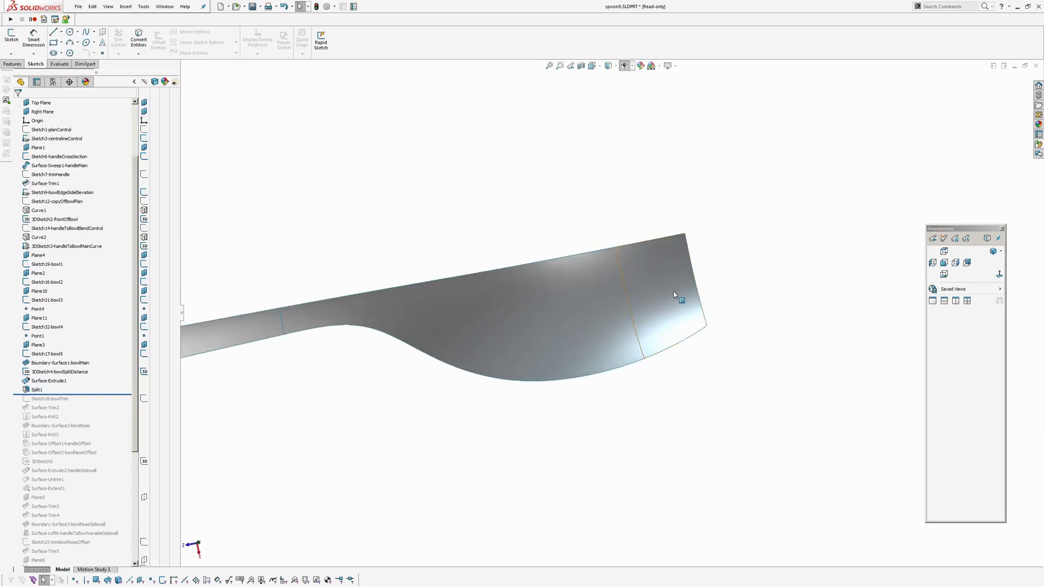
mouse_move(617, 306)
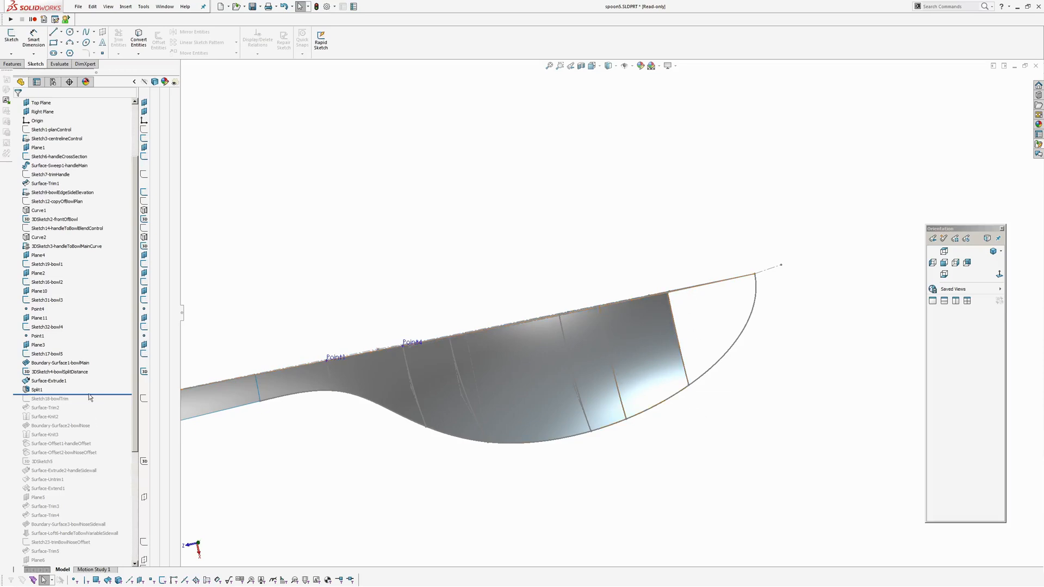
Roll past the bowl trim sketch, Surface-Trim2 and Surface-Knit2, reviewing the knit's selections
left_click(48, 398)
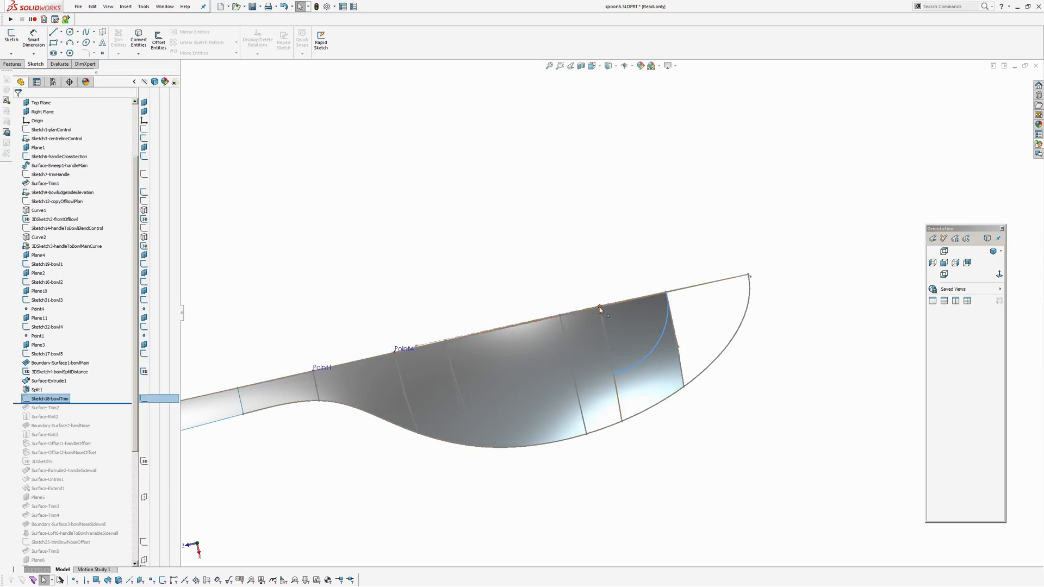
left_click(46, 408)
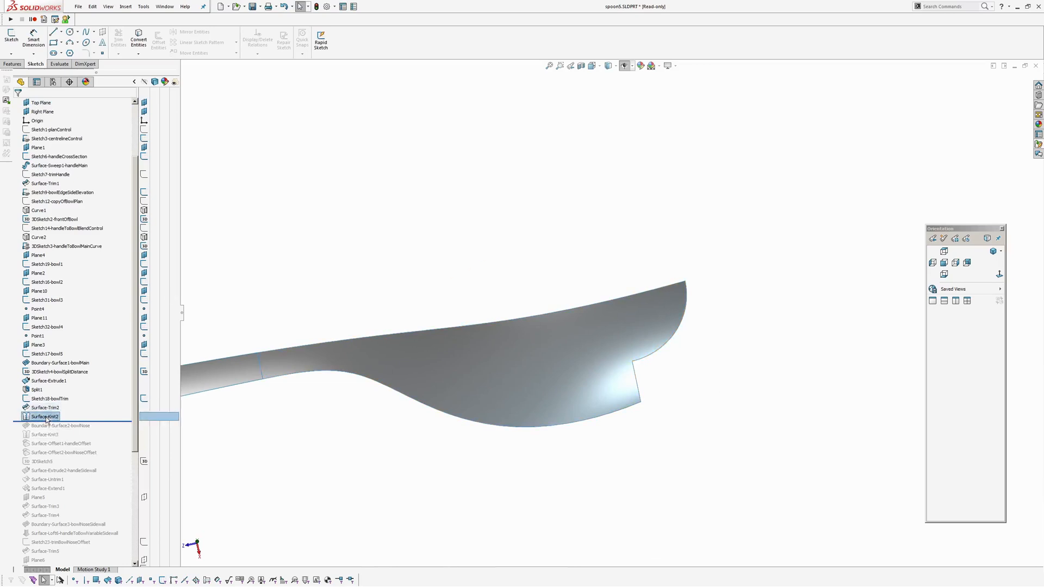
double_click(46, 416)
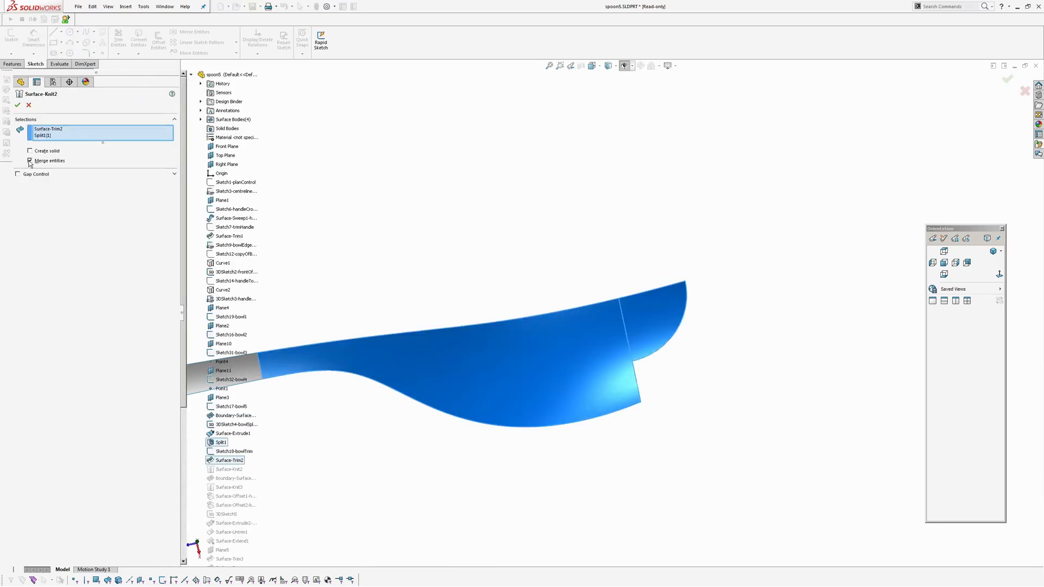
left_click(30, 161)
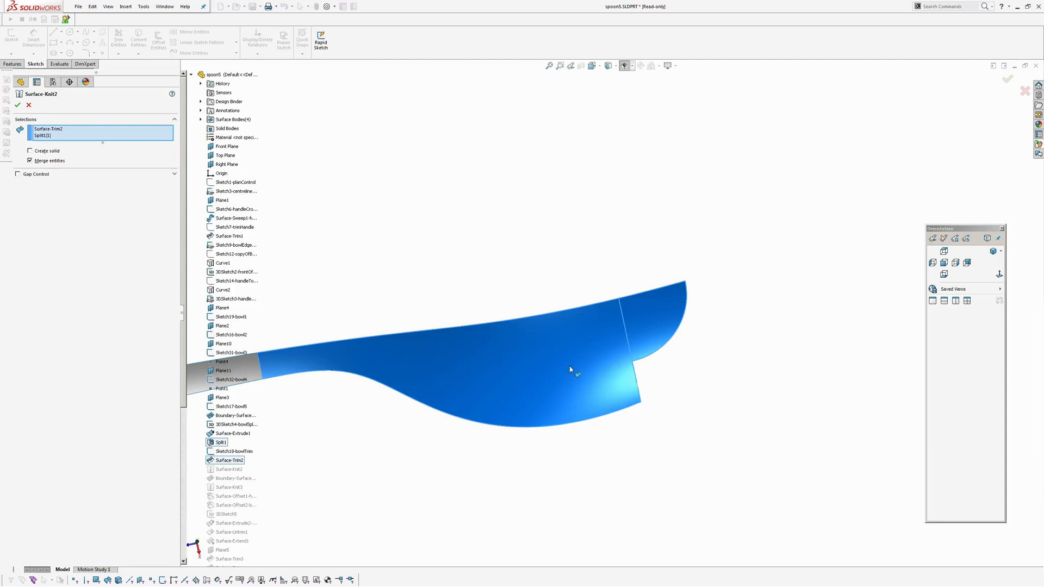
mouse_move(735, 360)
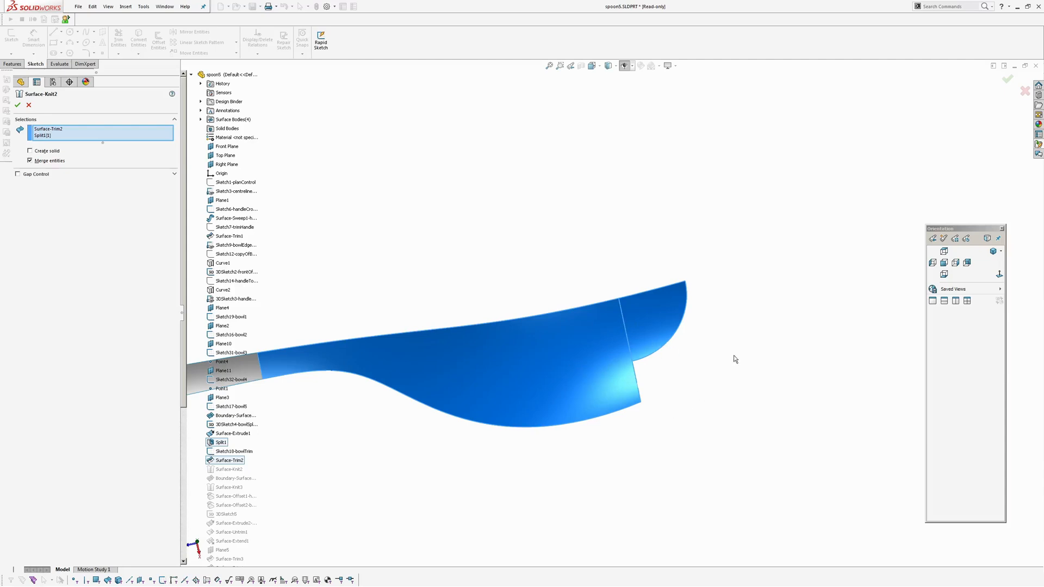
left_click(1007, 80)
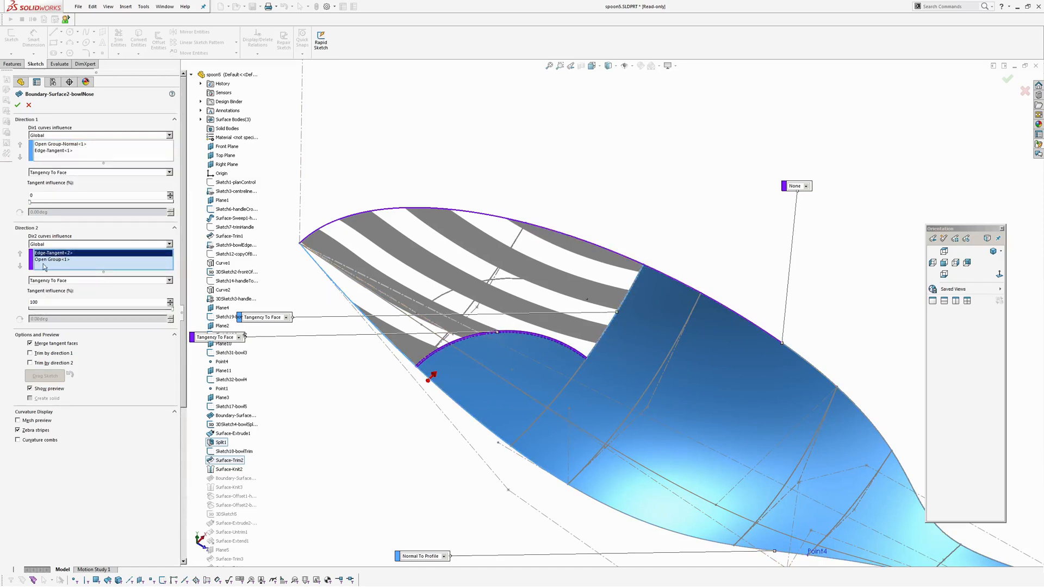
Set Boundary-Surface2-bowlNose Direction 2 tangency to None, confirm, then show zebra stripes on the bowl
left_click(100, 279)
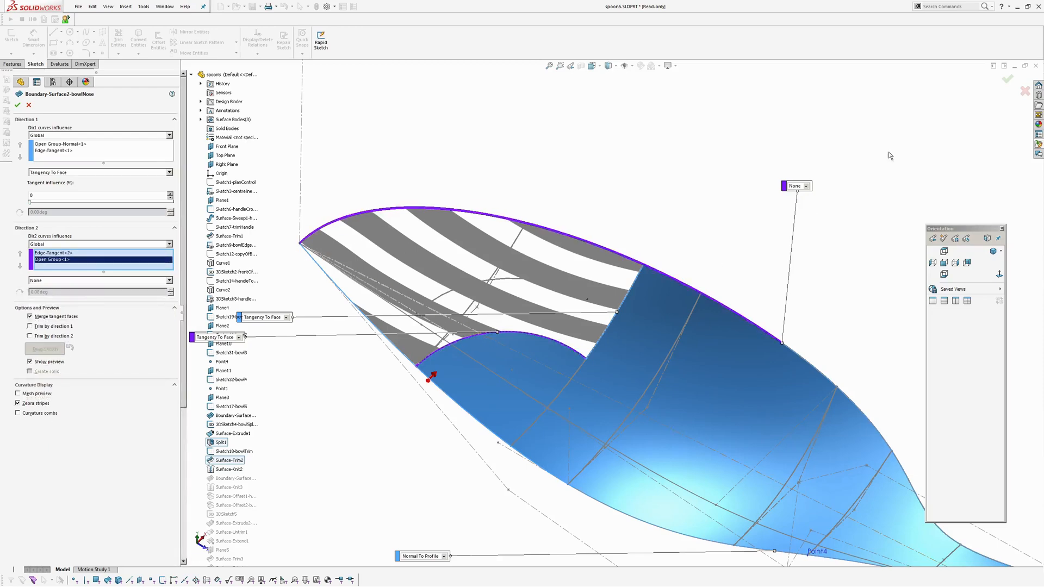
left_click(20, 104)
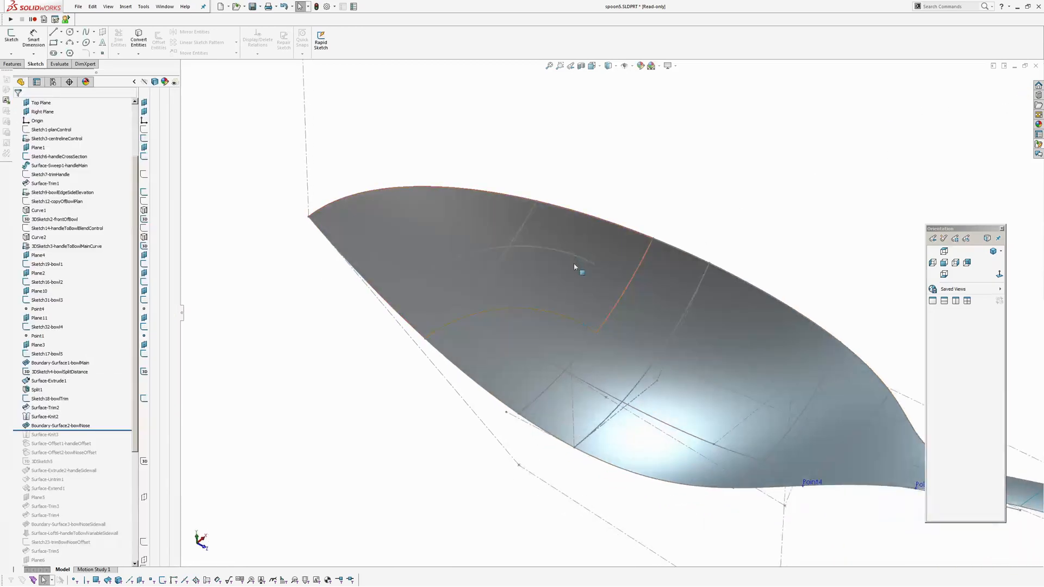
left_click(641, 65)
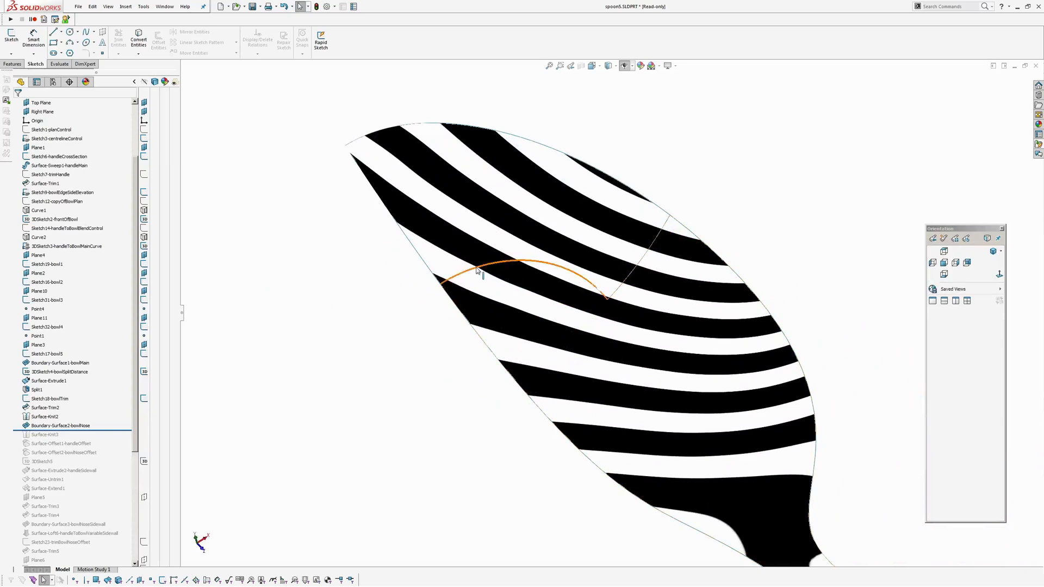
left_click(344, 336)
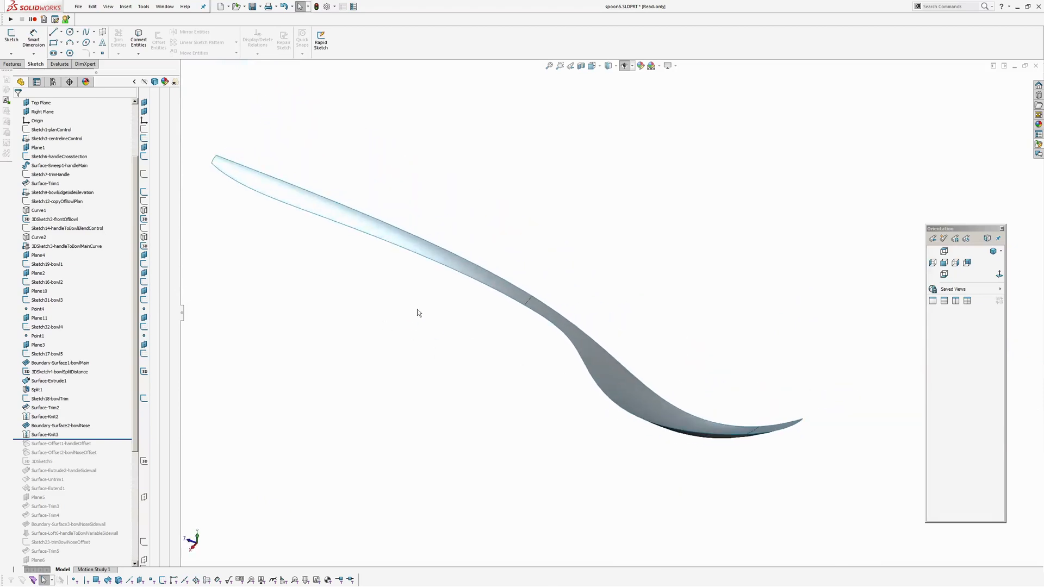
mouse_move(872, 521)
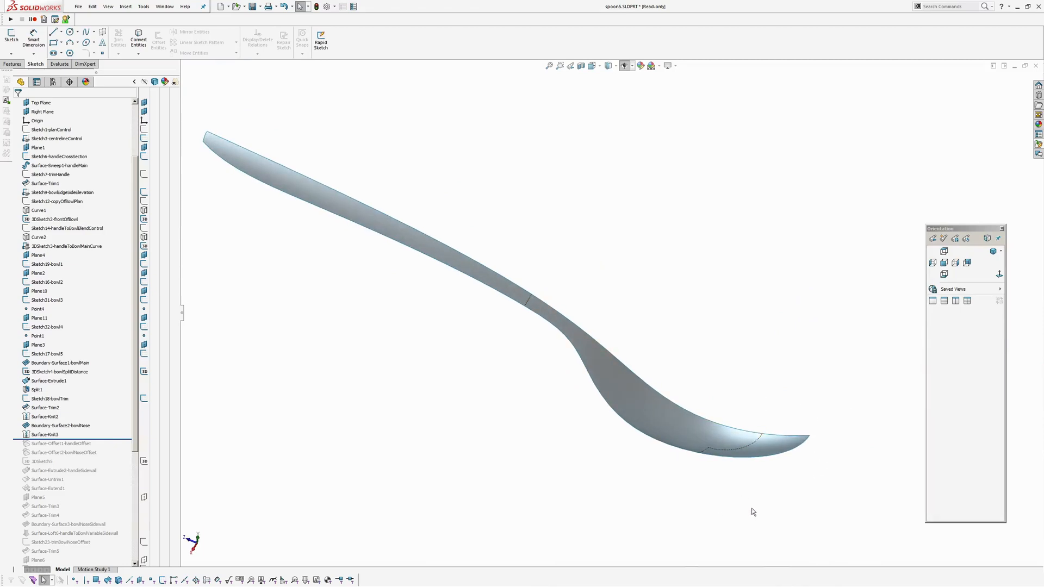
mouse_move(486, 289)
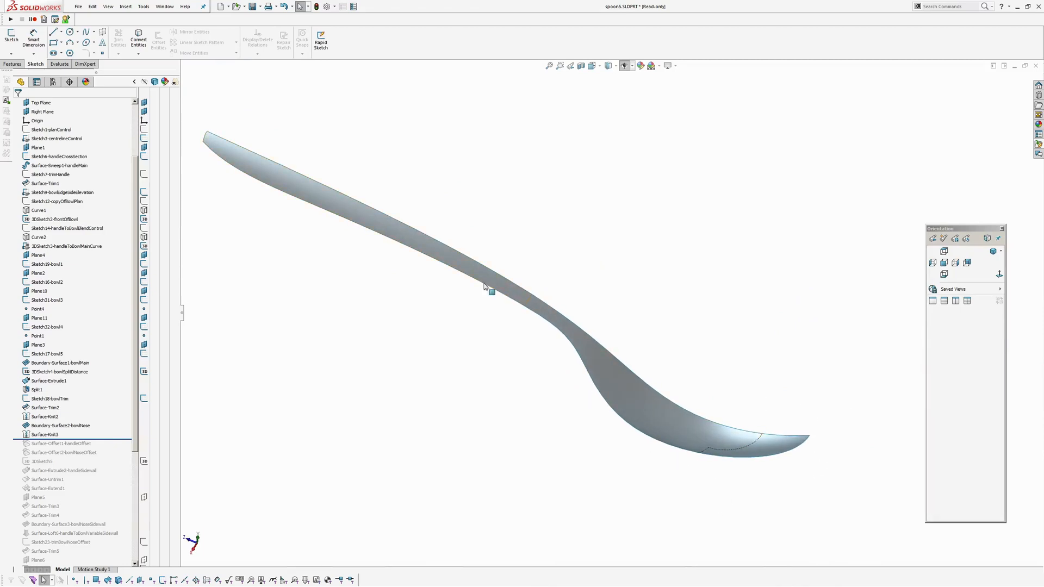
Roll forward past Surface-Offset1-handleOffset, Surface-Offset2-bowlNoseOffset and 3DSketch5
left_click(40, 102)
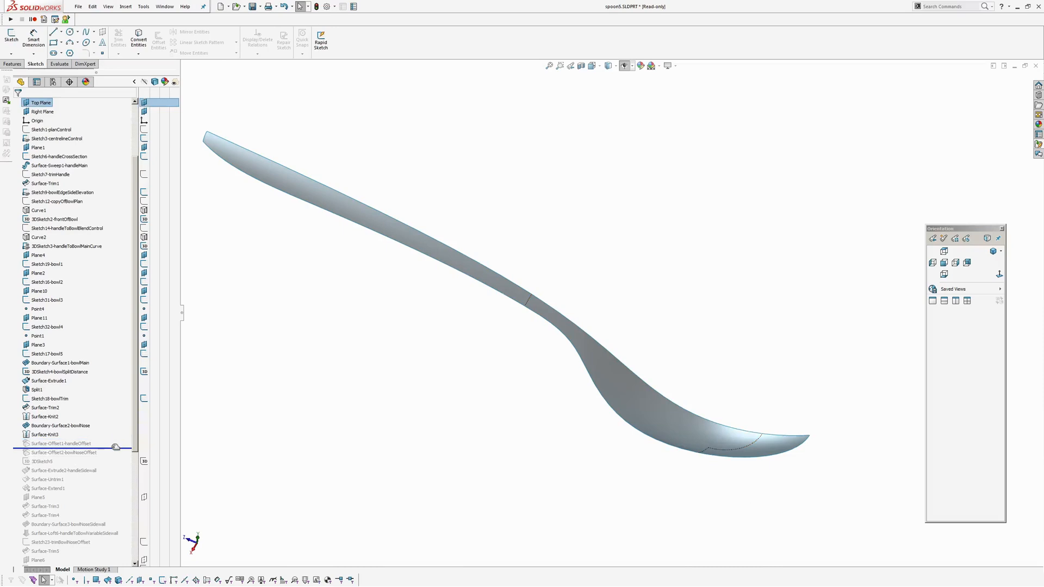
left_click(61, 444)
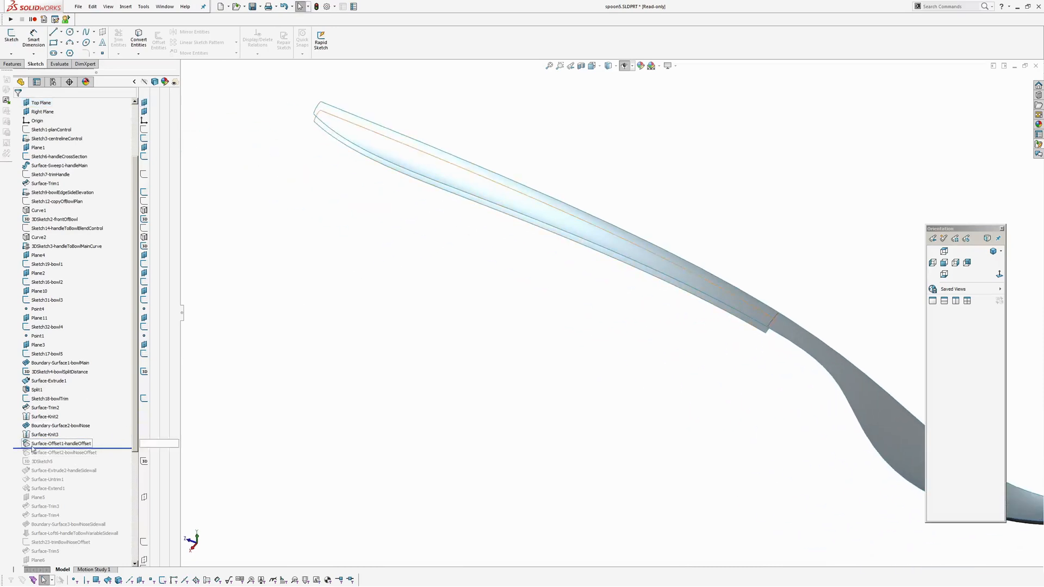
left_click(62, 443)
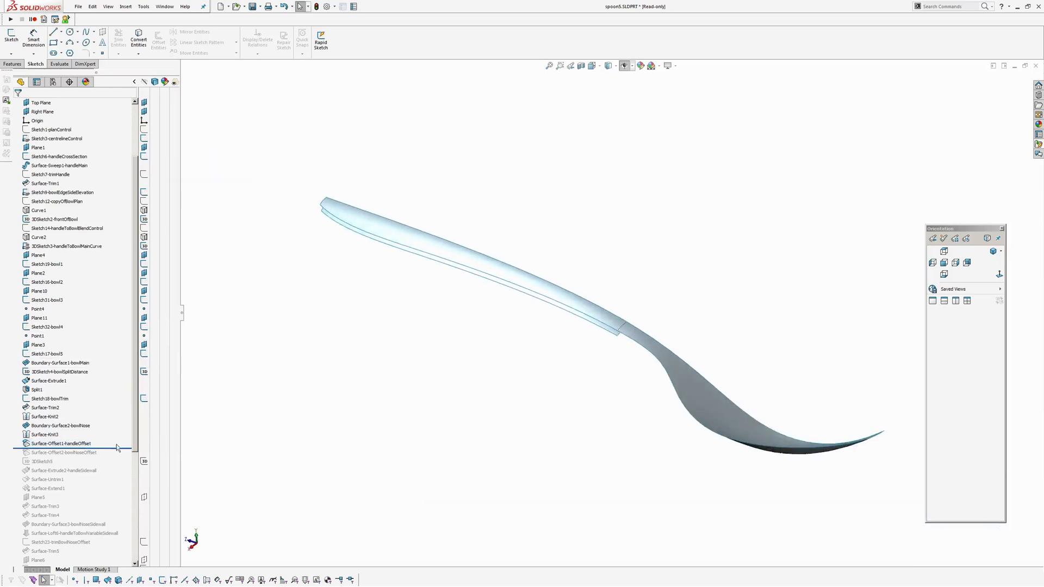
left_click(64, 452)
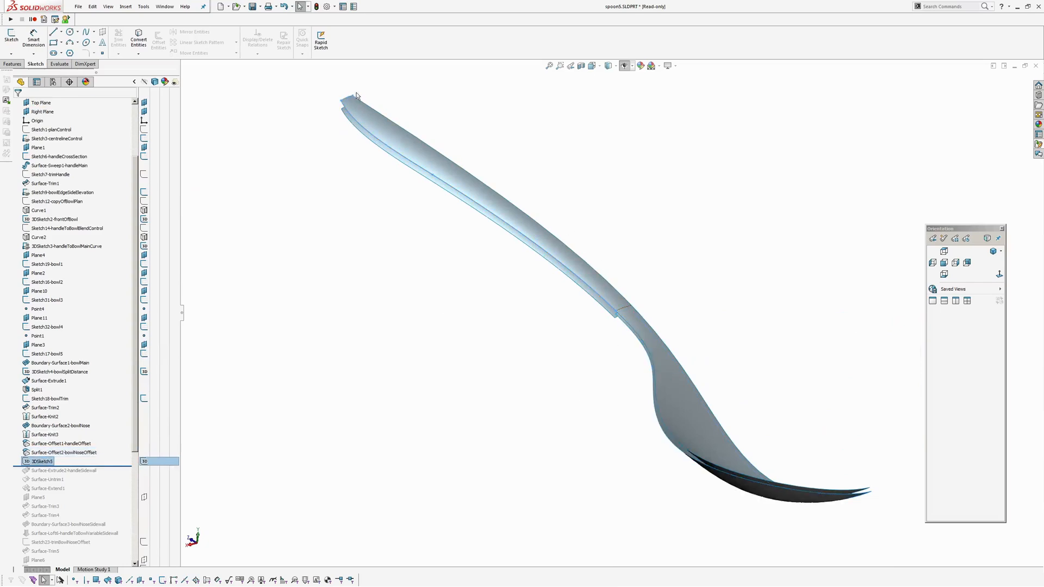
Include Surface-Extrude2-handleSidewall and confirm its 4 mm blind extrude with 3° draft
left_click(63, 471)
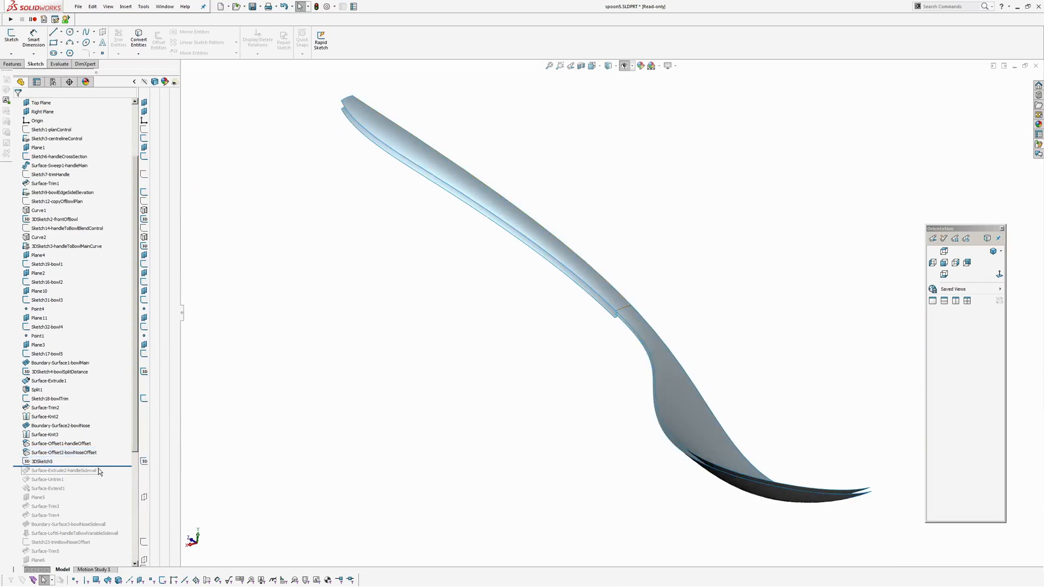
left_click(40, 102)
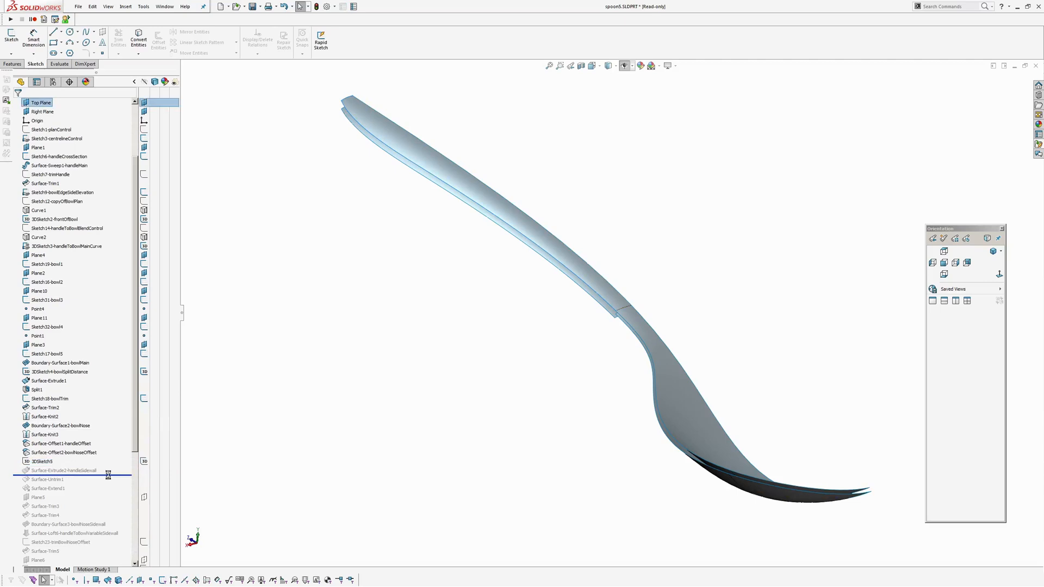
double_click(63, 470)
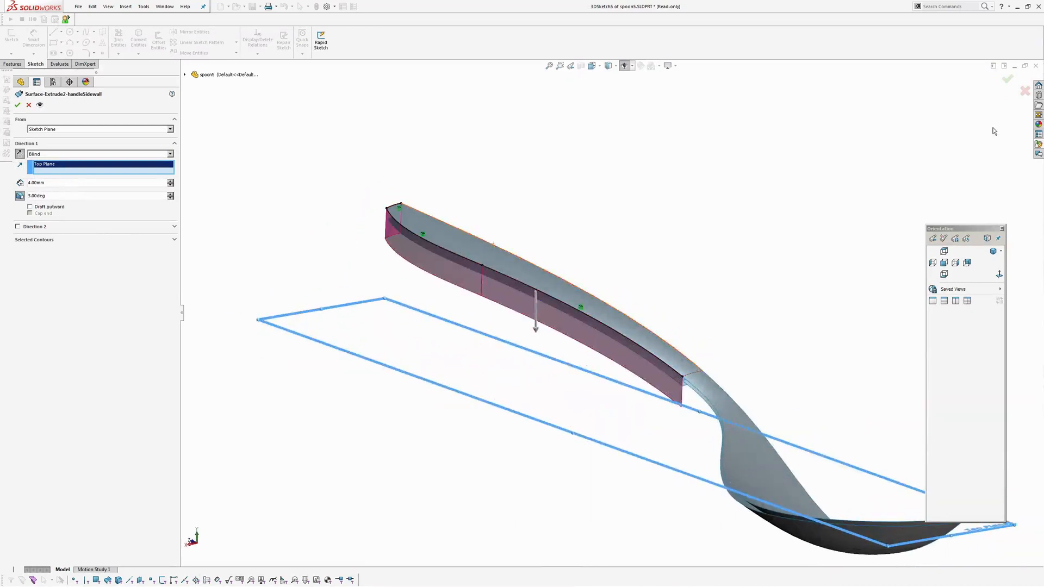
left_click(18, 106)
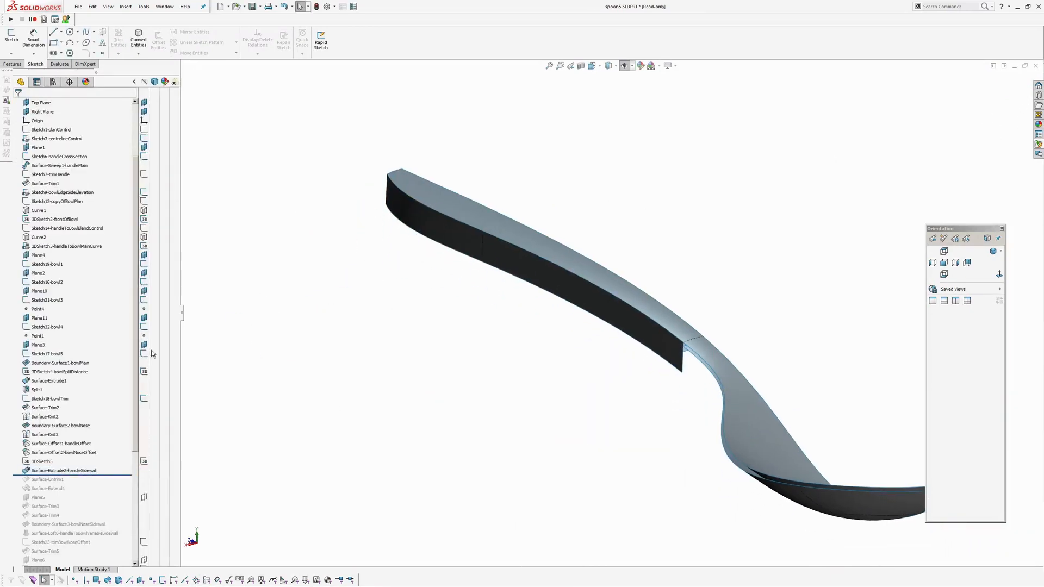
left_click(40, 102)
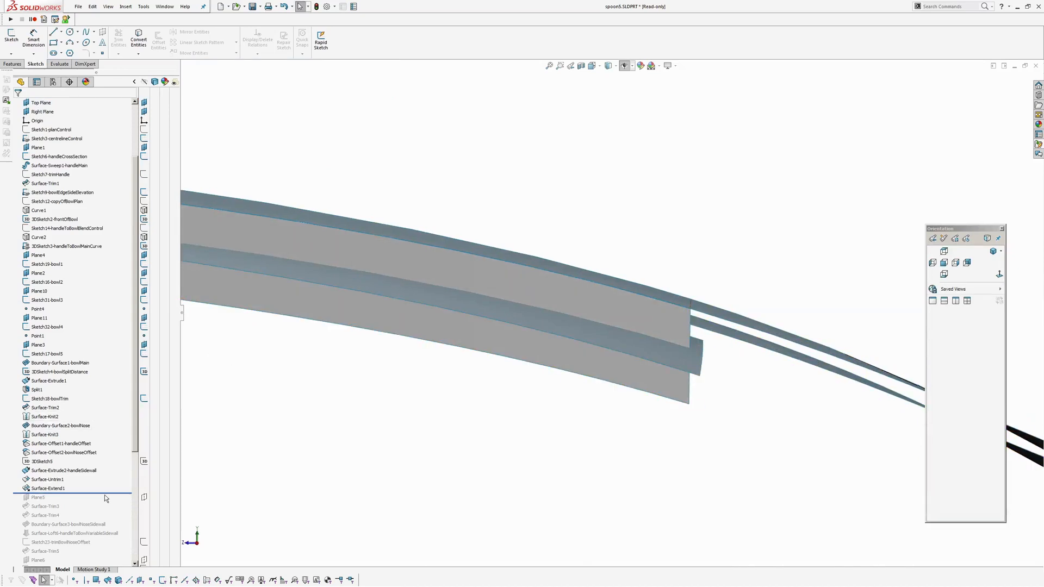
Roll forward past Plane5 and Surface-Trim3 so the handle sidewalls are cut at the plane
left_click(47, 497)
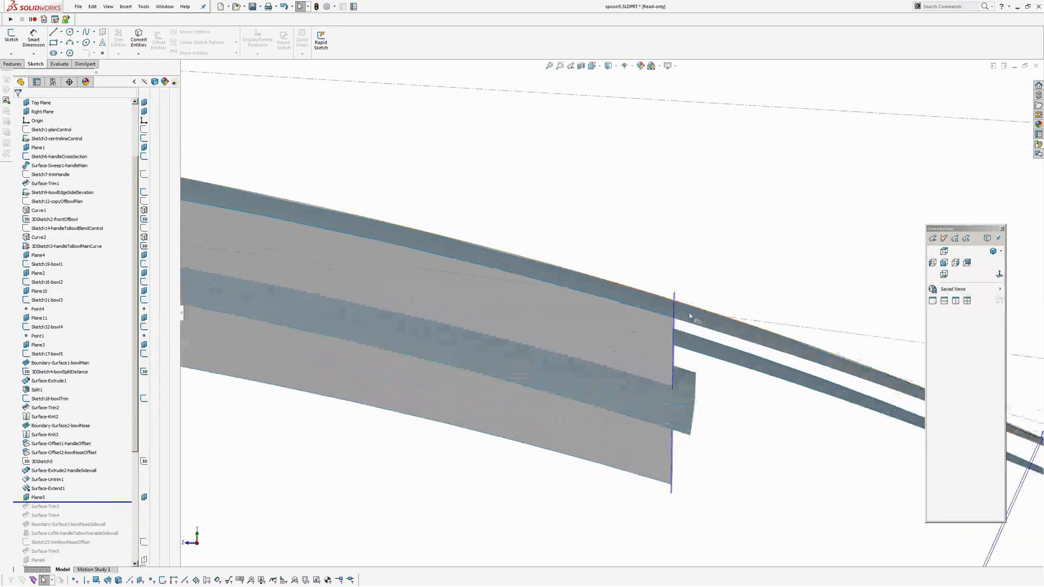
left_click(38, 497)
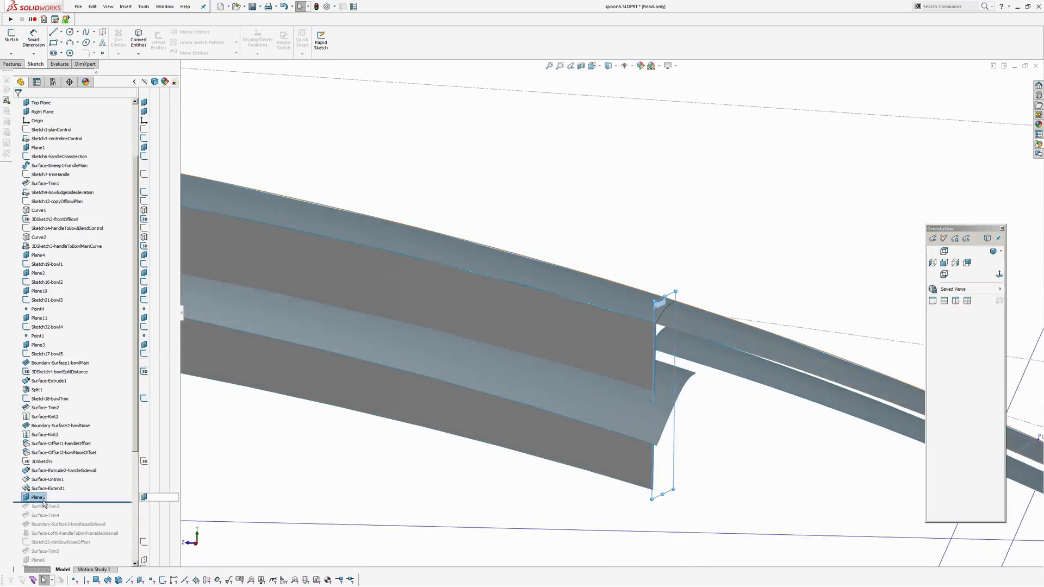
left_click(46, 505)
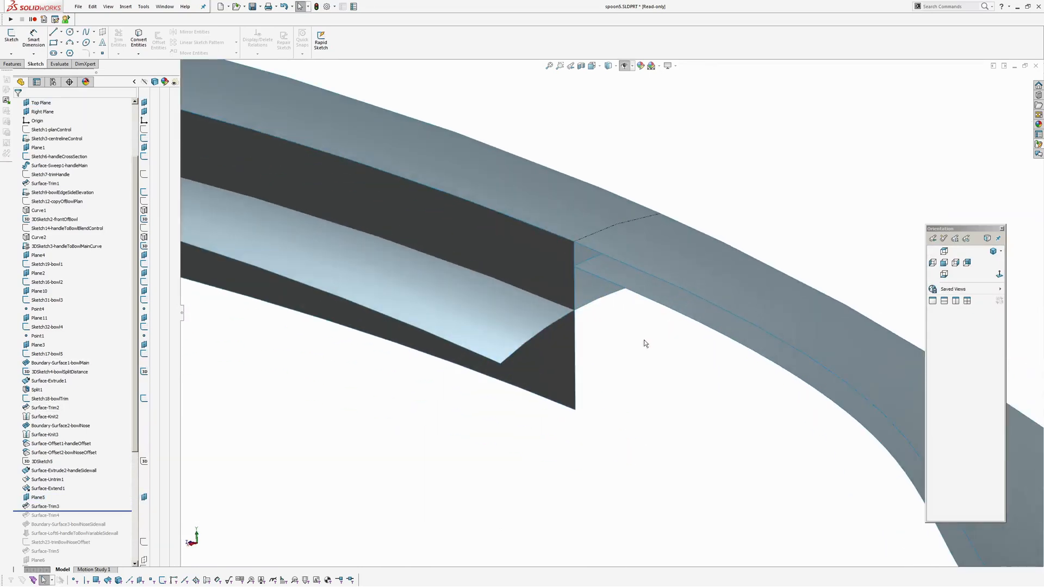
left_click(61, 444)
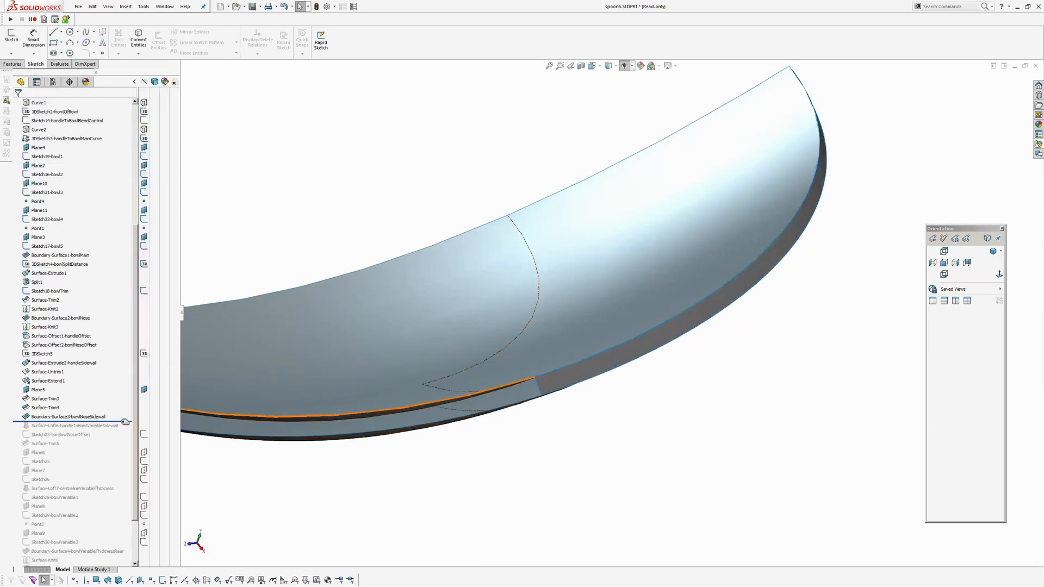
Include Surface-Loft6-handleToBowlVariableSidewall and review its profiles, tangency and guide curve
left_click(39, 102)
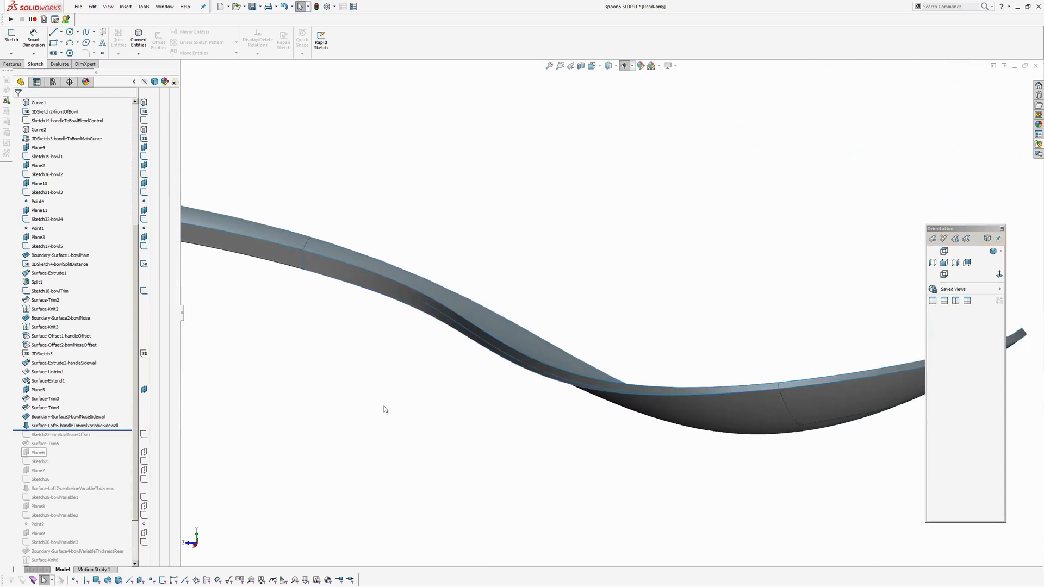
left_click(75, 425)
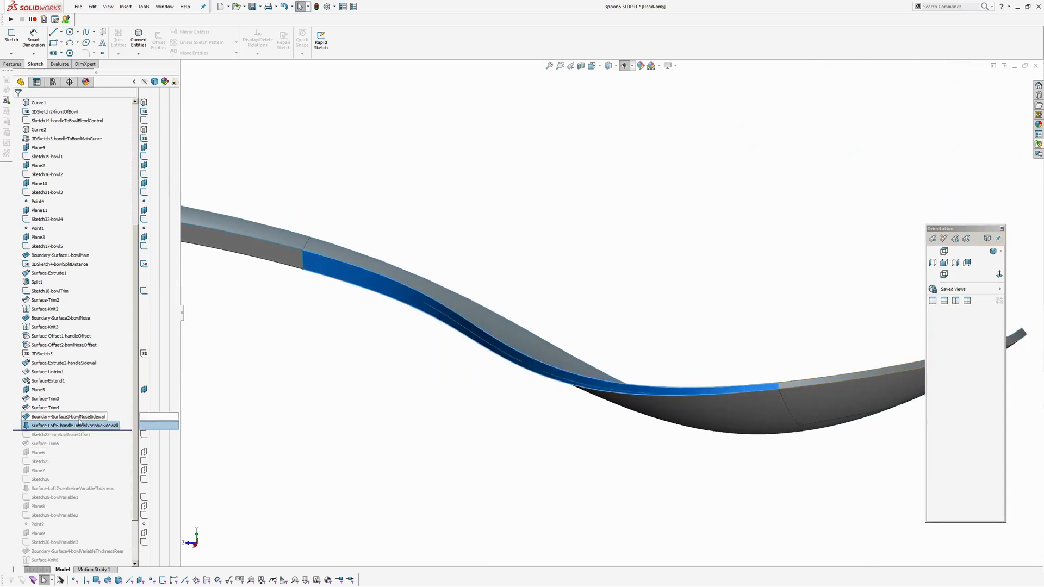
double_click(72, 425)
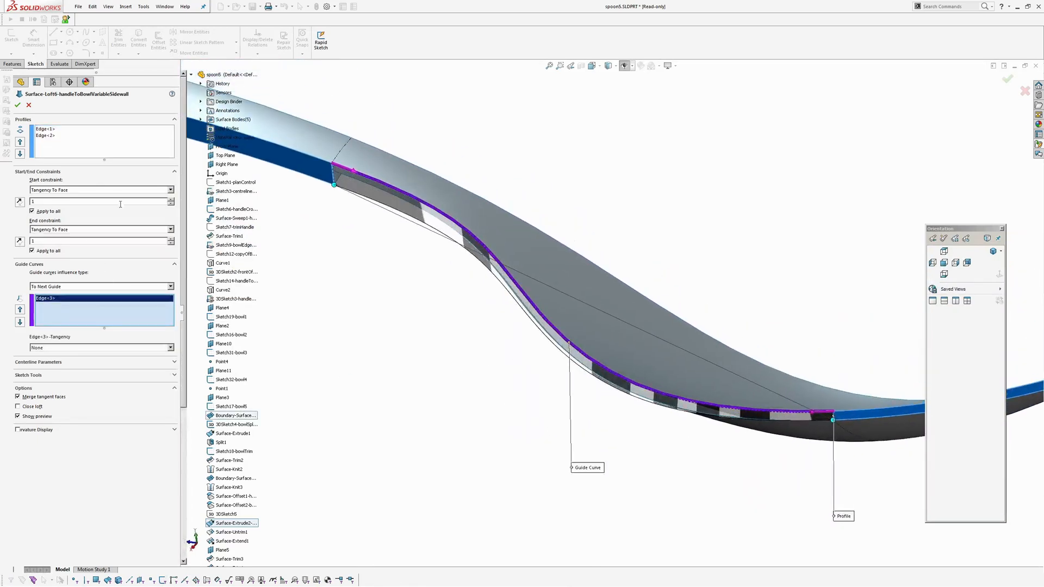
left_click(53, 136)
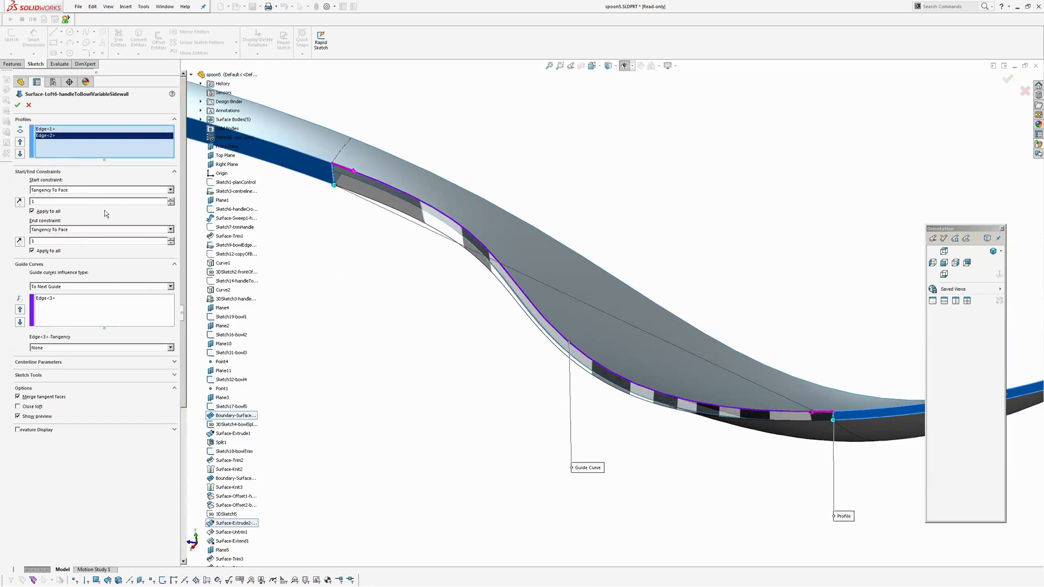
mouse_move(784, 206)
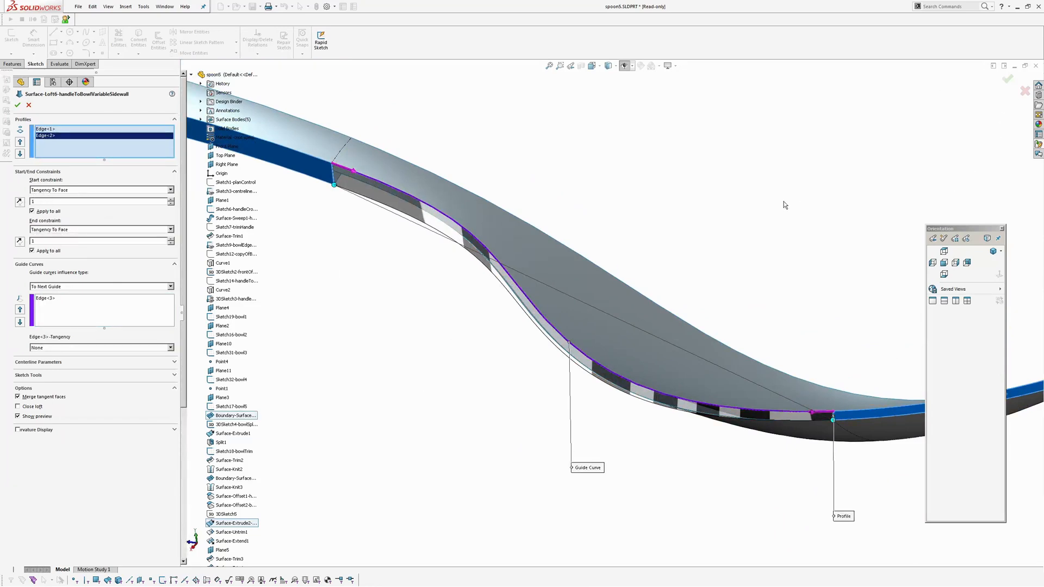
left_click(19, 105)
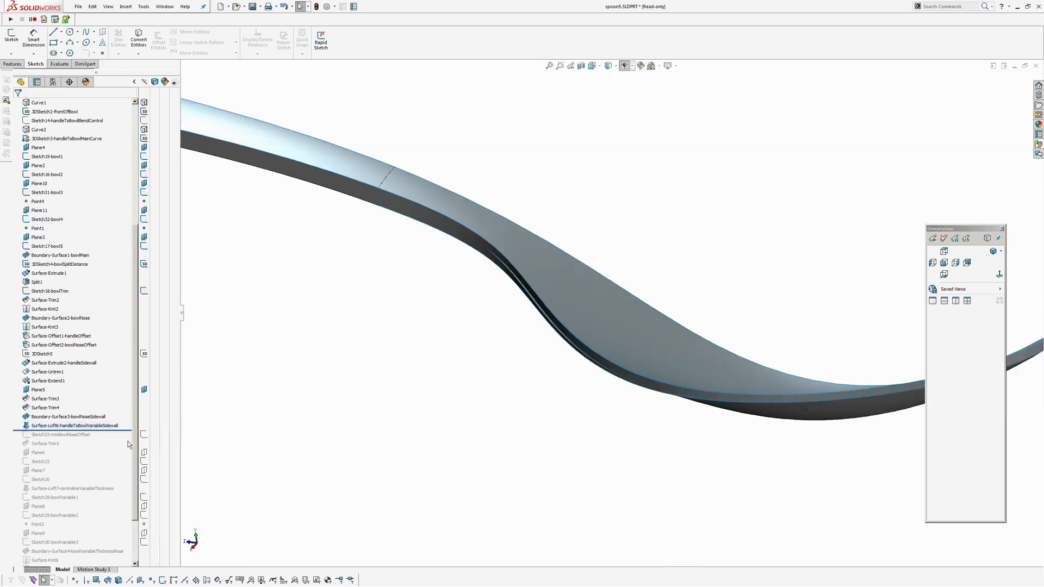
left_click(59, 435)
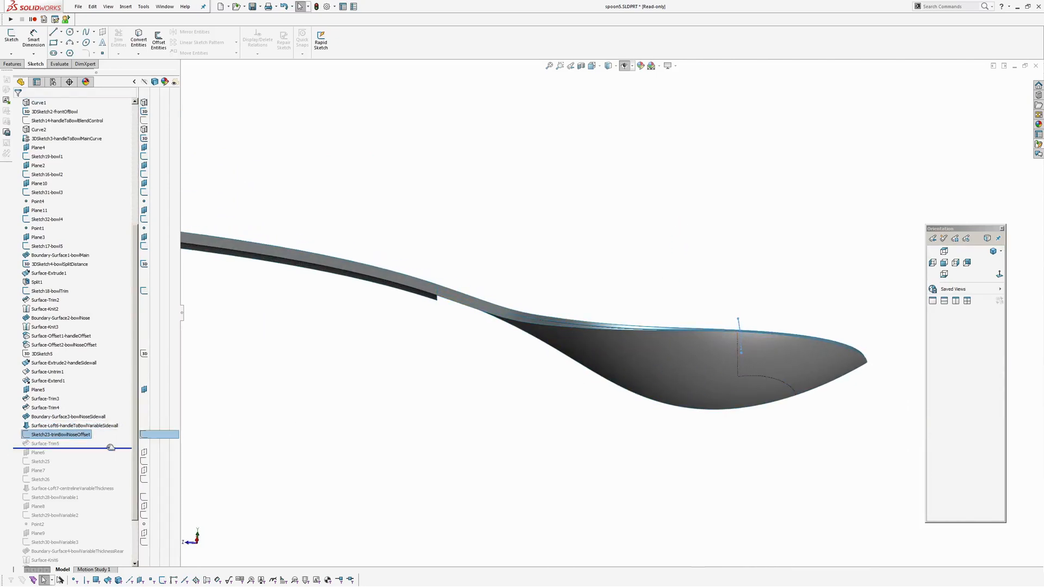
Roll forward through Sketch23-trimBowlNoseOffset, Surface-Trim5 and Plane6
left_click(45, 443)
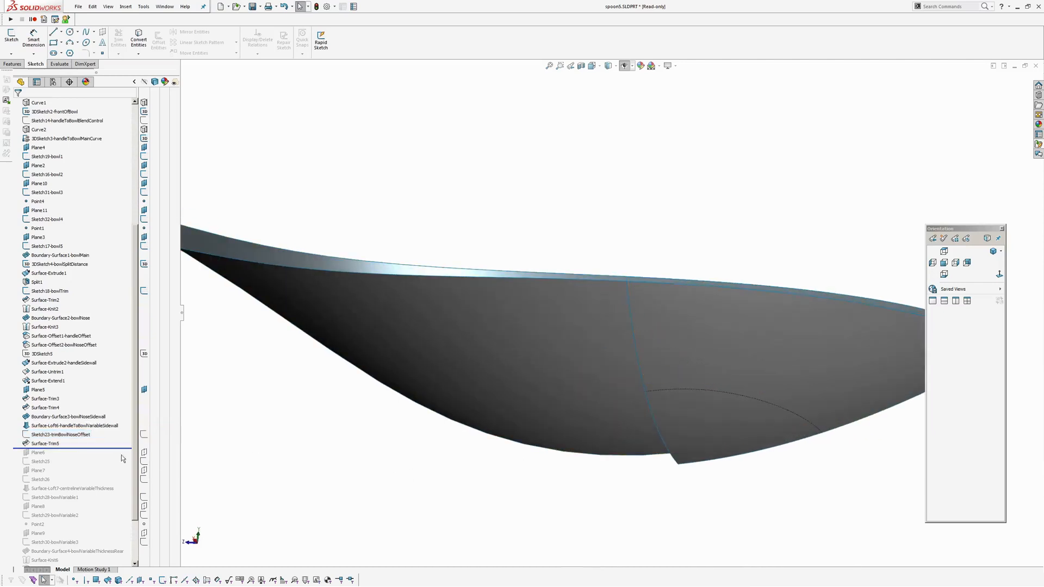
left_click(60, 434)
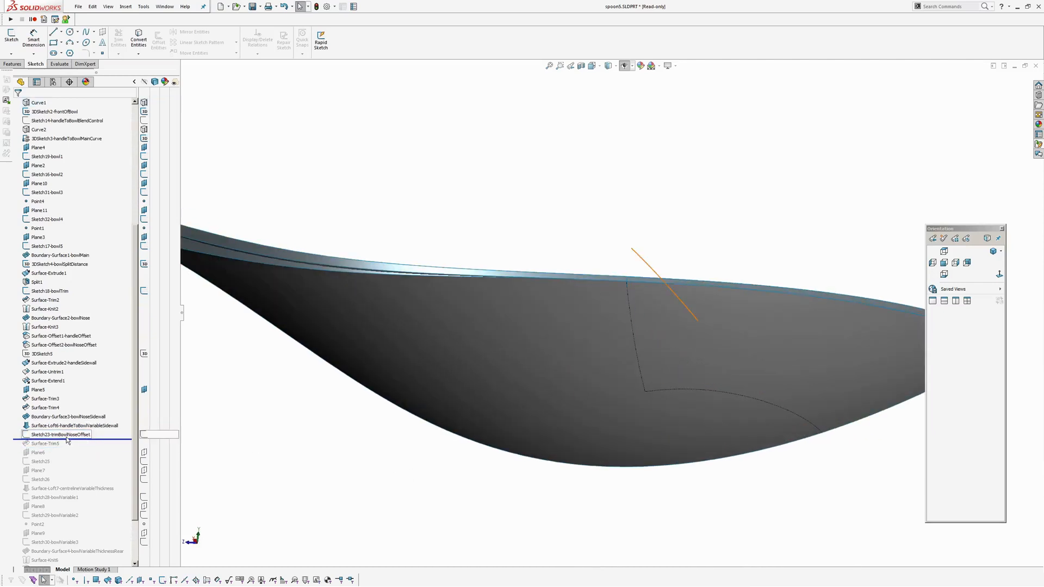
left_click(64, 344)
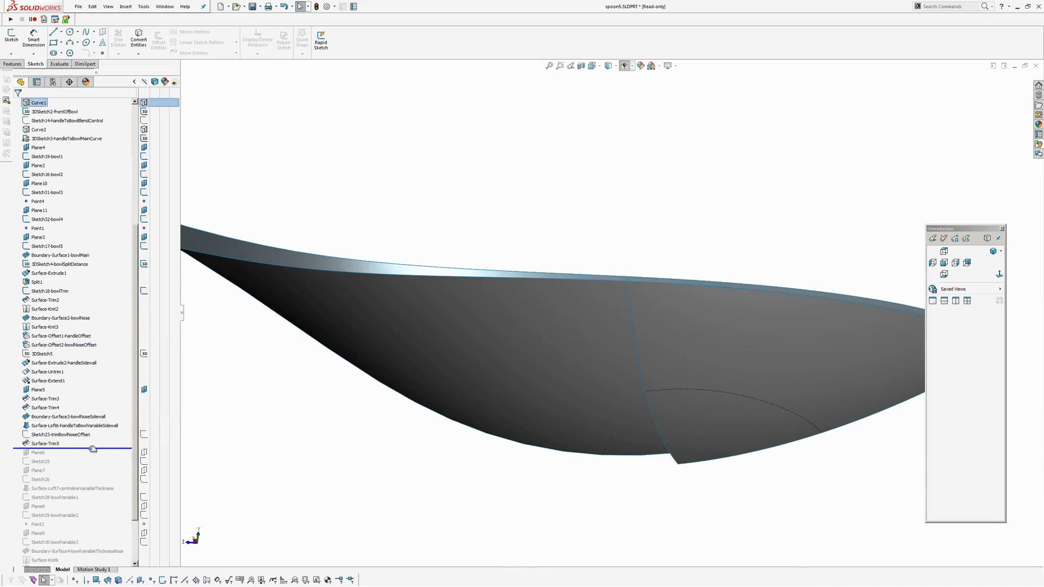
left_click(38, 452)
type("spoon6.SLDPRT")
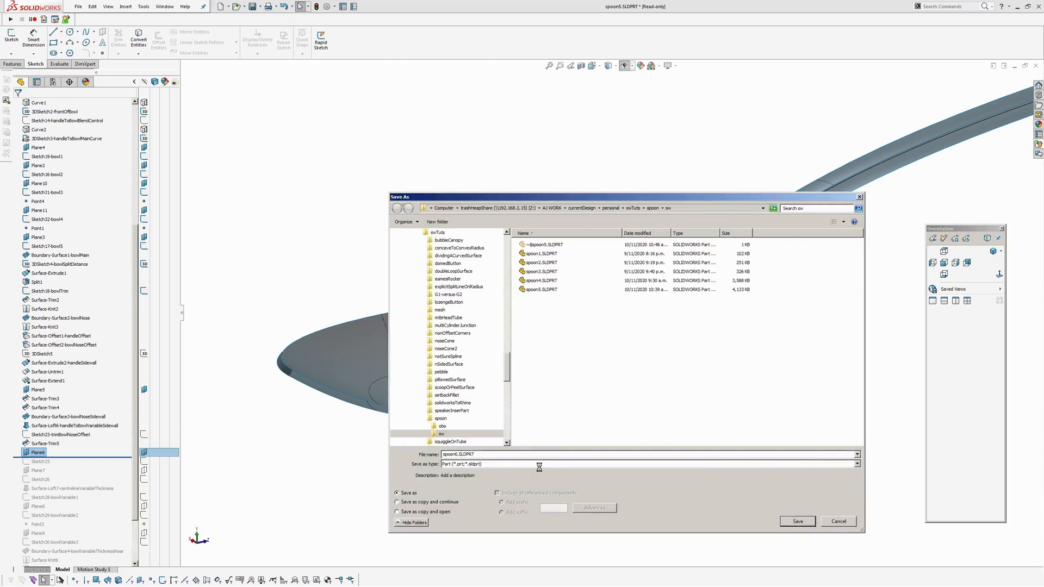
Save the part as spoon6.SLDPRT and roll forward through Sketch25, Plane7 and Sketch26
left_click(797, 521)
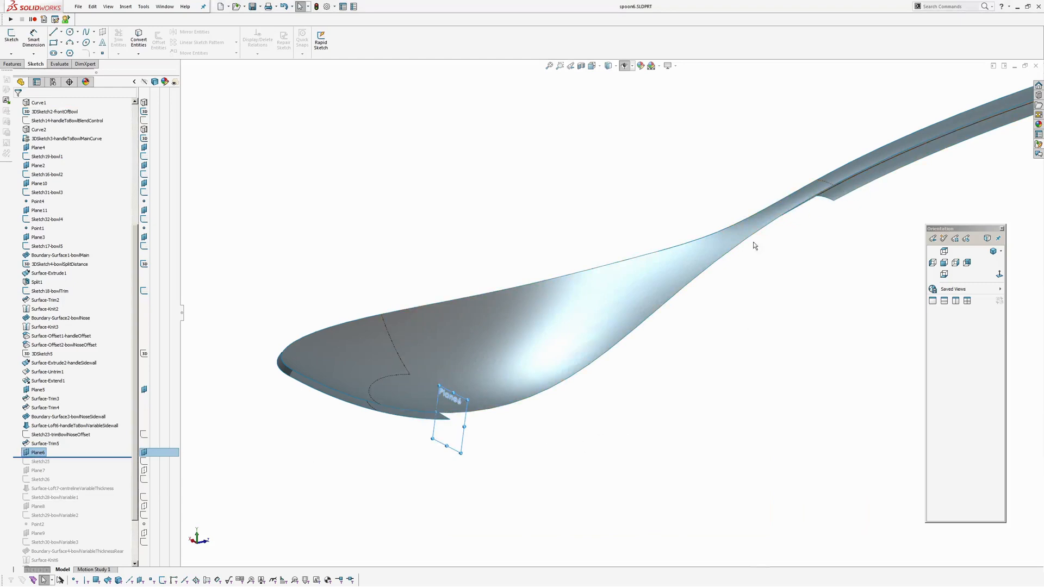
mouse_move(544, 419)
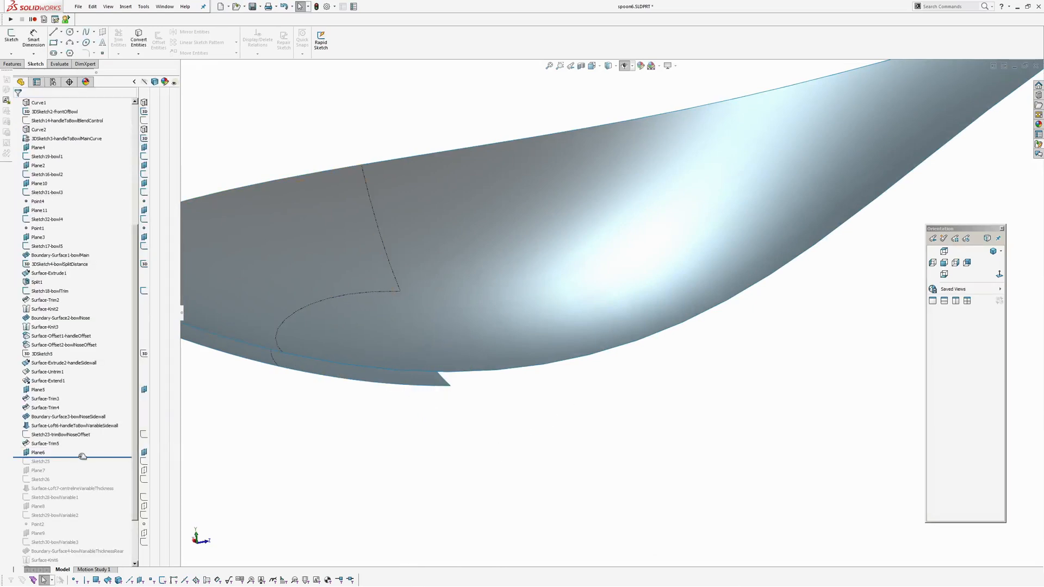
left_click(41, 460)
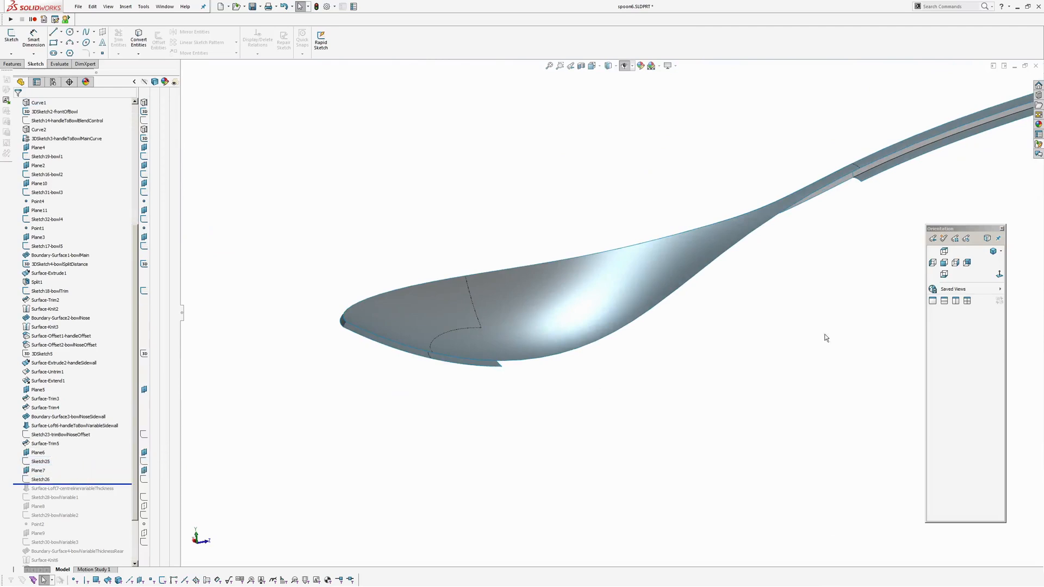
Review Plane7's reference edges and accept its definition unchanged
left_click(41, 480)
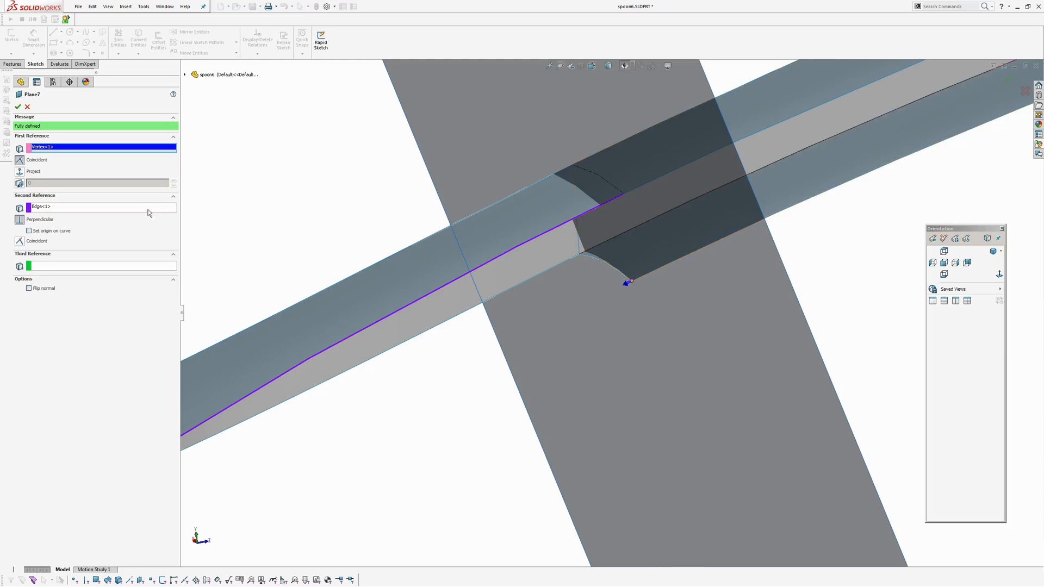
left_click(100, 207)
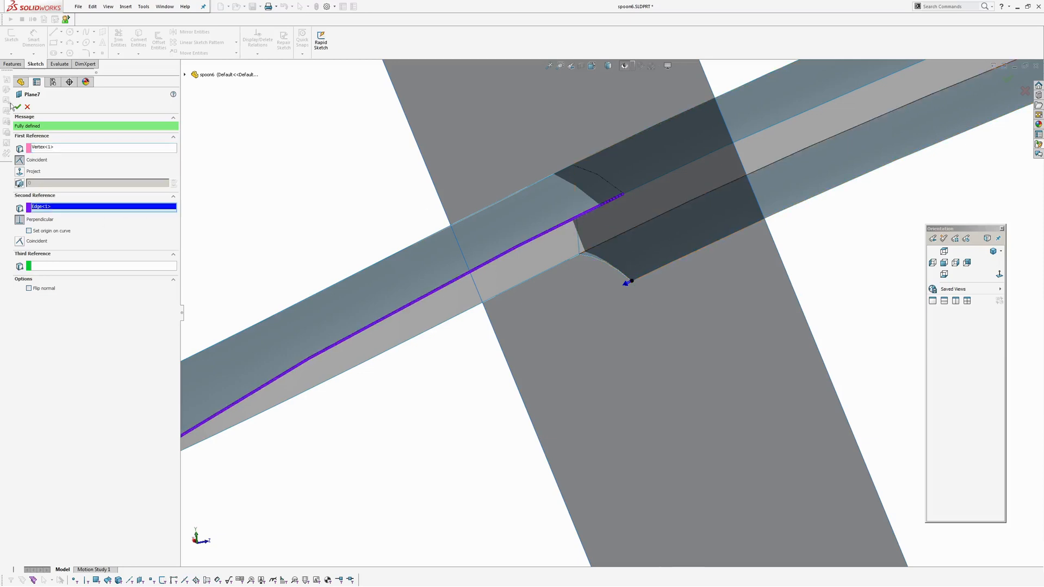
left_click(16, 108)
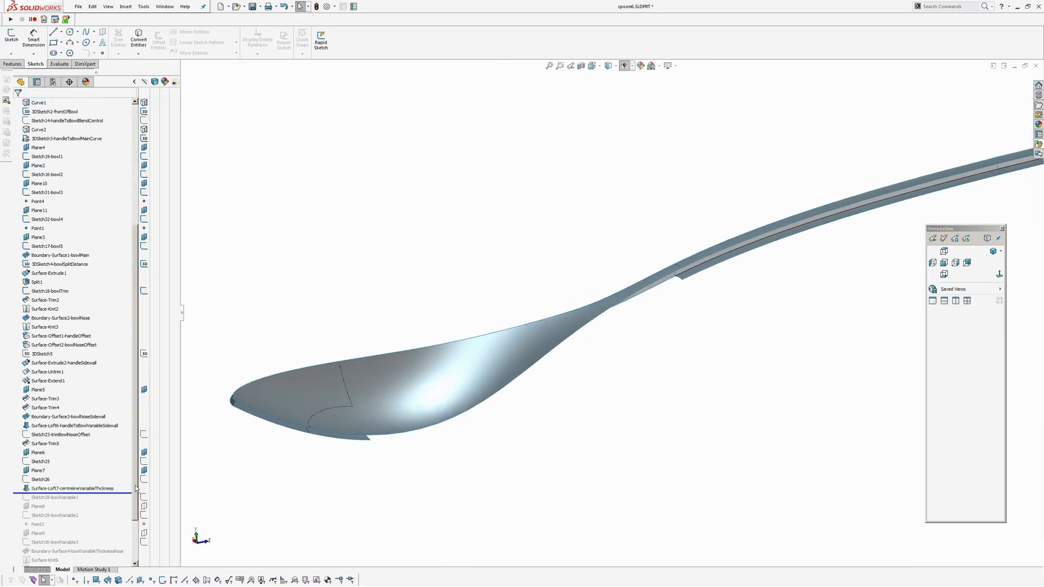
Review Surface-Loft7's profiles and the offset nose edge, then roll forward past Sketch28-bowlVariable1
left_click(71, 488)
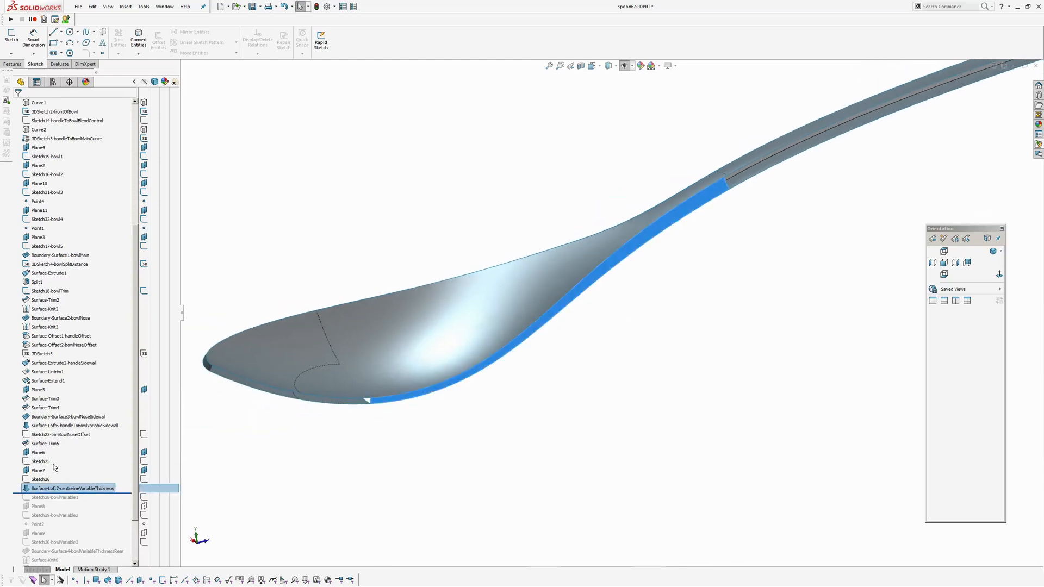
double_click(72, 488)
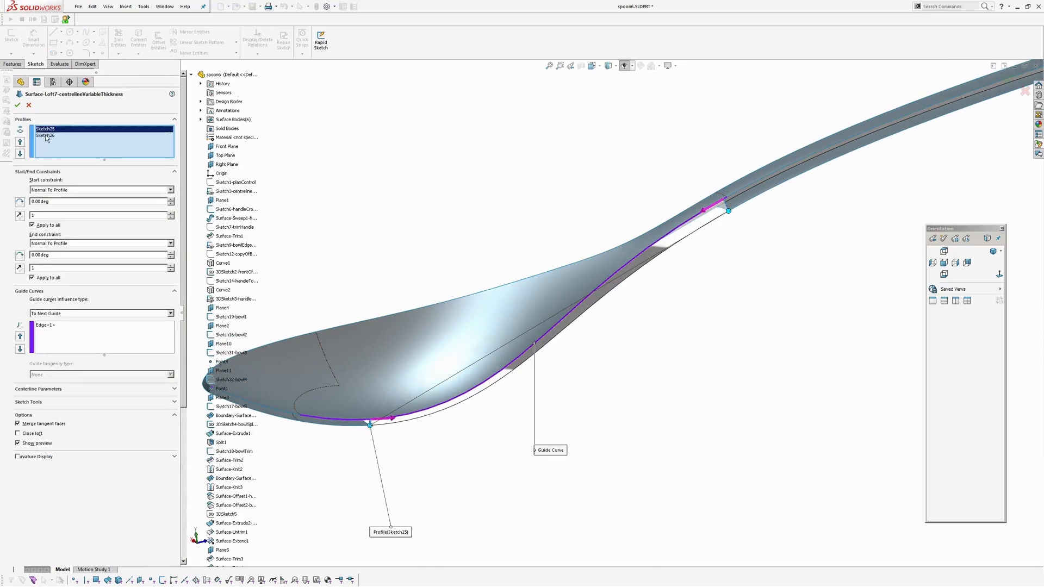
left_click(46, 135)
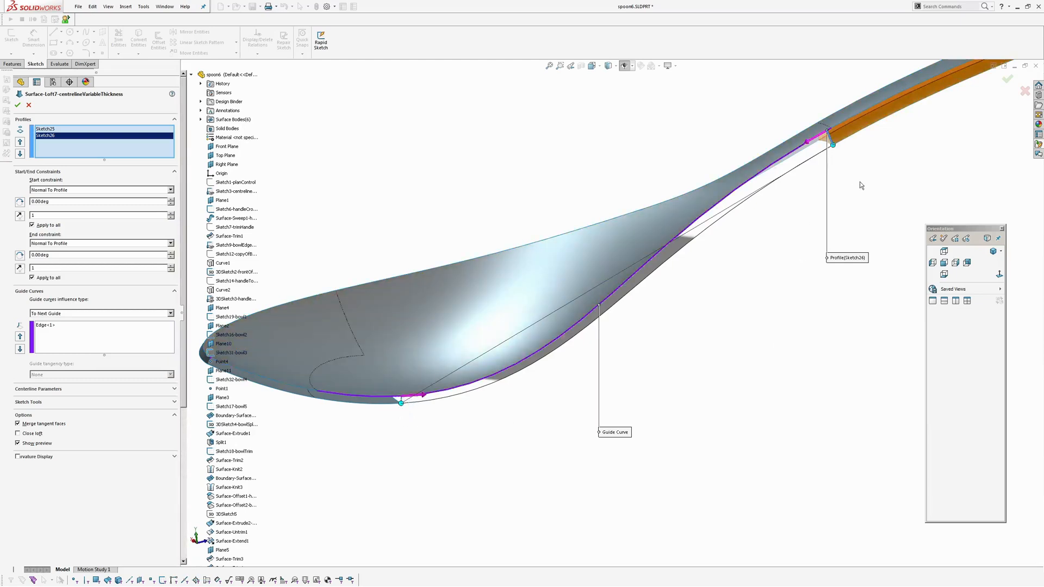
mouse_move(1025, 91)
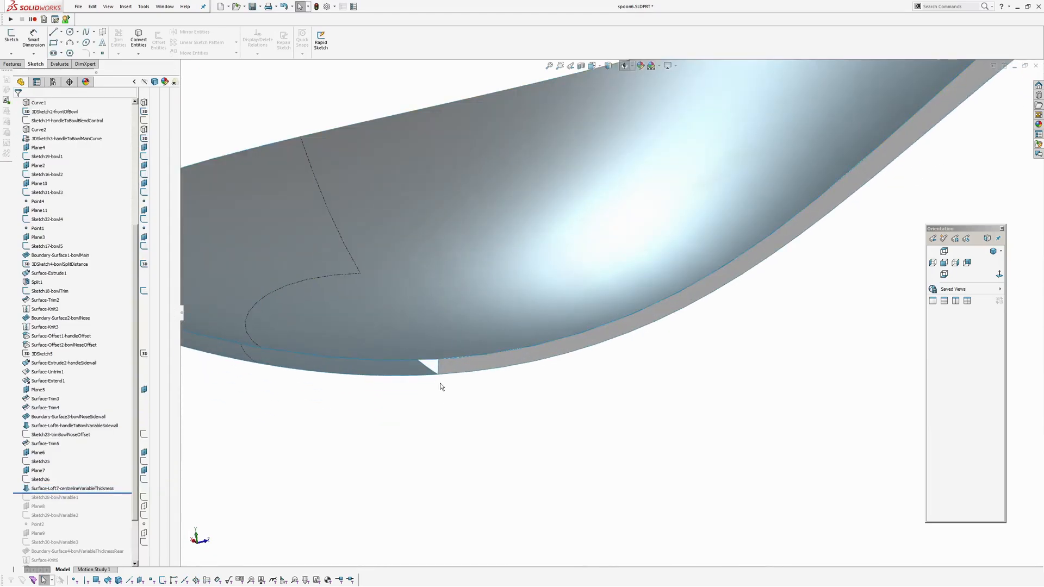
left_click(61, 344)
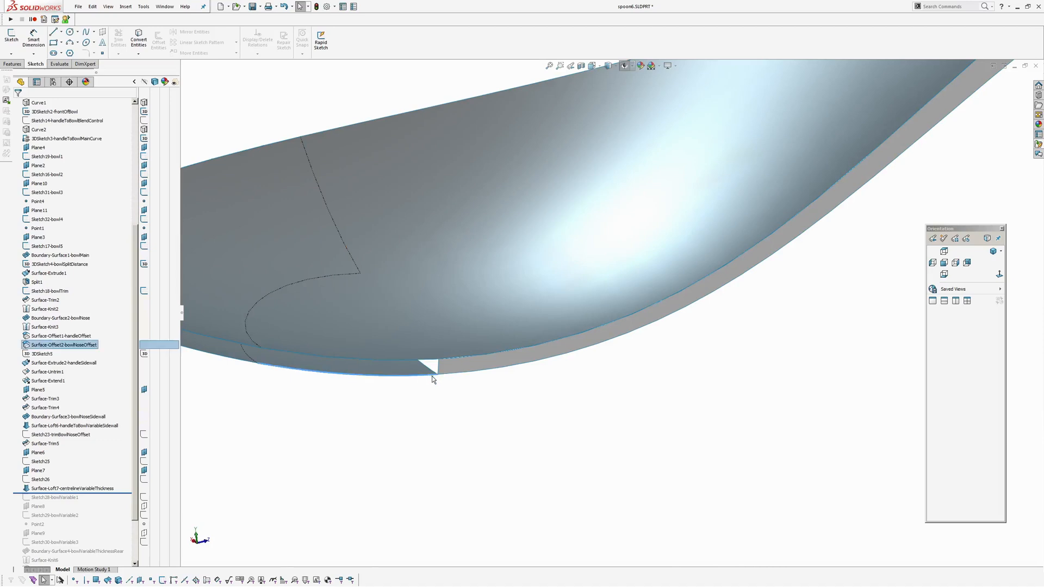
mouse_move(439, 376)
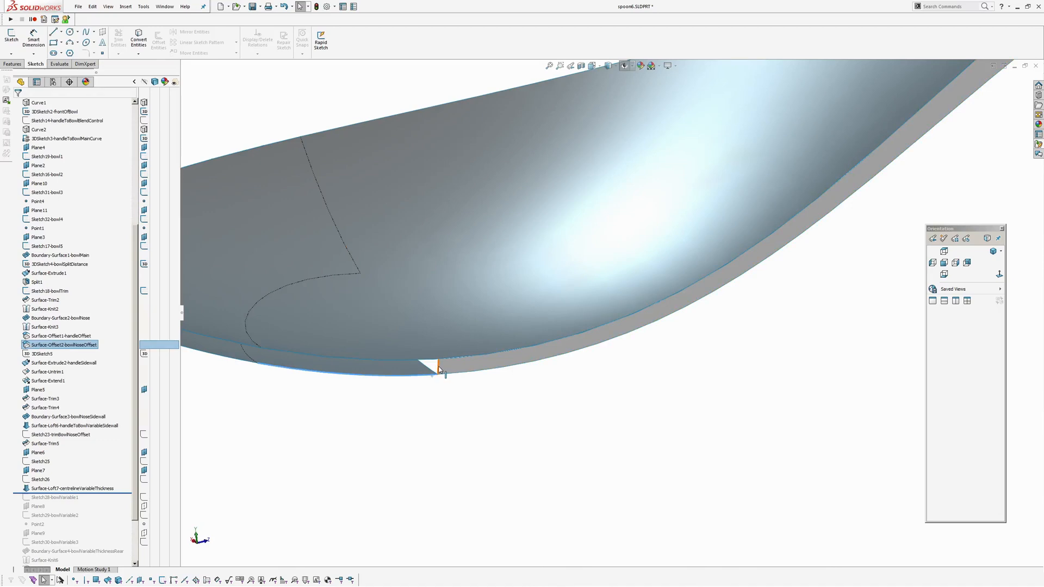
left_click(69, 488)
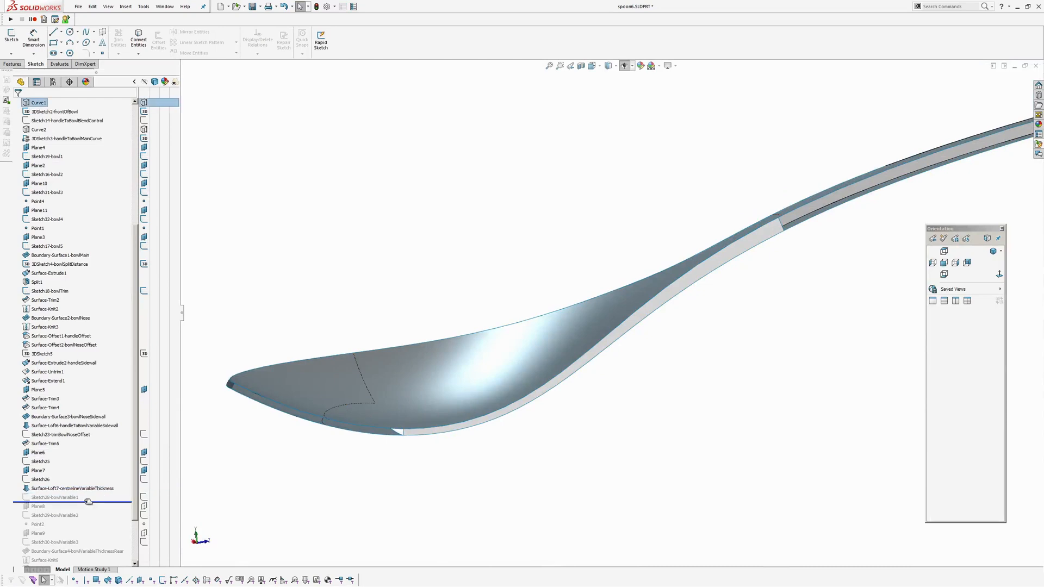
left_click(55, 496)
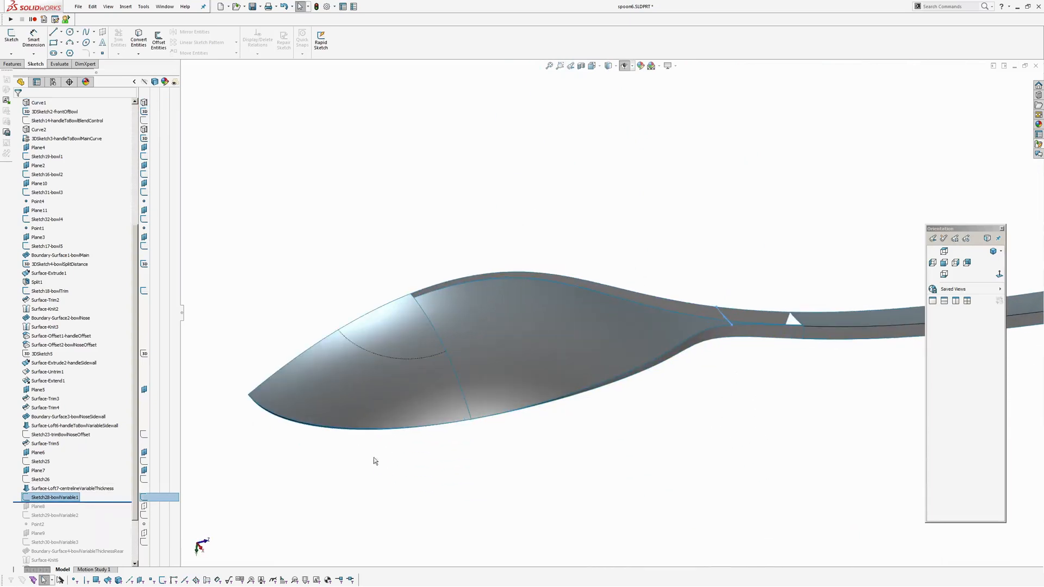
Roll forward through Sketch29-bowlVariable2, inspect its cross-section spline, then advance to the rear boundary surface
scroll("down", 3)
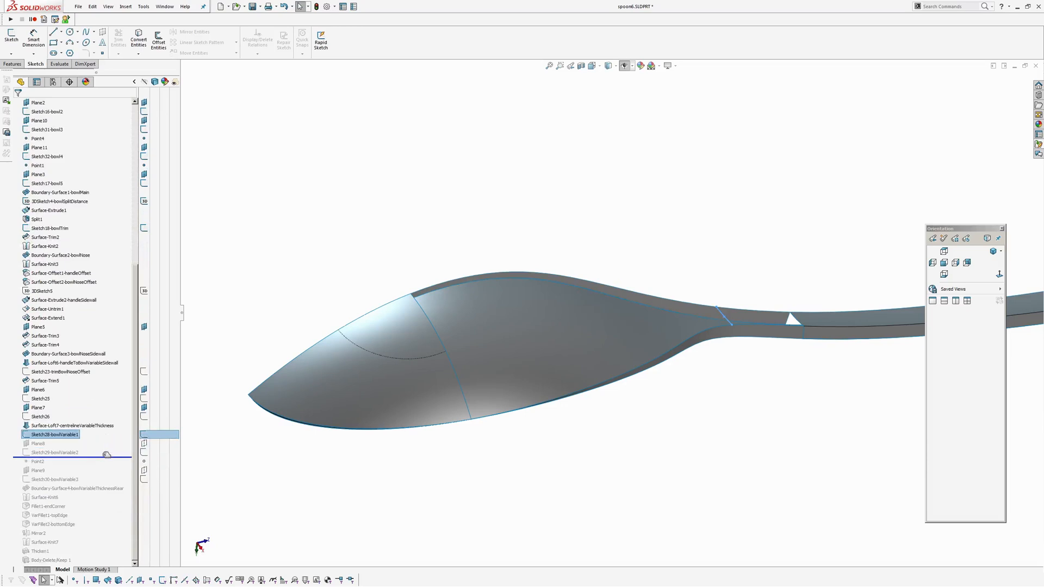
left_click(54, 452)
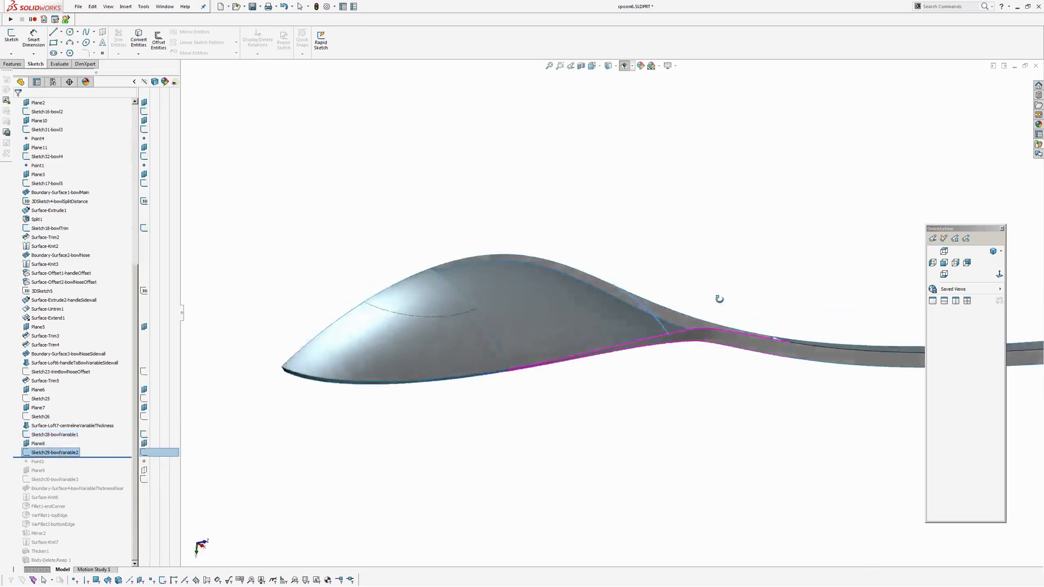
left_click(38, 443)
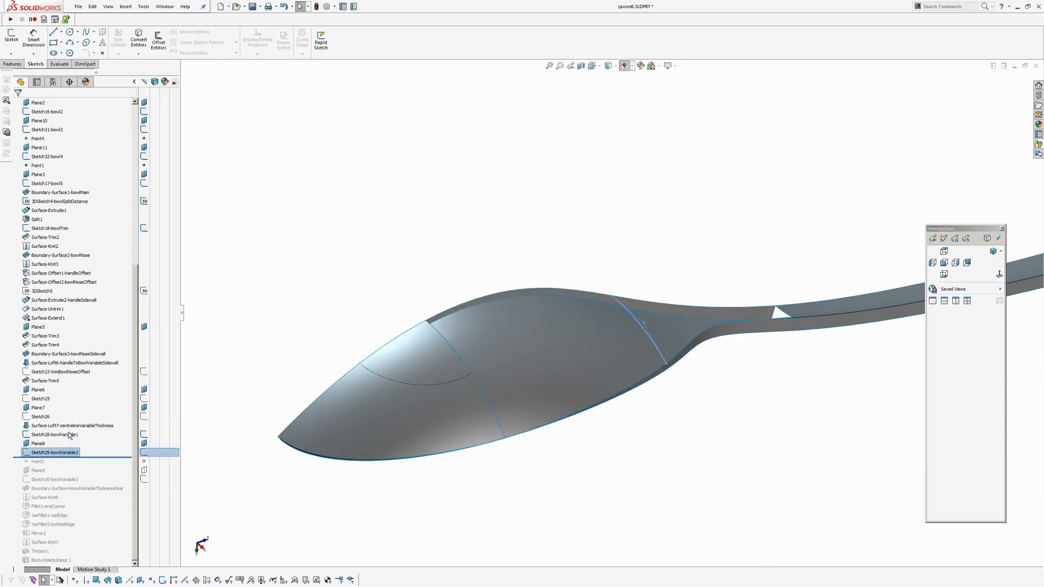
double_click(54, 453)
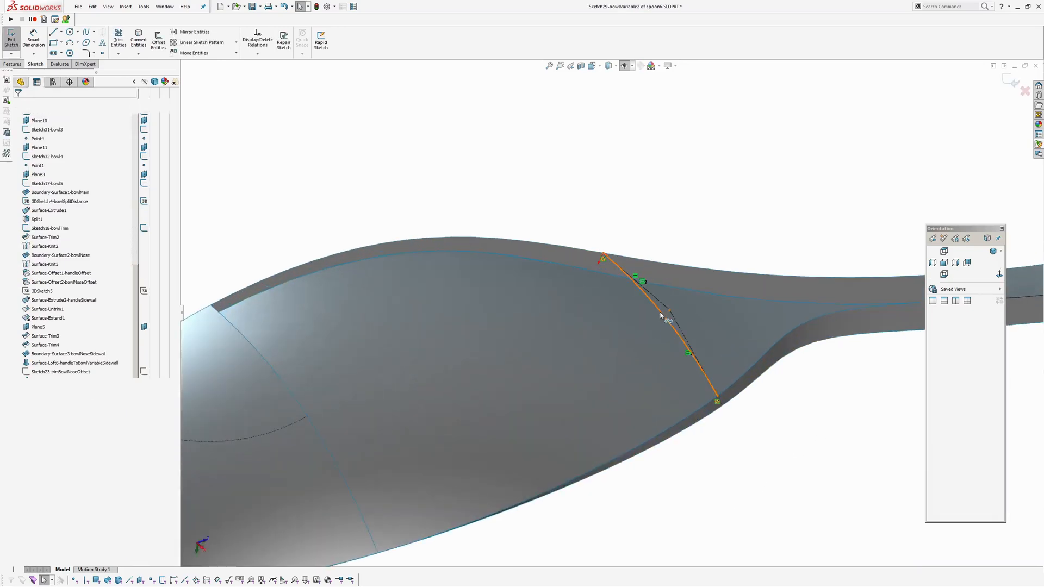
left_click(666, 306)
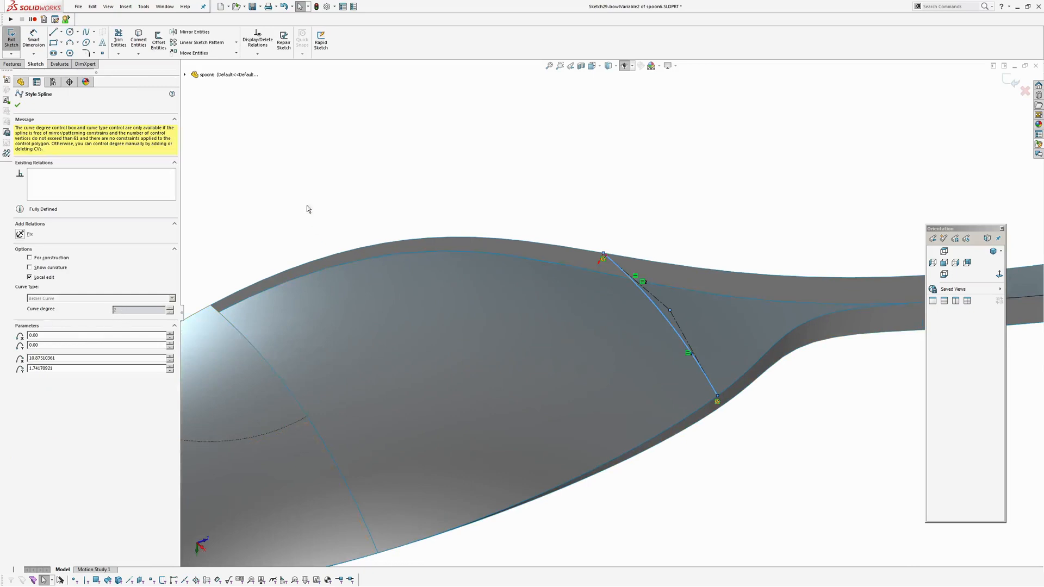
mouse_move(607, 259)
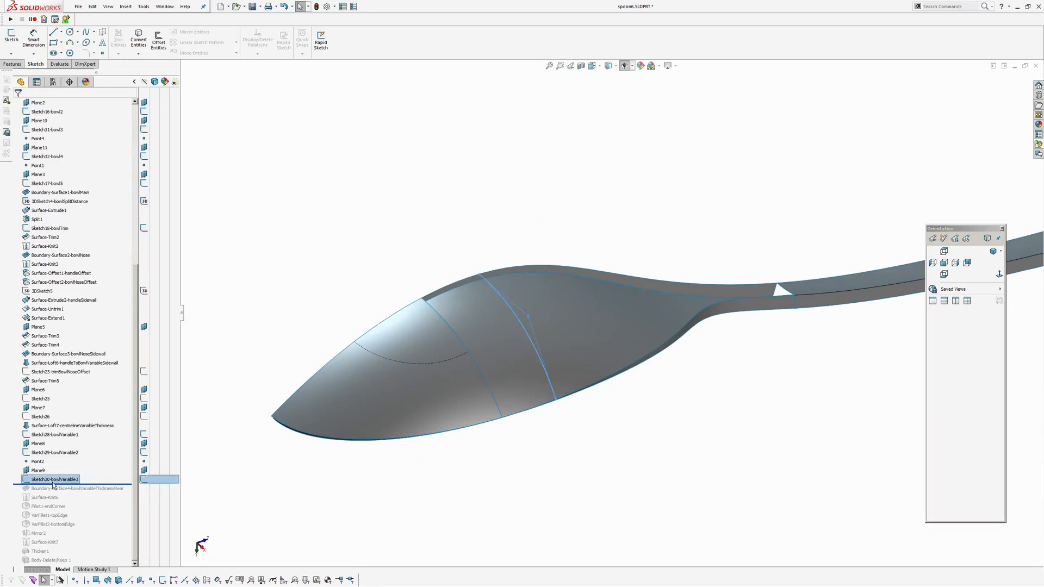
left_click(72, 488)
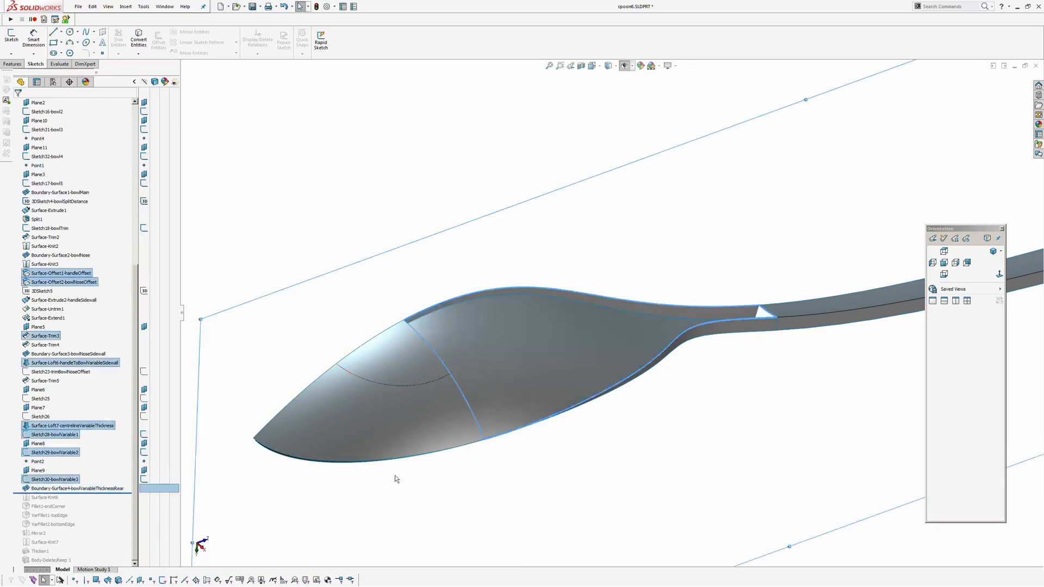
Roll forward past Boundary-Surface4-bowVariableThicknessRear and inspect the rear variable-thickness surface
double_click(75, 488)
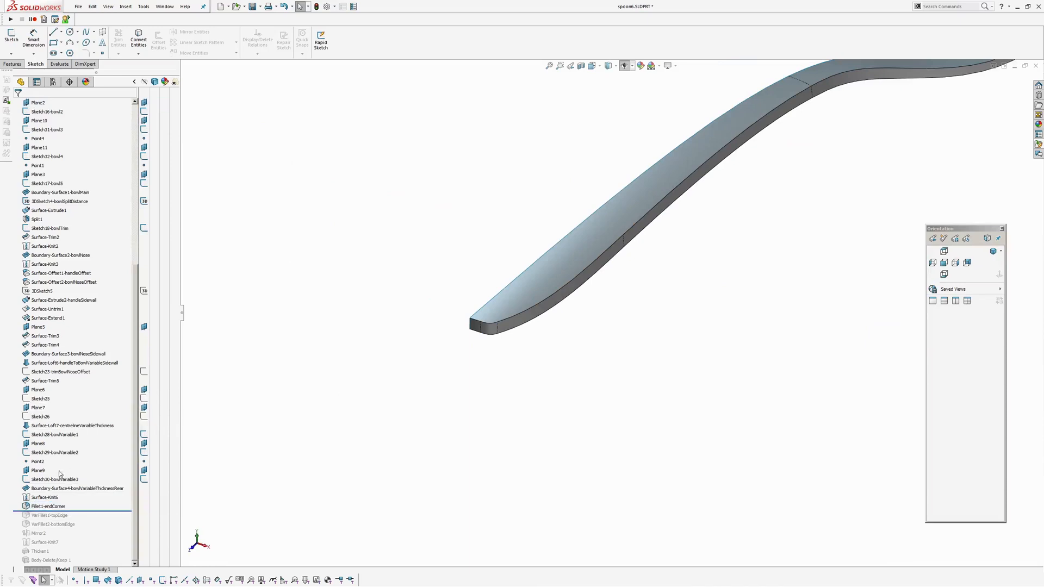
Roll the history forward past Fillet1-endCorner rounding the handle tip
left_click(46, 102)
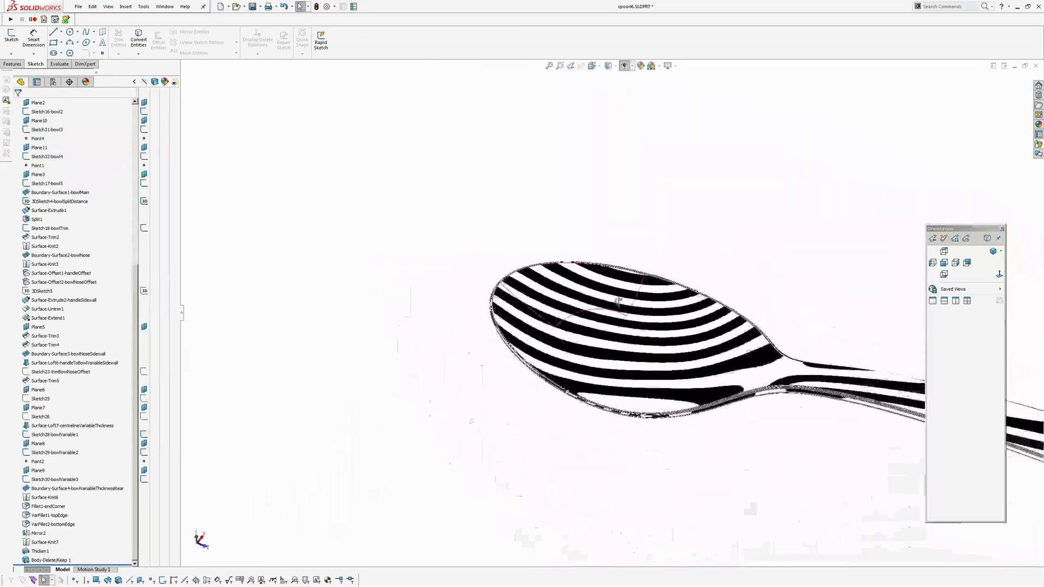
Scroll the tree to restore the remaining mirror, knit, thicken and body-delete features
scroll("up", 3)
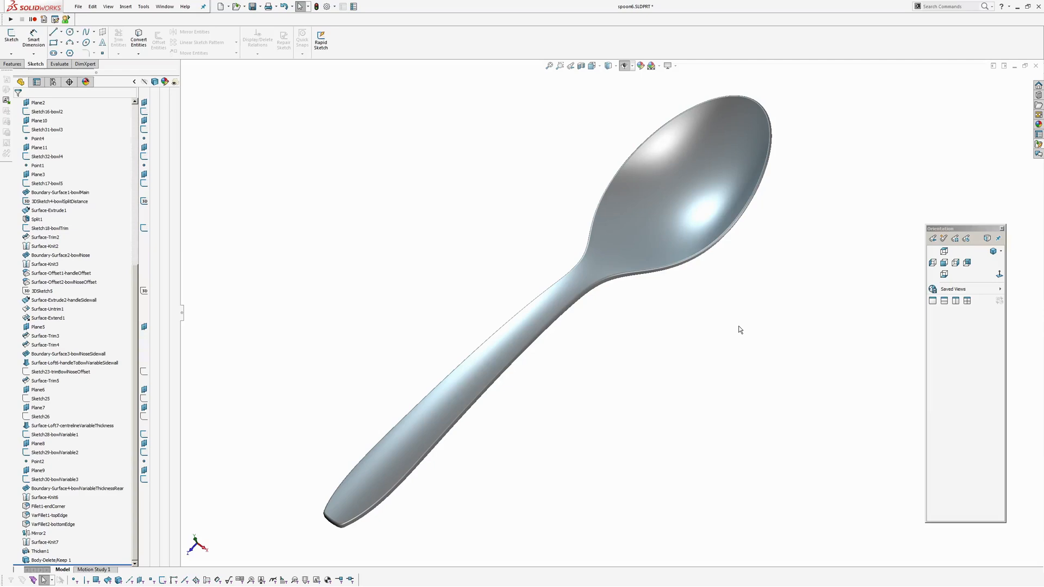
mouse_move(721, 310)
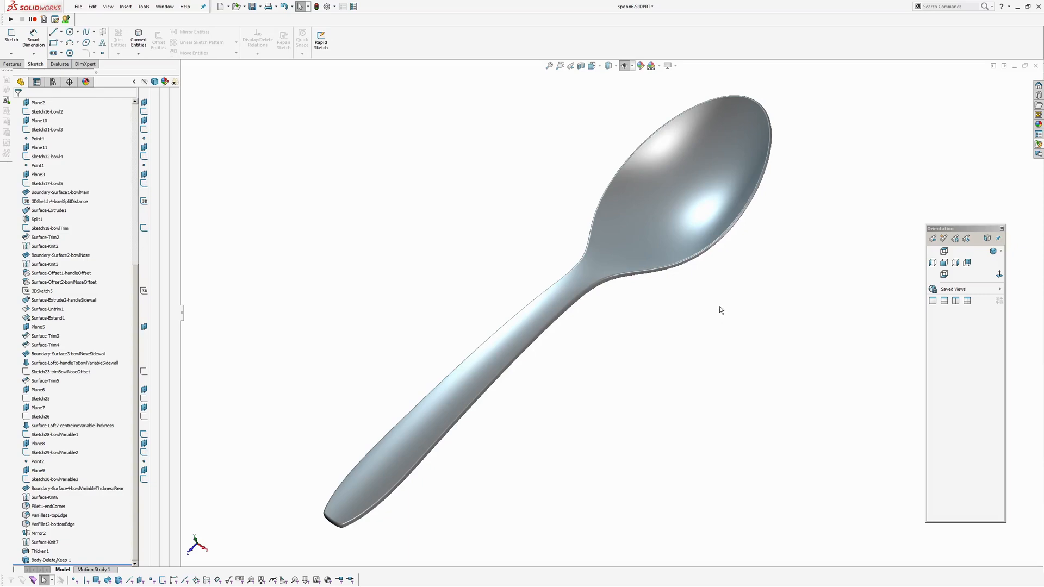